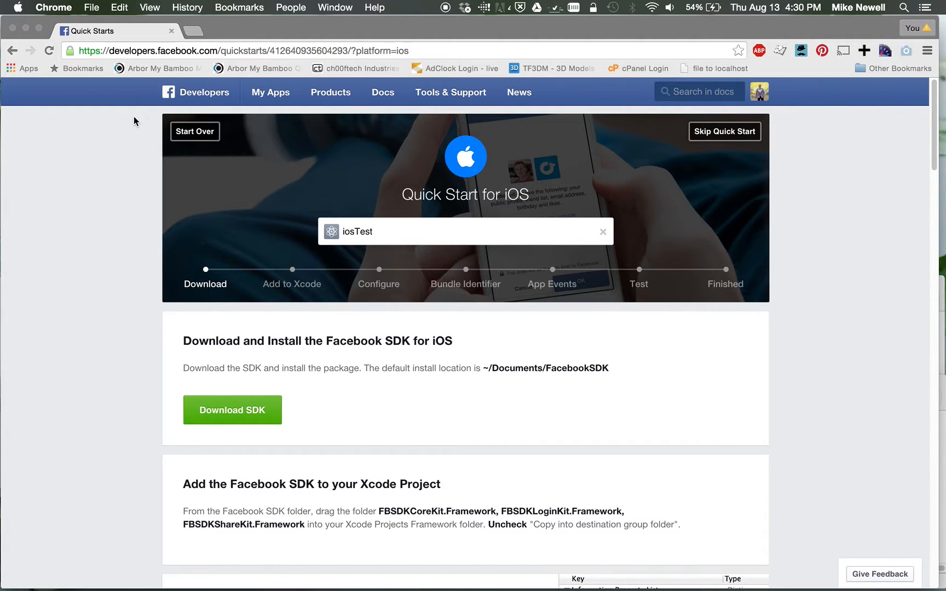
{"action": "mouse_move", "coordinate": [140, 250]}
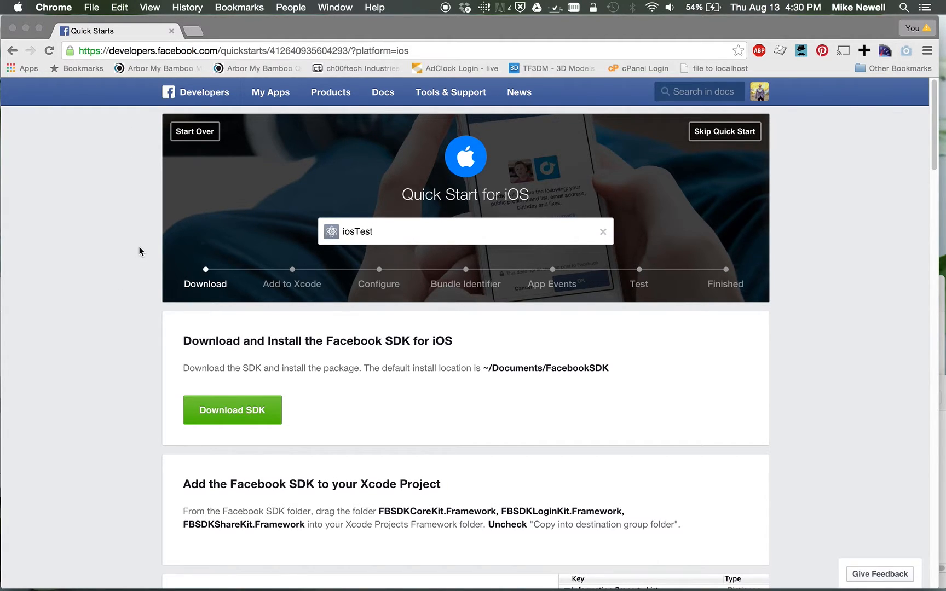
Step: Accept the new project options and save FacebookTutorial in the tests folder
{"action": "scroll", "scroll_direction": "down", "scroll_amount": 3}
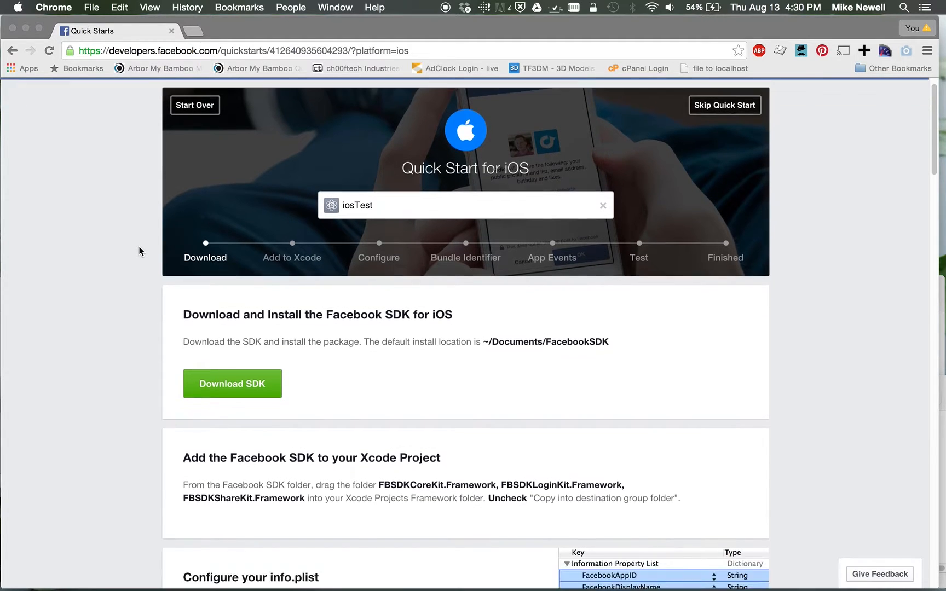
{"action": "scroll", "scroll_direction": "down", "scroll_amount": 3}
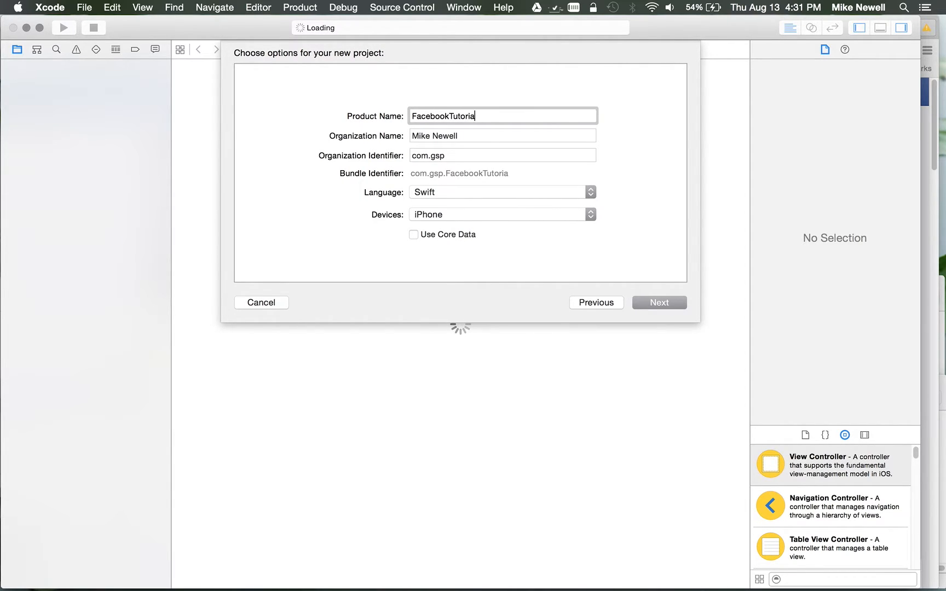
{"action": "left_click", "coordinate": [658, 302]}
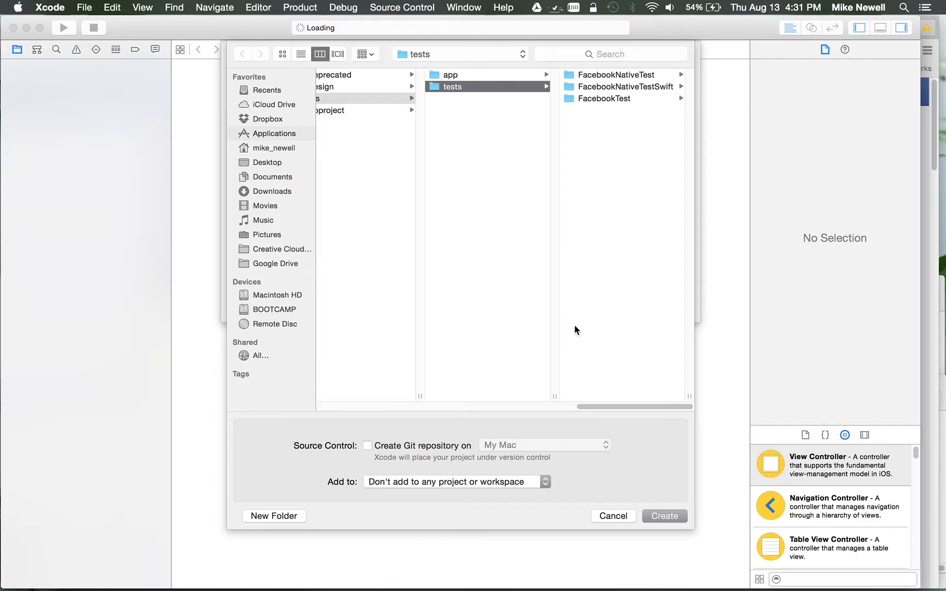
{"action": "left_click", "coordinate": [663, 515]}
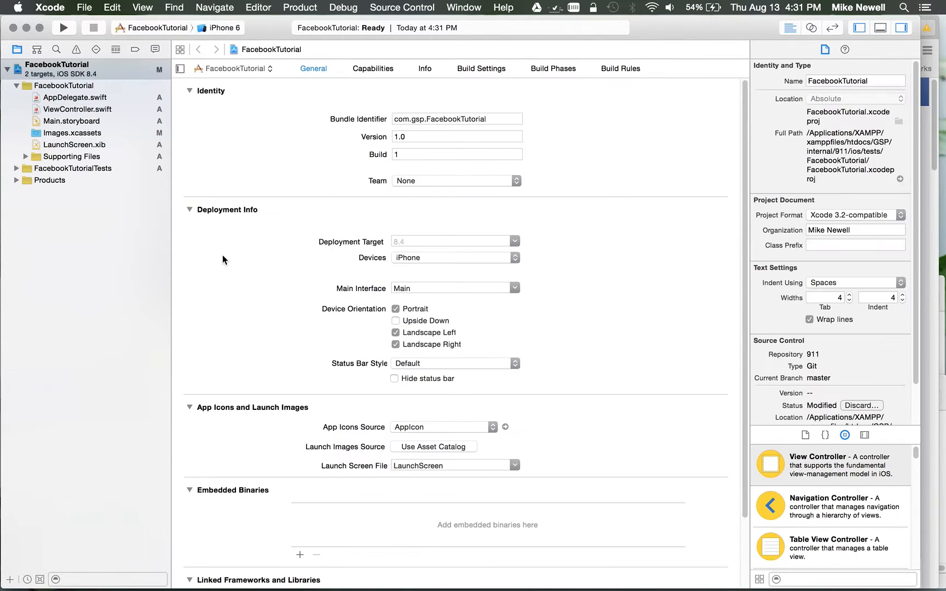
{"action": "mouse_move", "coordinate": [125, 327]}
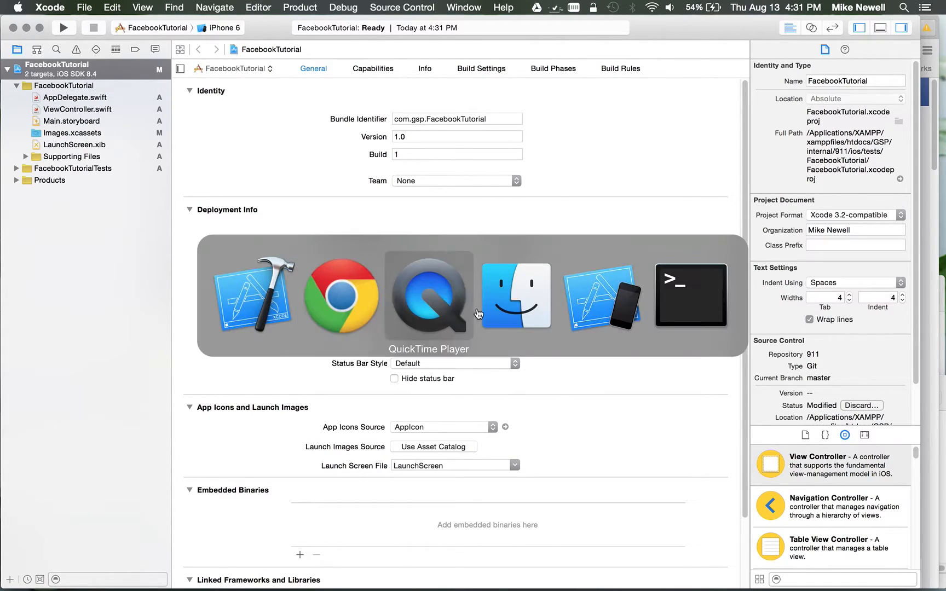
Step: Switch back to the Facebook Quick Start for iOS page in Chrome
{"action": "left_click", "coordinate": [341, 294]}
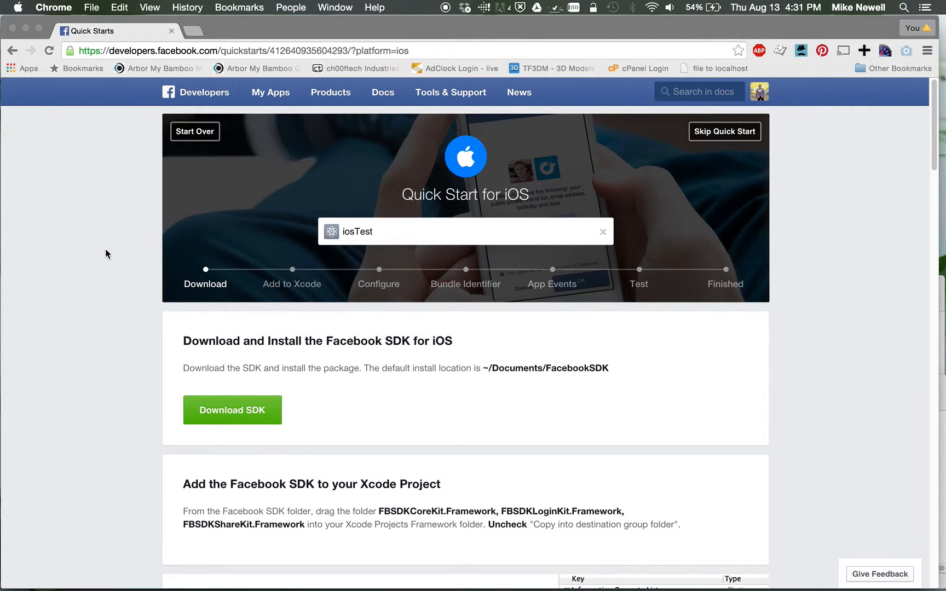
{"action": "mouse_move", "coordinate": [239, 449]}
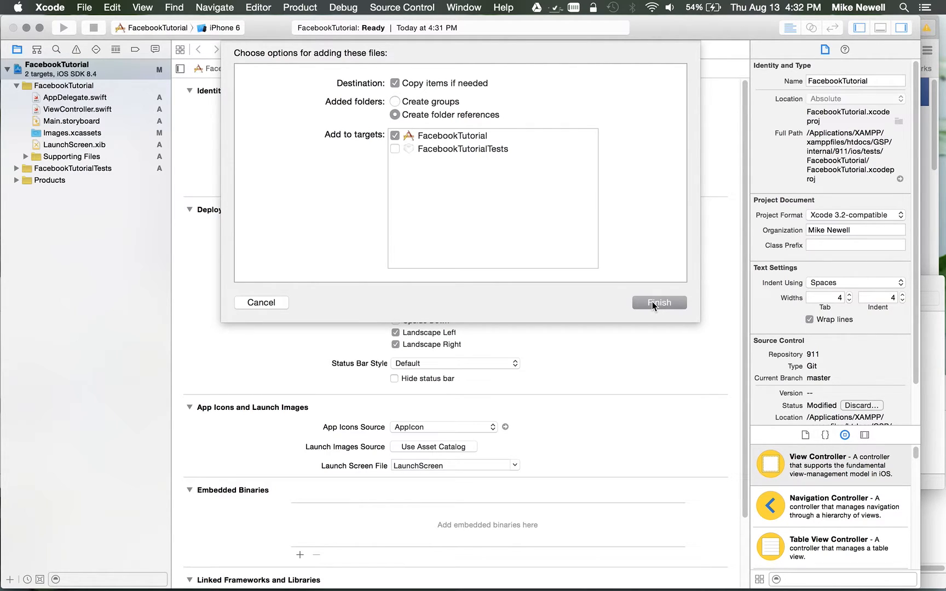
Step: Confirm adding the FBSDK framework files to the FacebookTutorial target
{"action": "left_click", "coordinate": [658, 302]}
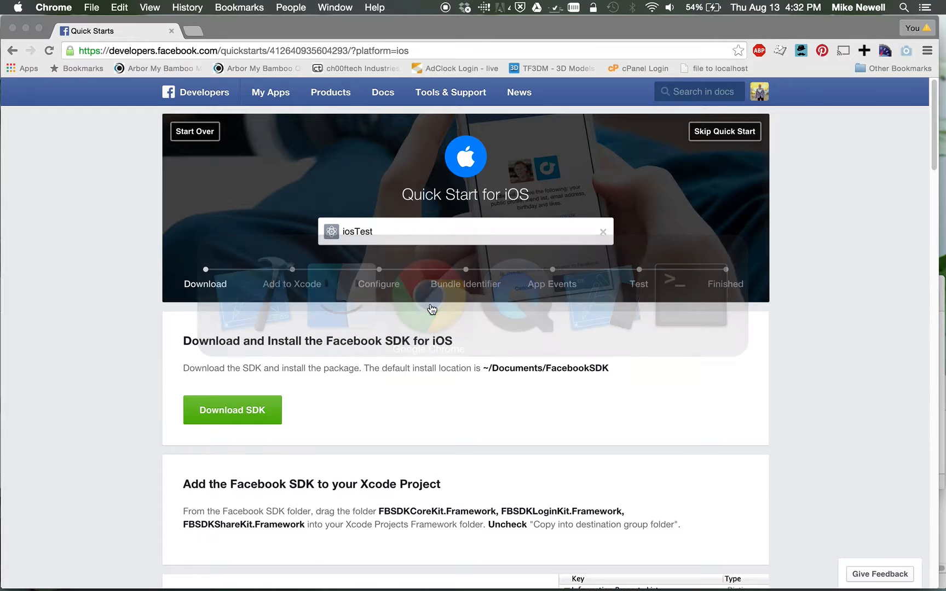
Step: Scroll to the info.plist instructions and select the FacebookAppID key name
{"action": "scroll", "scroll_direction": "down", "scroll_amount": 3}
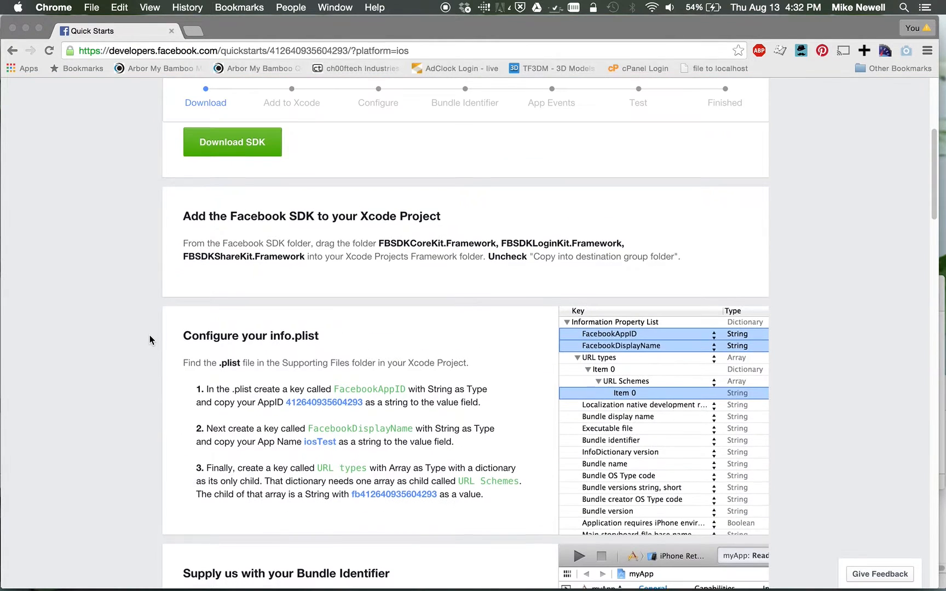
{"action": "scroll", "scroll_direction": "down", "scroll_amount": 3}
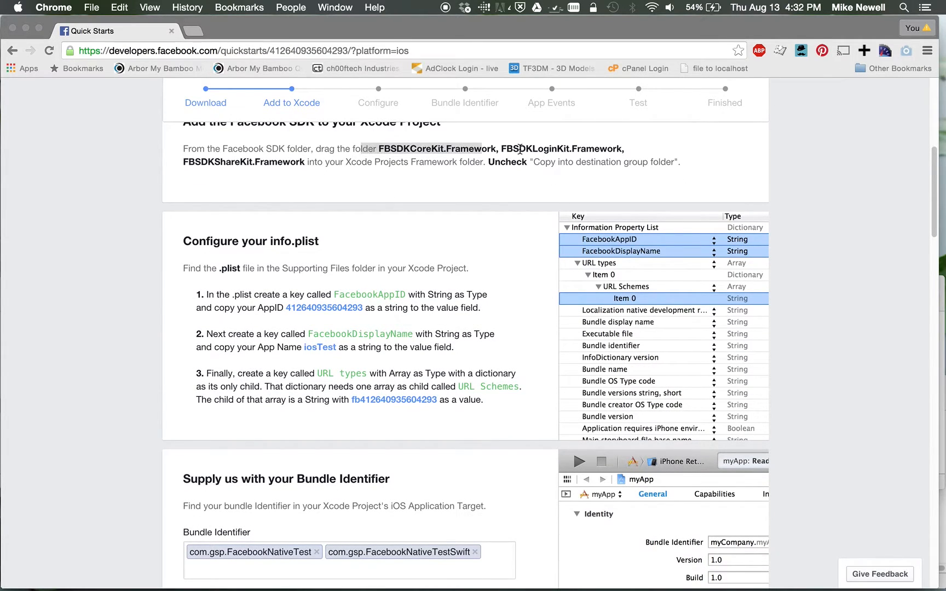
{"action": "double_click", "coordinate": [368, 294]}
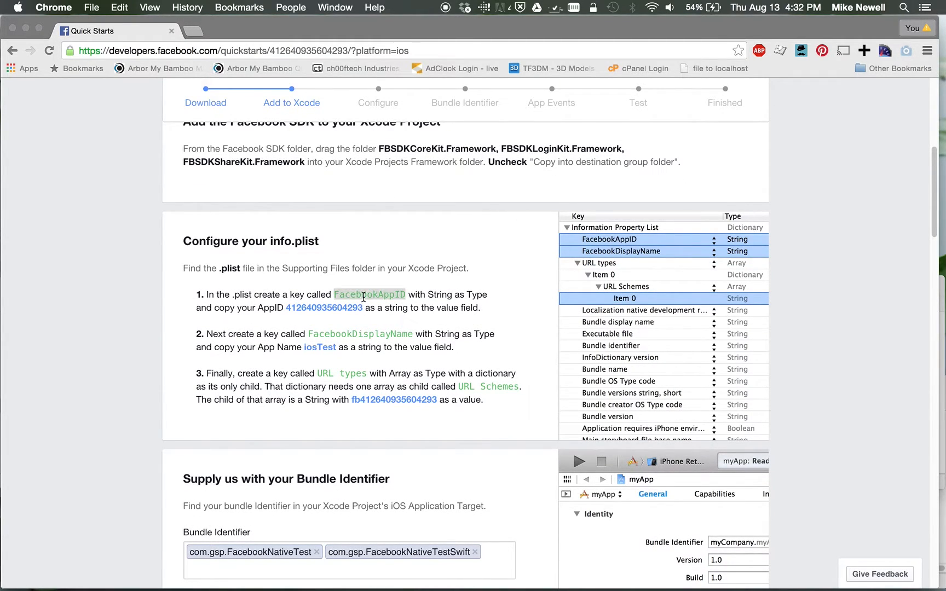
{"action": "mouse_move", "coordinate": [339, 284]}
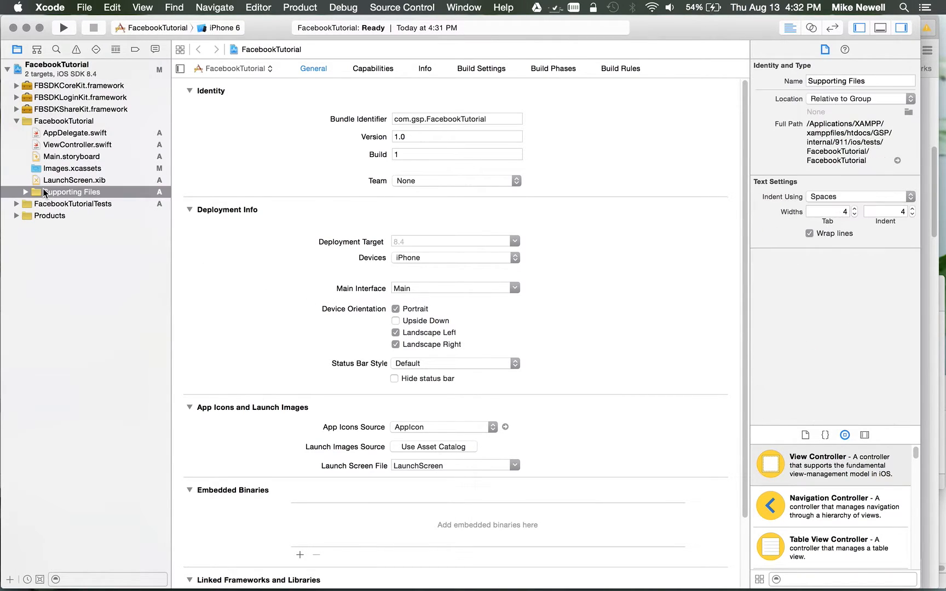
{"action": "left_click", "coordinate": [66, 203]}
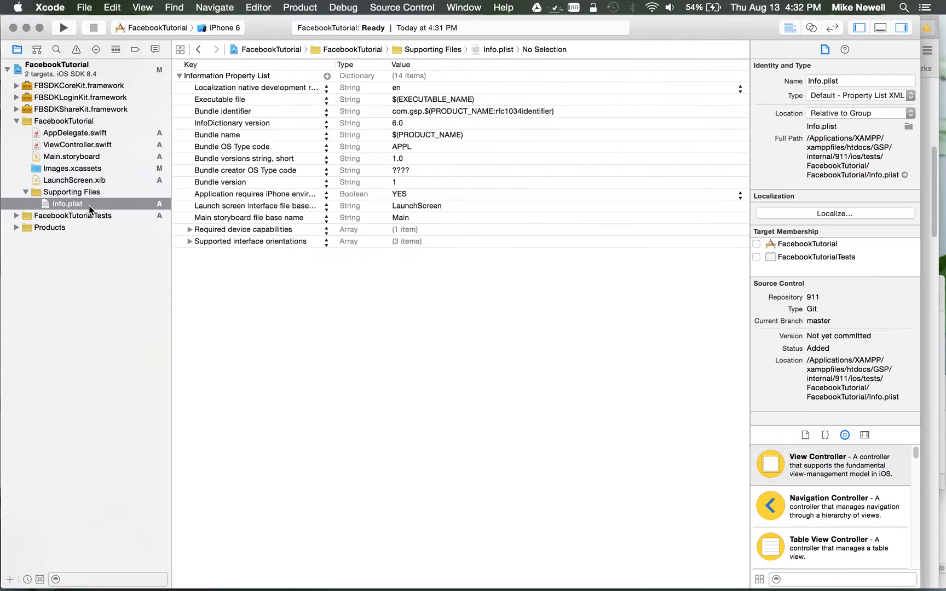
{"action": "right_click", "coordinate": [374, 325]}
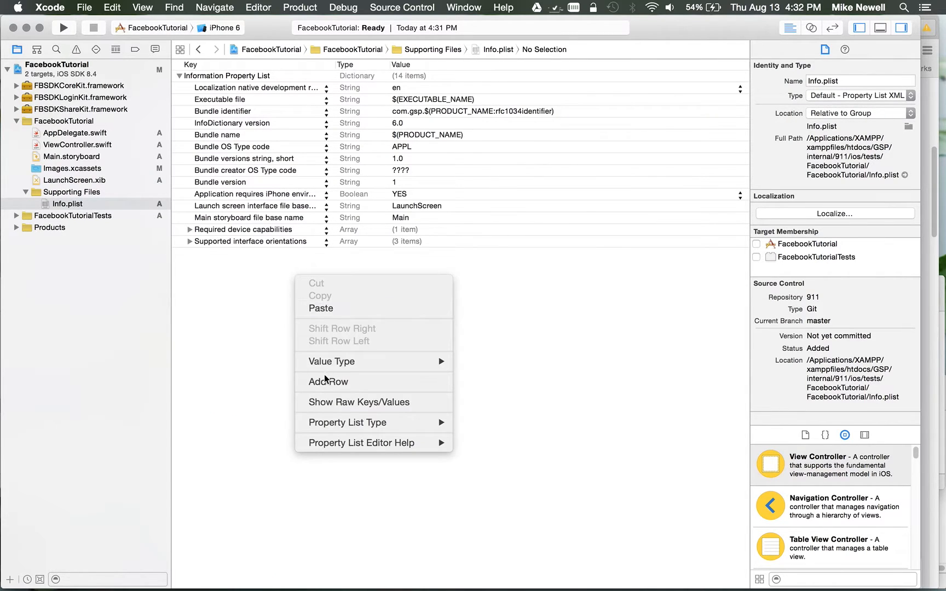
{"action": "left_click", "coordinate": [328, 380]}
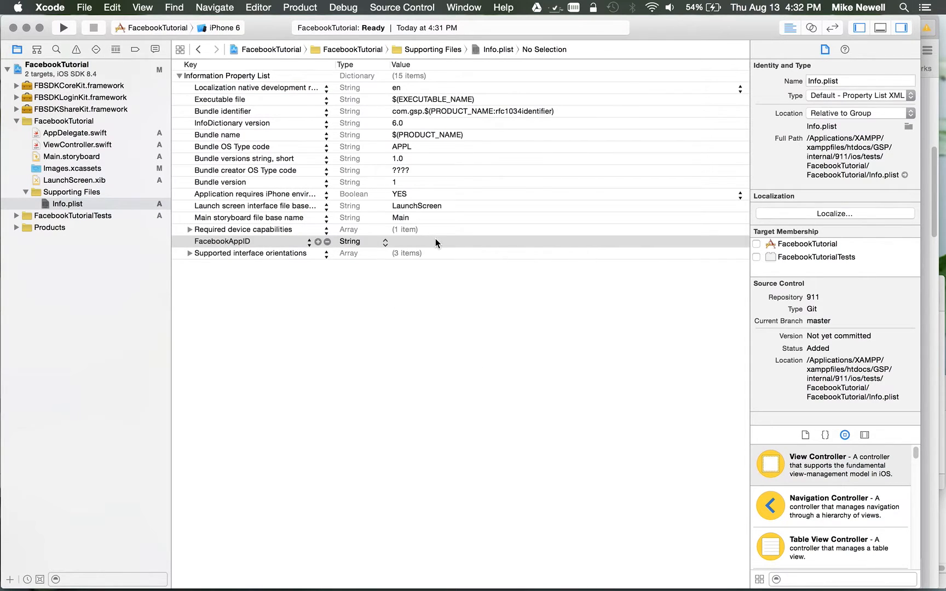
{"action": "type", "text": "412640935604293"}
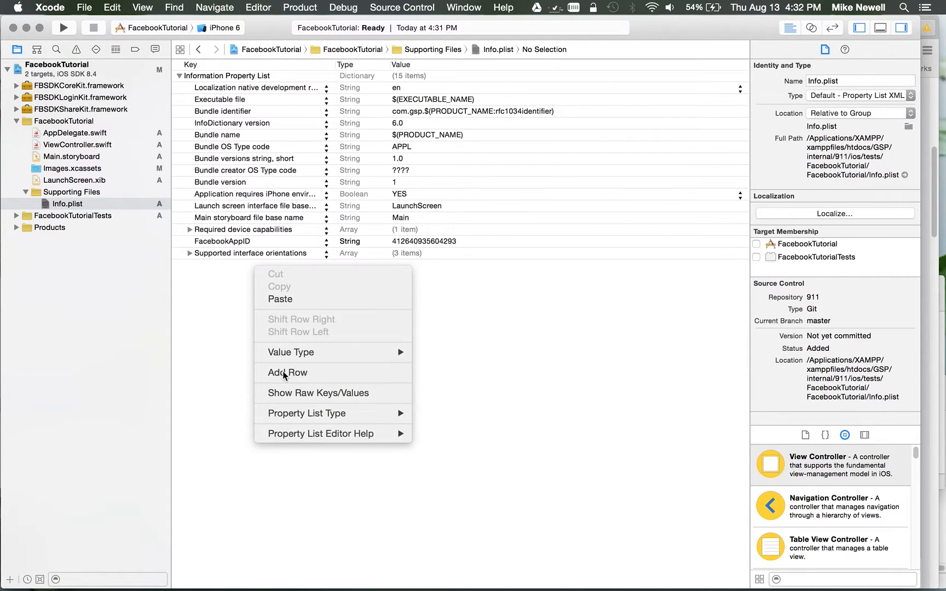
{"action": "left_click", "coordinate": [288, 372]}
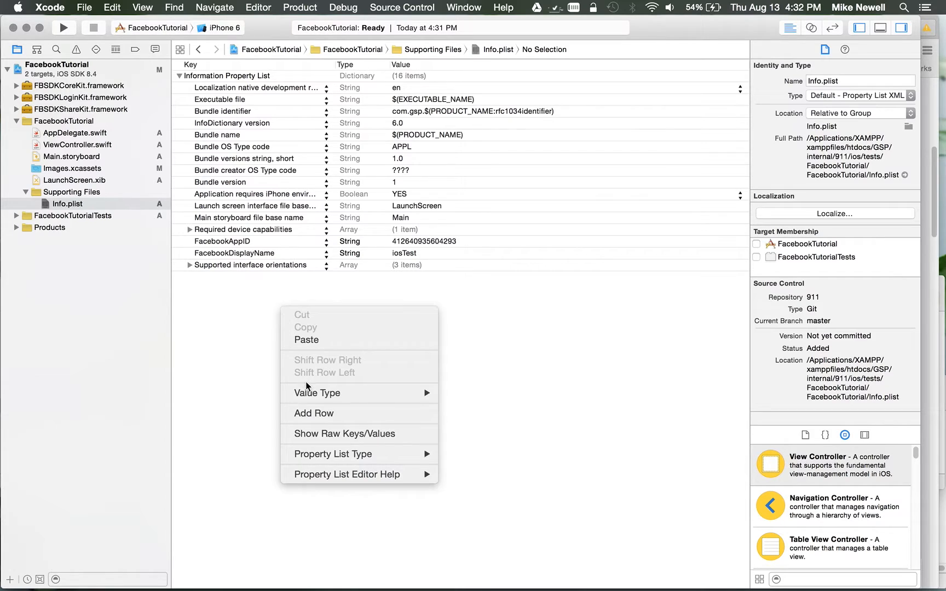
{"action": "left_click", "coordinate": [314, 413]}
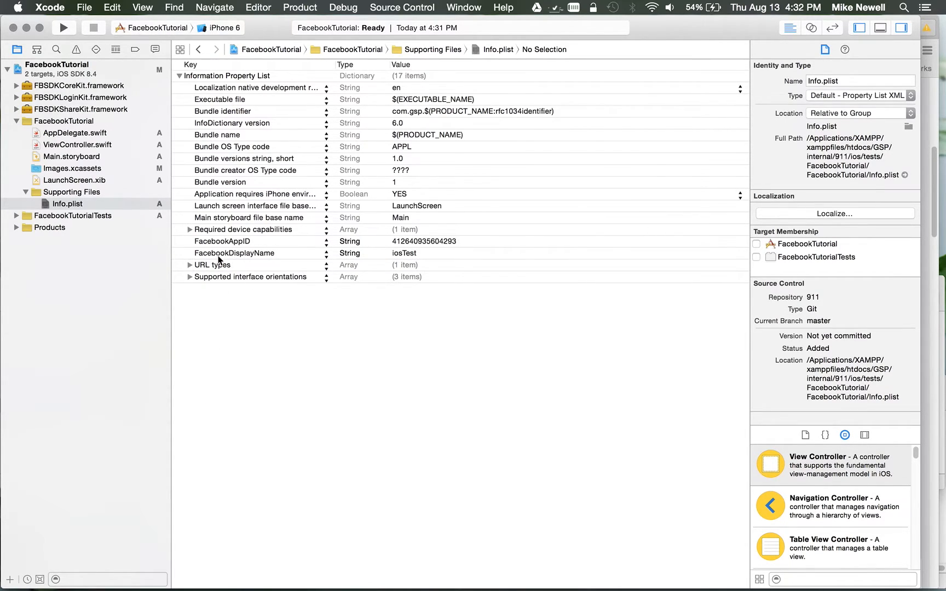
{"action": "left_click", "coordinate": [189, 264]}
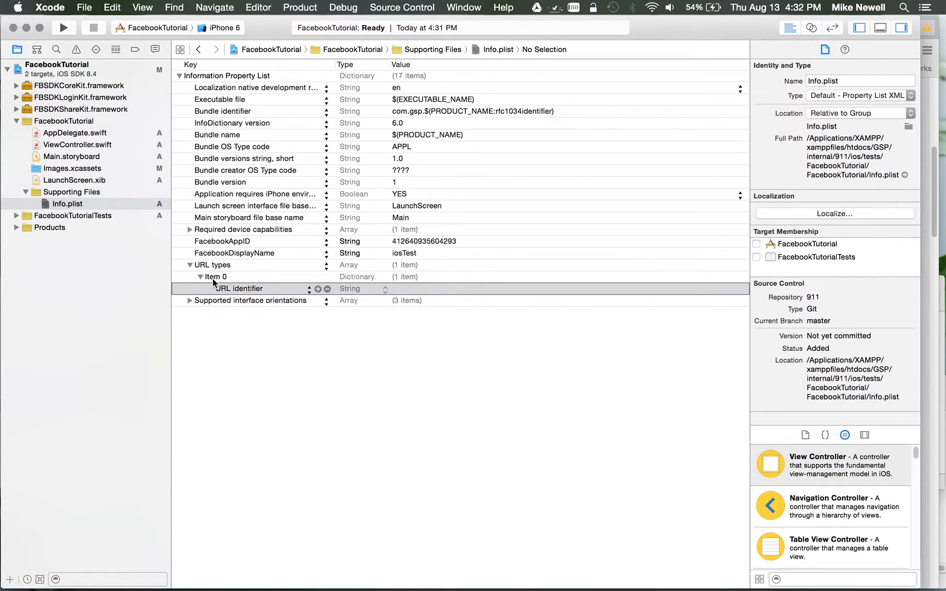
{"action": "left_click", "coordinate": [244, 289]}
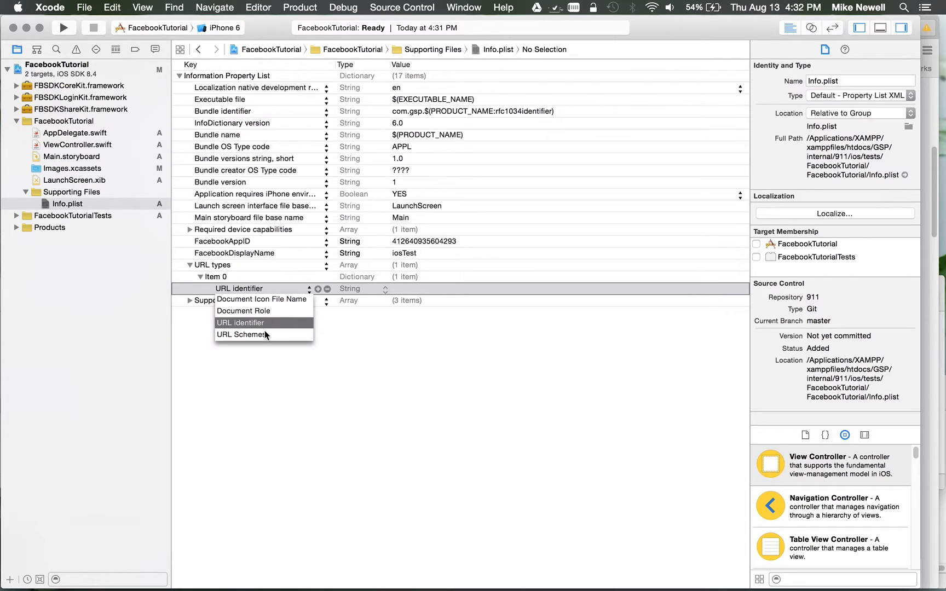
{"action": "left_click", "coordinate": [243, 335]}
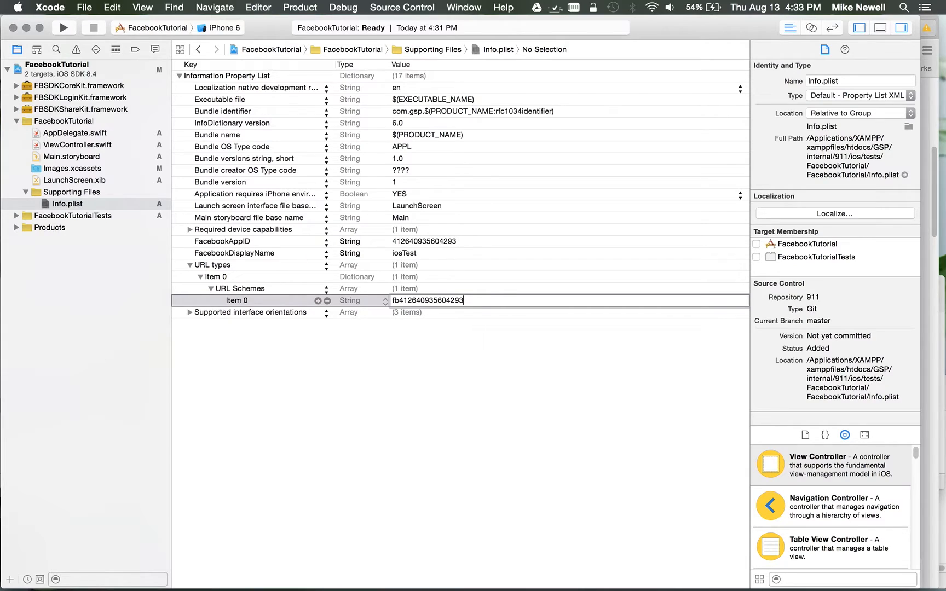
{"action": "left_click", "coordinate": [317, 300]}
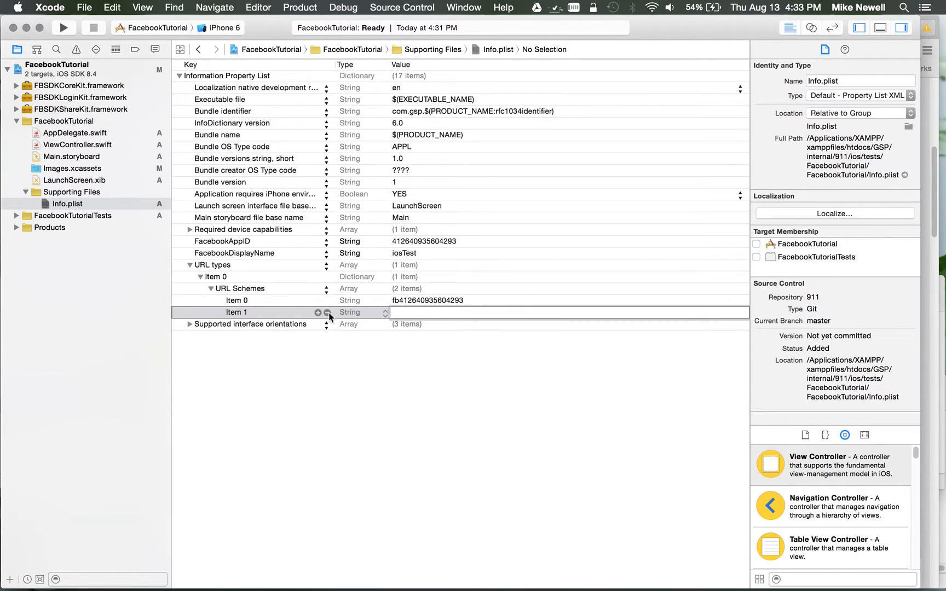
{"action": "left_click", "coordinate": [327, 312]}
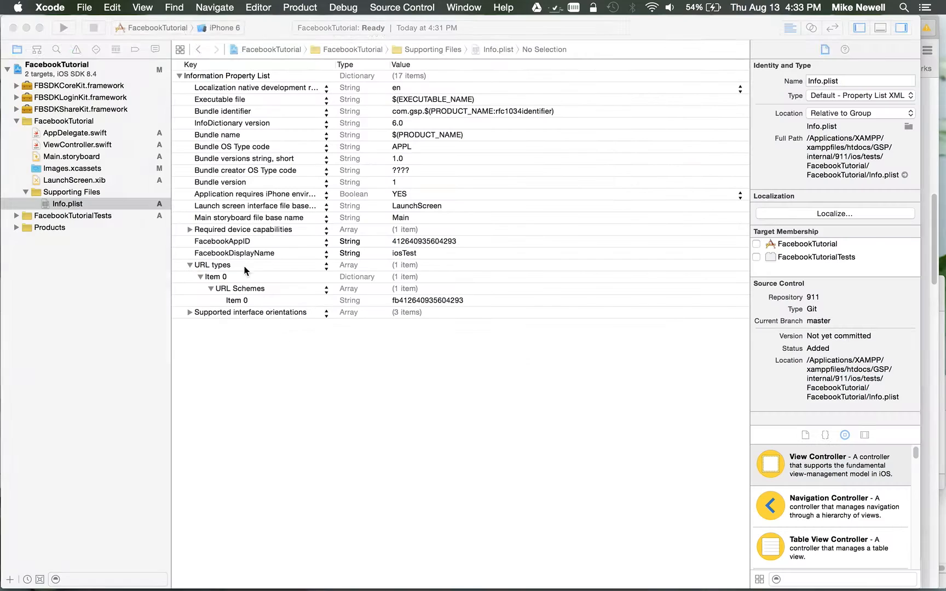
Step: Open the FacebookTutorial project's General settings showing bundle identifier com.gsp.FacebookTutorial
{"action": "left_click", "coordinate": [57, 64]}
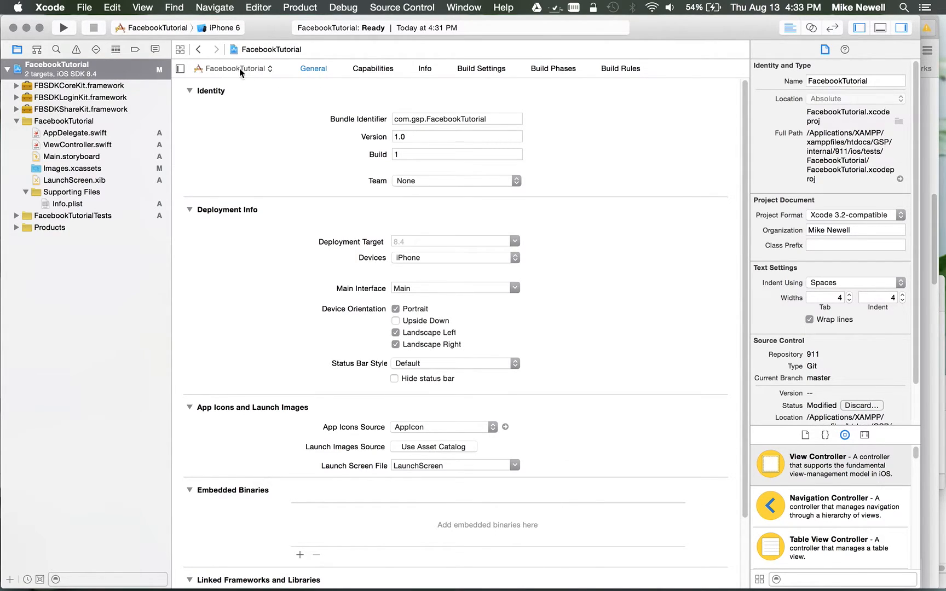
{"action": "mouse_move", "coordinate": [272, 177]}
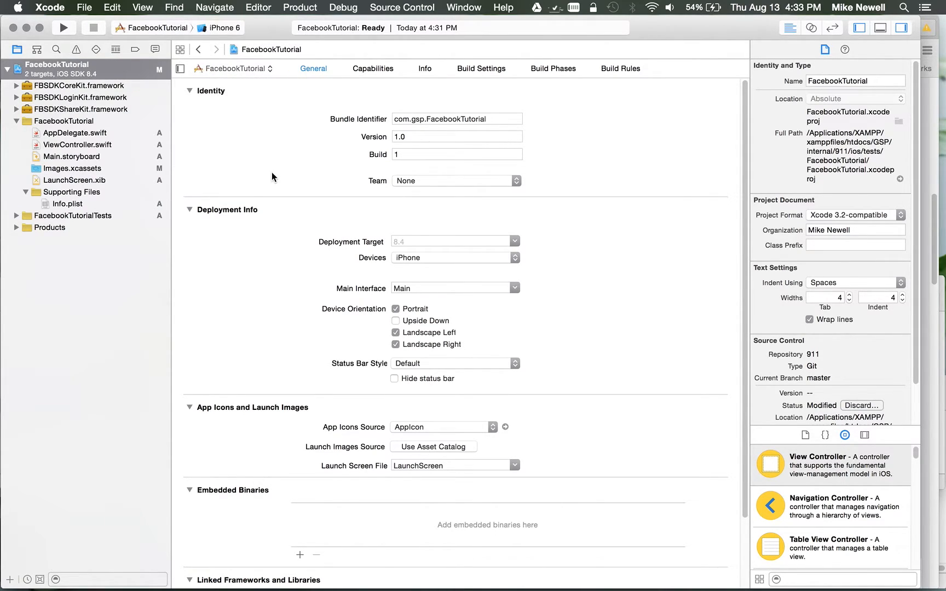
{"action": "left_click", "coordinate": [456, 118]}
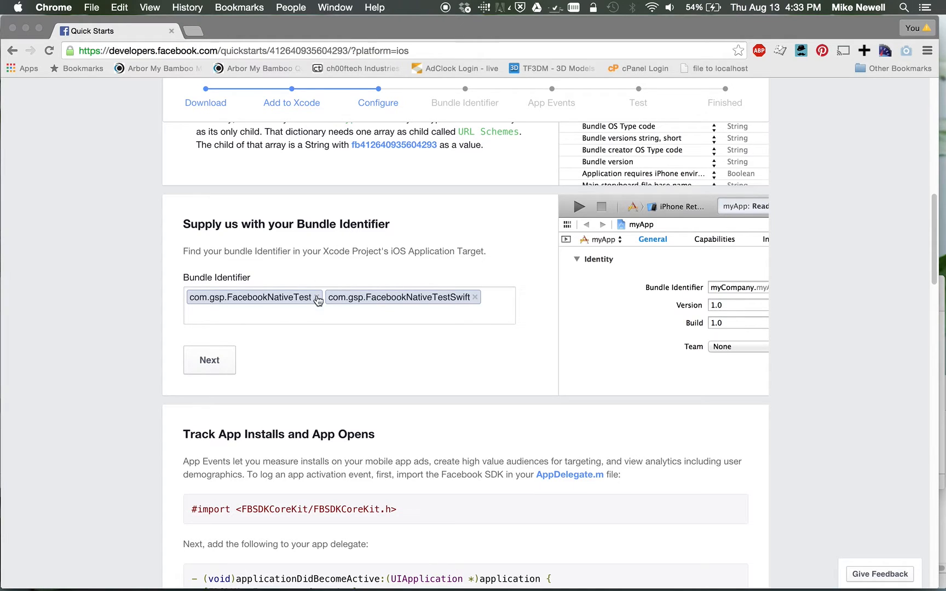
Step: Enter the bundle identifier on Quick Start and select FBSDKCoreKit in the App Events import
{"action": "type", "text": "com.gs"}
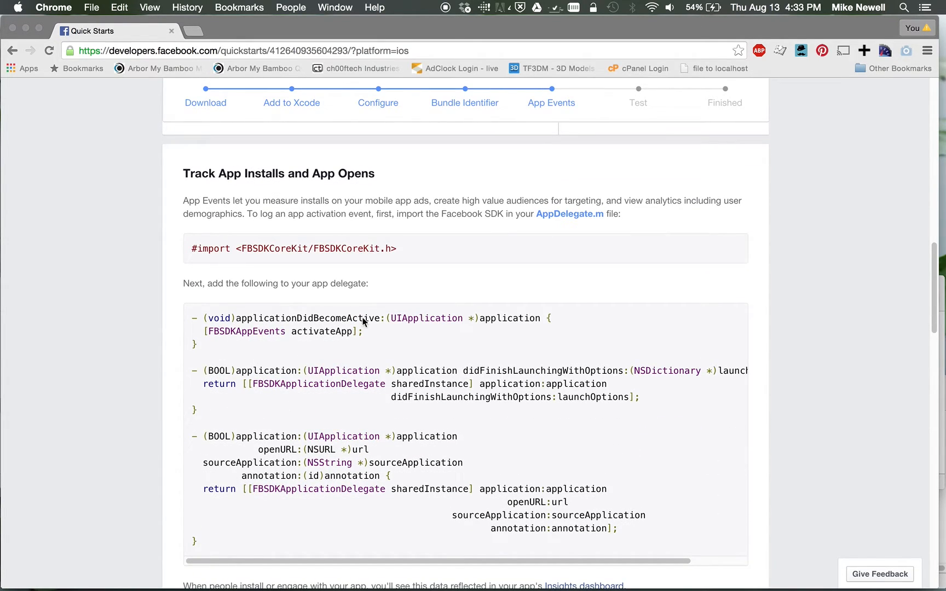
{"action": "scroll", "scroll_direction": "down", "scroll_amount": 3}
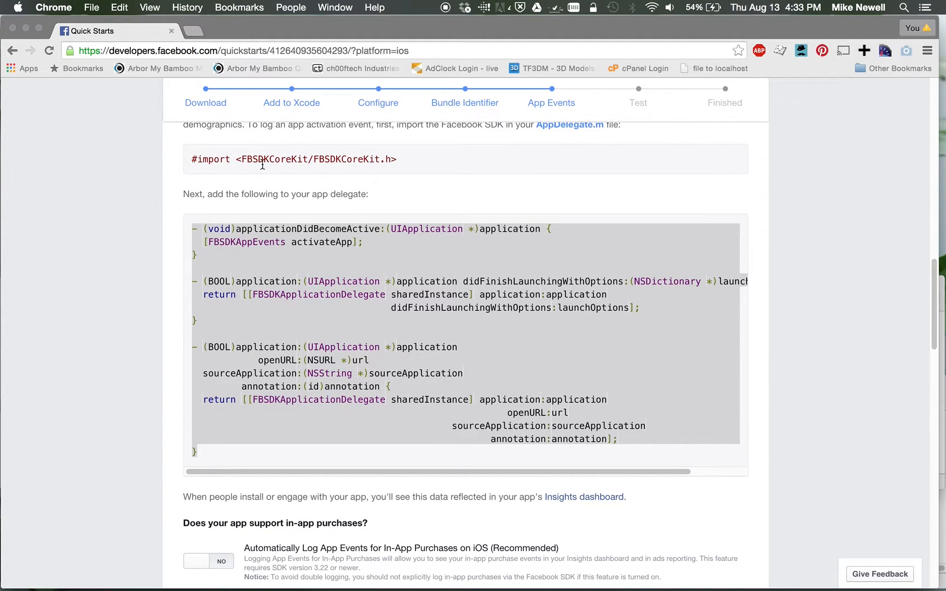
{"action": "scroll", "scroll_direction": "up", "scroll_amount": 3}
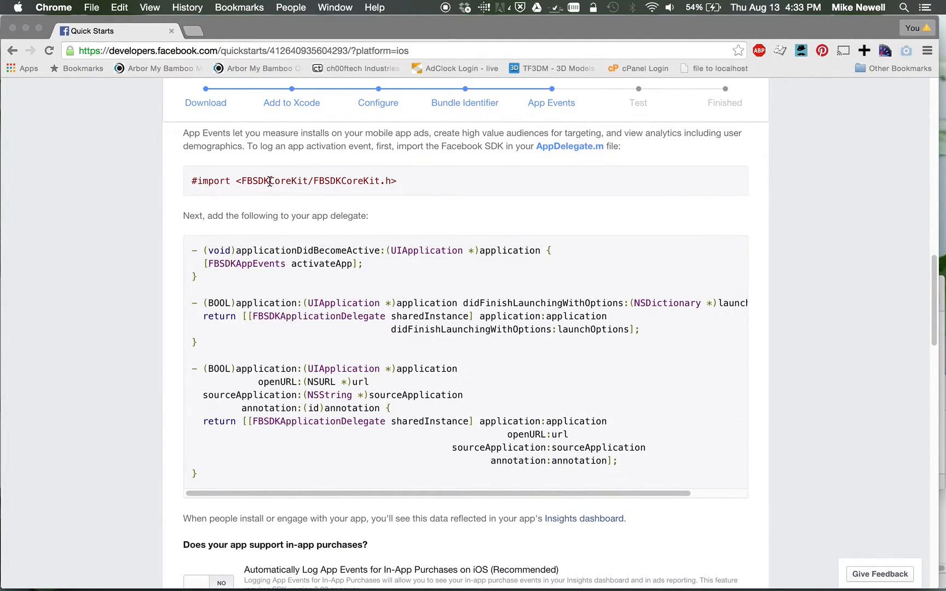
{"action": "double_click", "coordinate": [273, 181]}
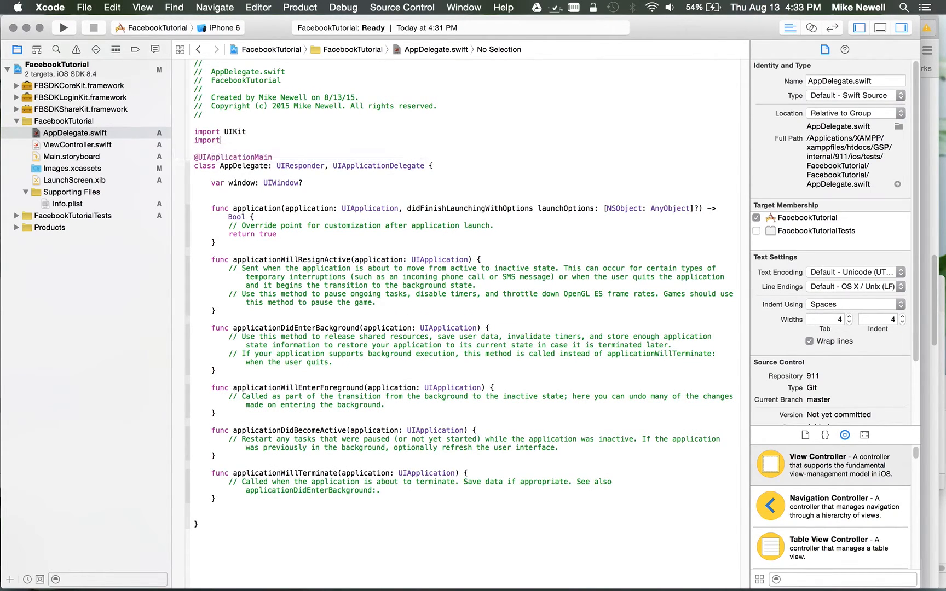
Step: Import FBSDKCoreKit and return FBSDKApplicationDelegate's didFinishLaunchingWithOptions result with application and launchOptions
{"action": "type", "text": "FBSDKCoreKit"}
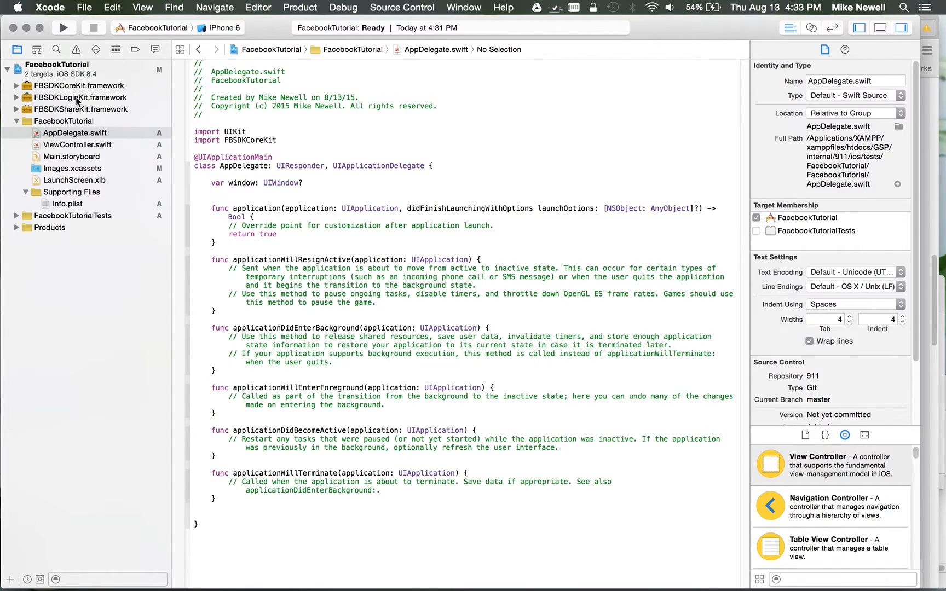
{"action": "left_click", "coordinate": [321, 218]}
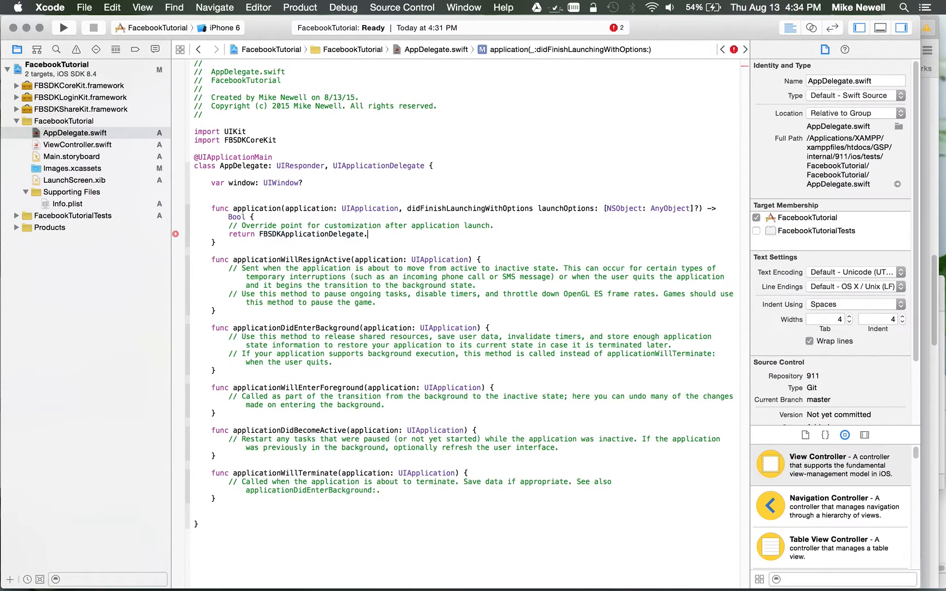
{"action": "type", "text": "sharedInstance().application("}
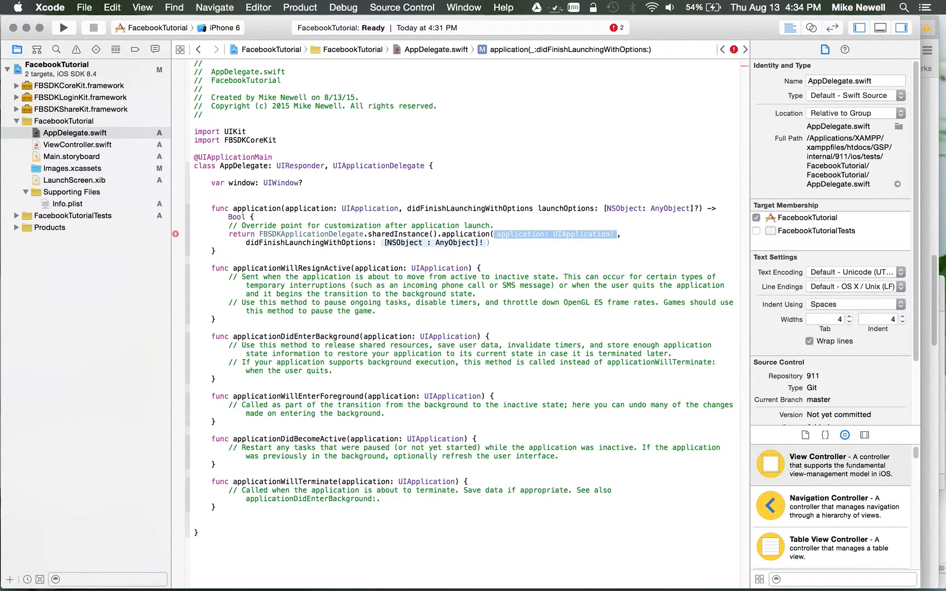
{"action": "type", "text": "application"}
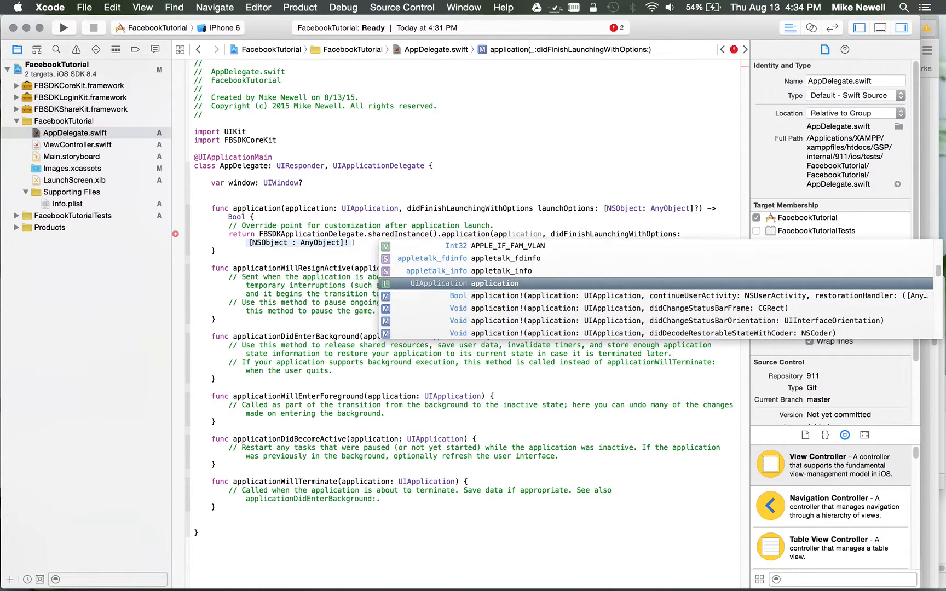
{"action": "key", "text": "escape"}
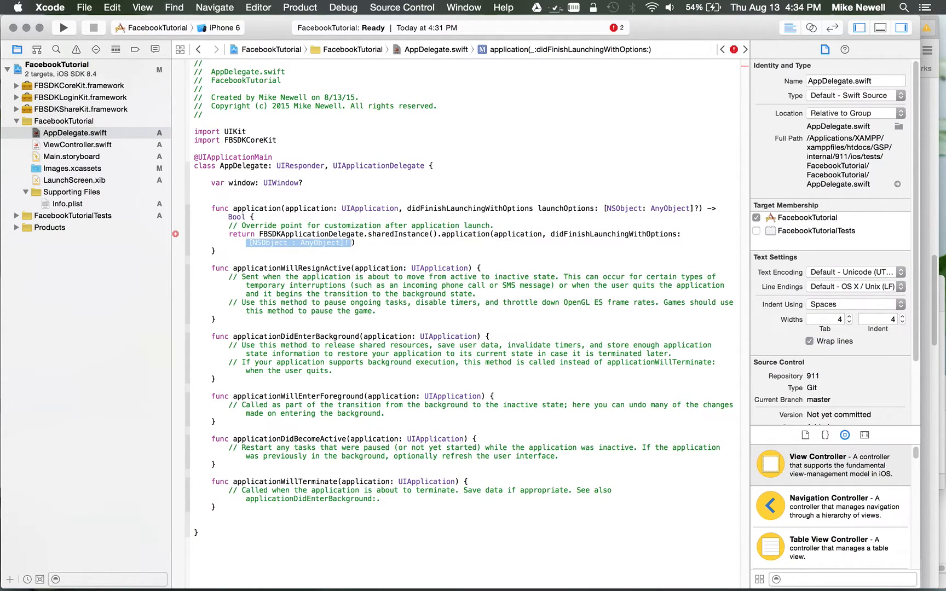
{"action": "type", "text": "launchOptions"}
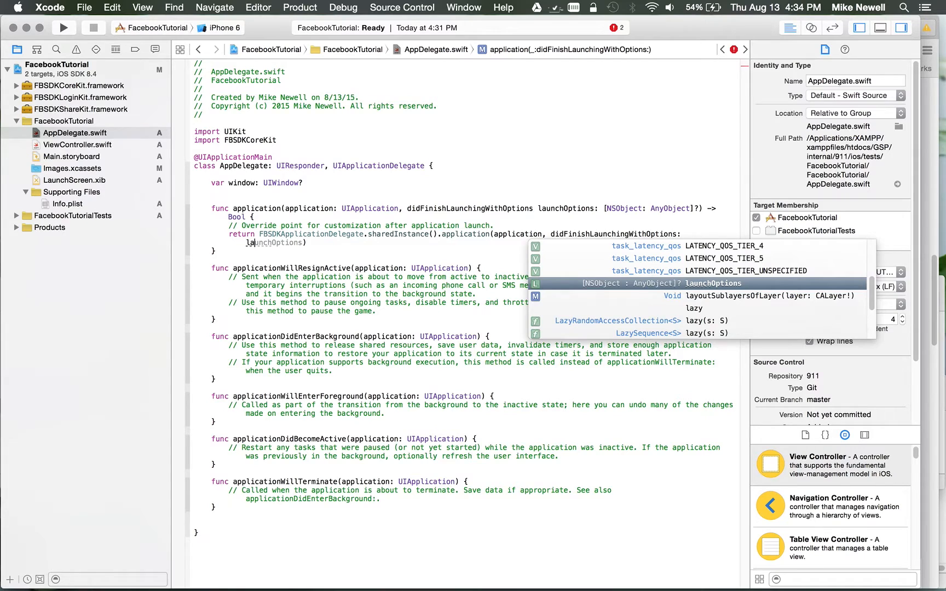
{"action": "key", "text": "Escape"}
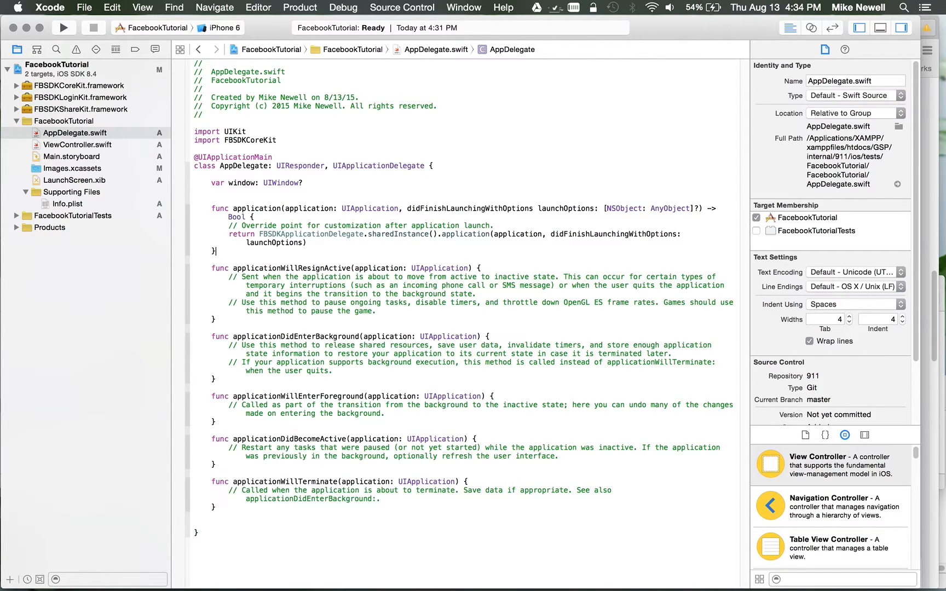
Step: Write the openURL handler returning FBSDKApplicationDelegate's result for url, sourceApplication and annotation
{"action": "type", "text": "func"}
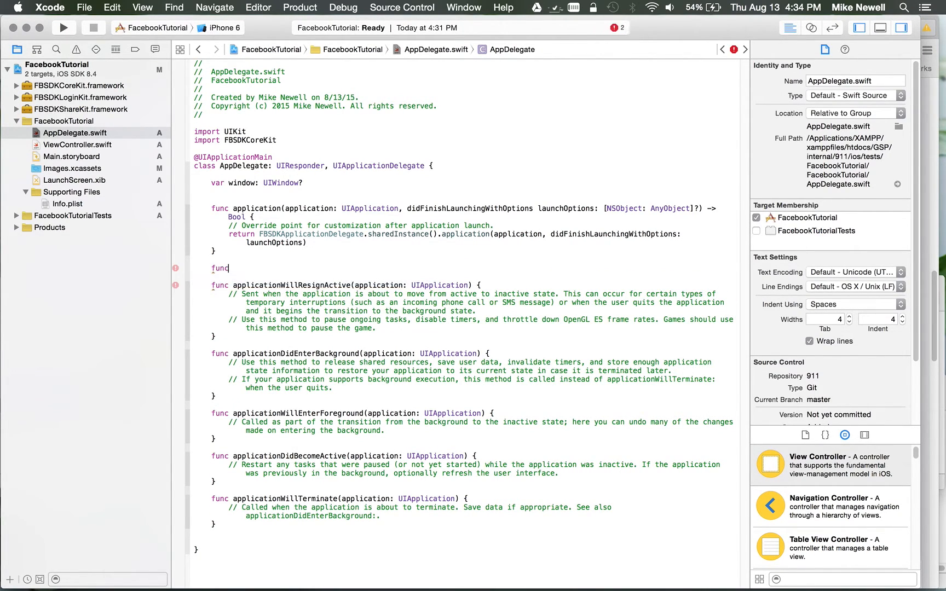
{"action": "type", "text": "application"}
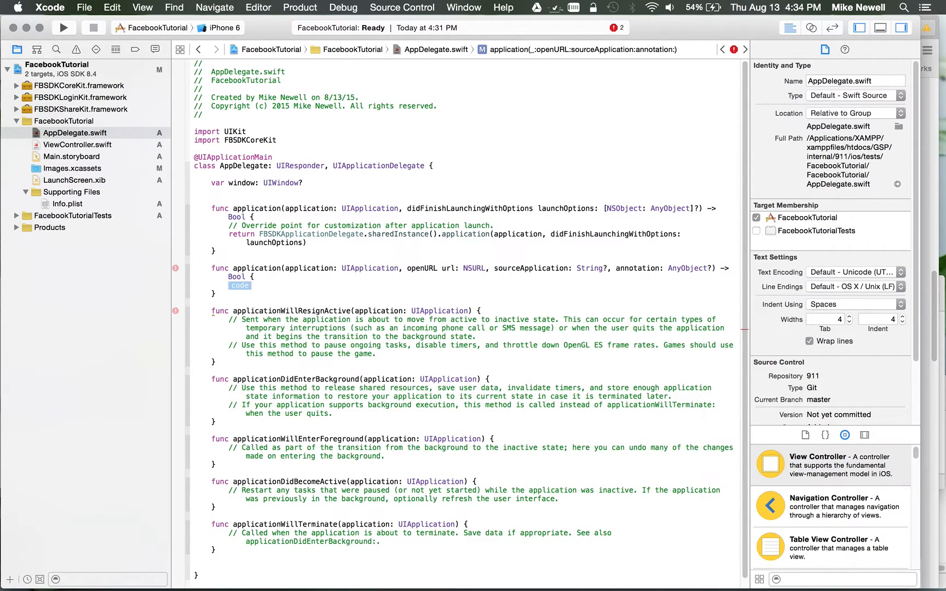
{"action": "type", "text": "return"}
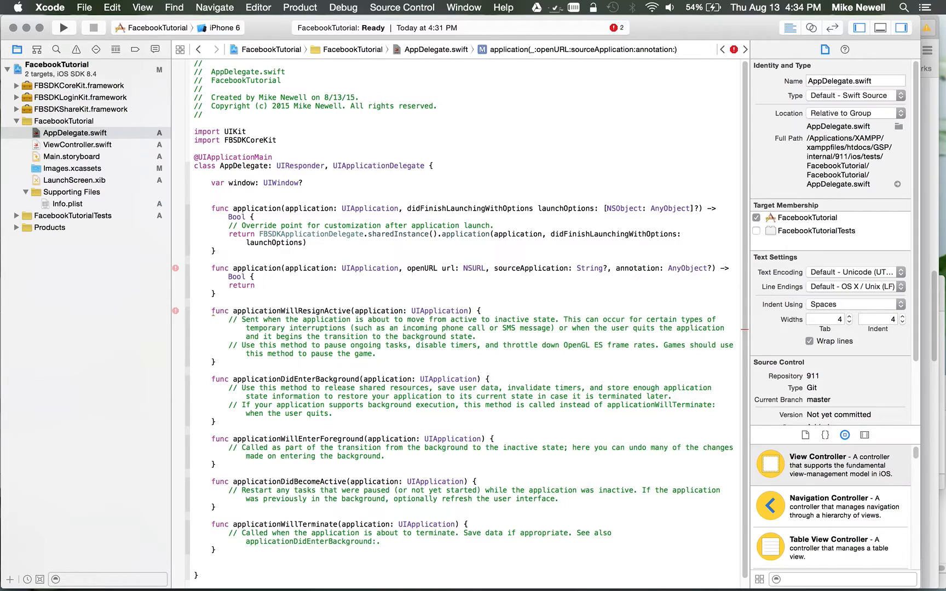
{"action": "left_click", "coordinate": [257, 285]}
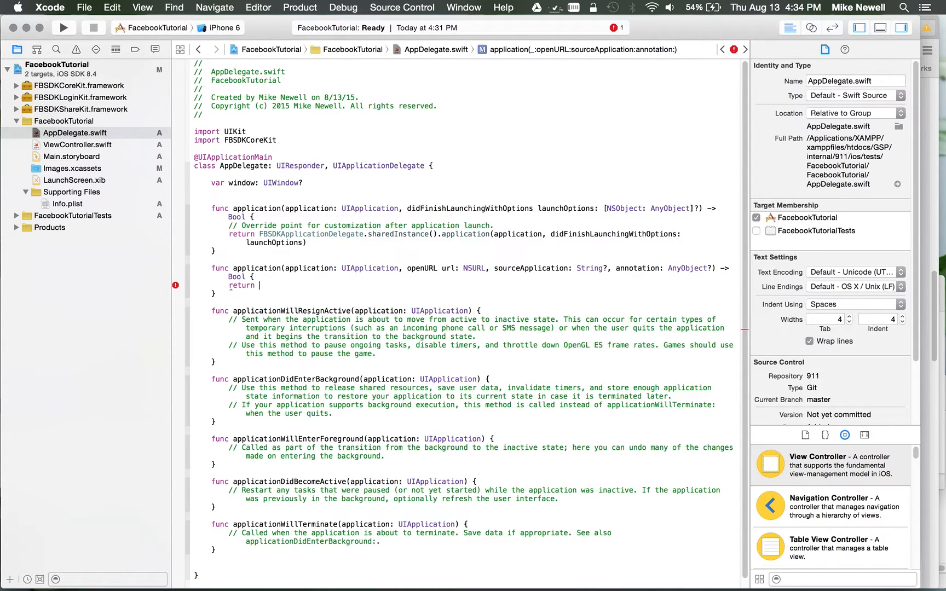
{"action": "type", "text": "FBSDK"}
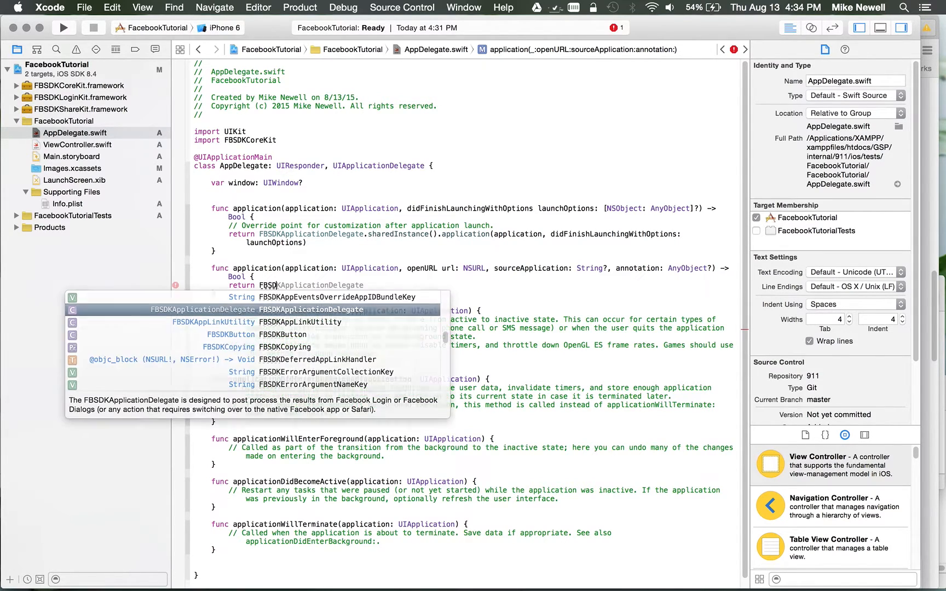
{"action": "type", "text": "/"}
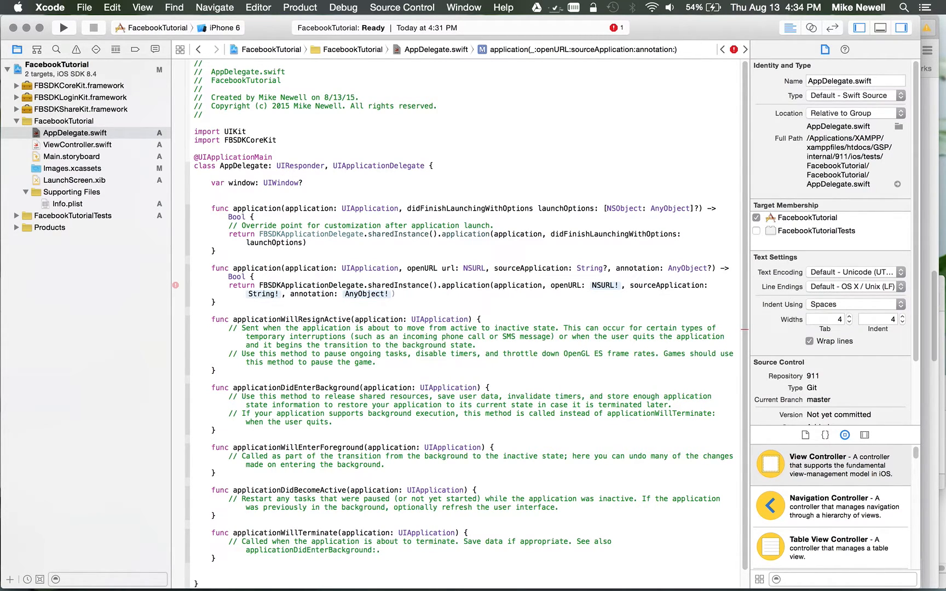
{"action": "double_click", "coordinate": [603, 284]}
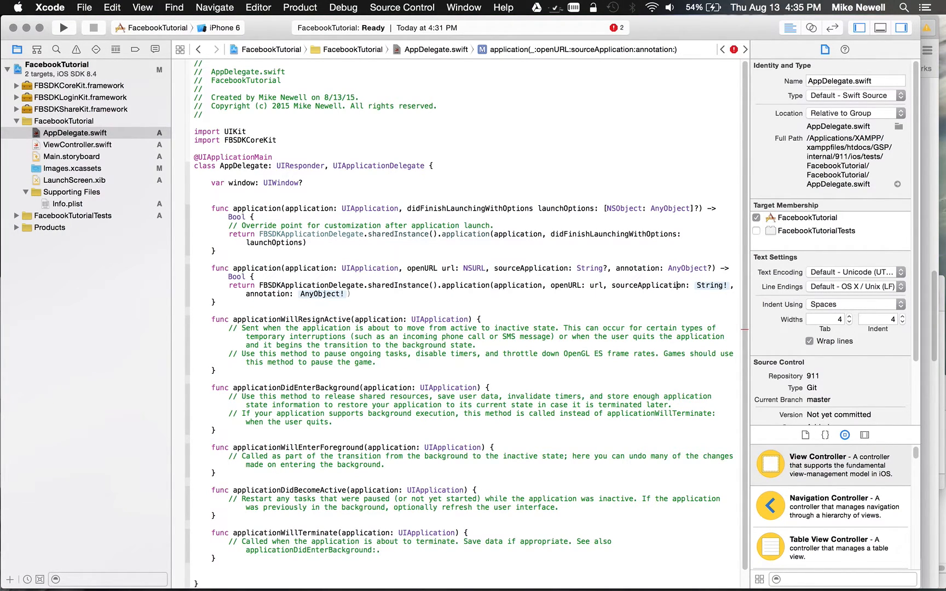
{"action": "double_click", "coordinate": [711, 285]}
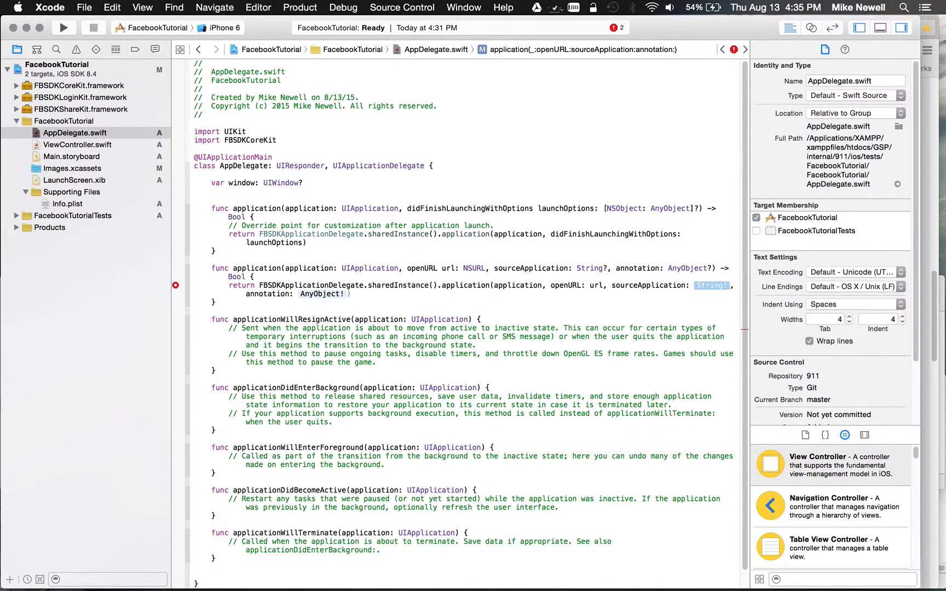
{"action": "type", "text": "sourceApplication"}
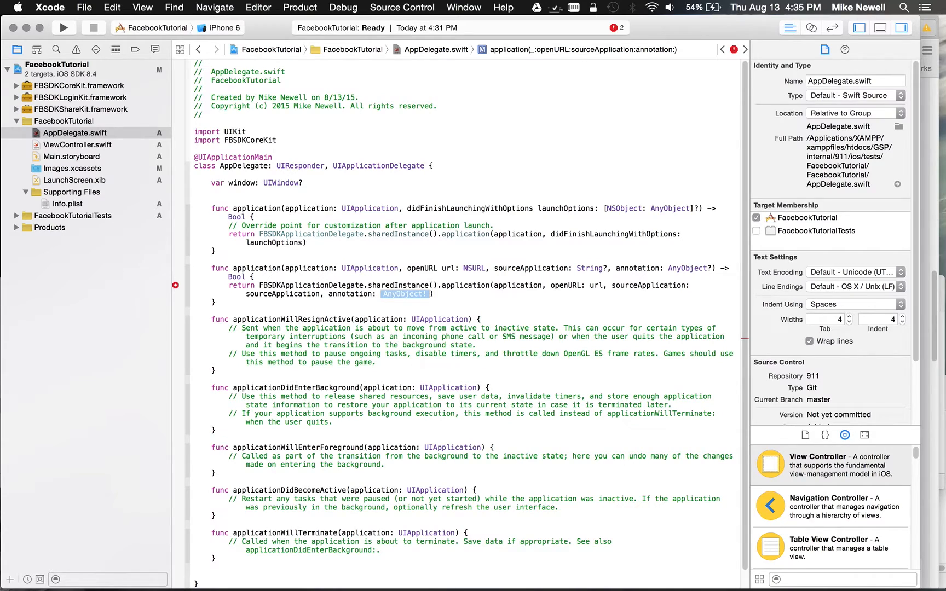
{"action": "type", "text": "annotation"}
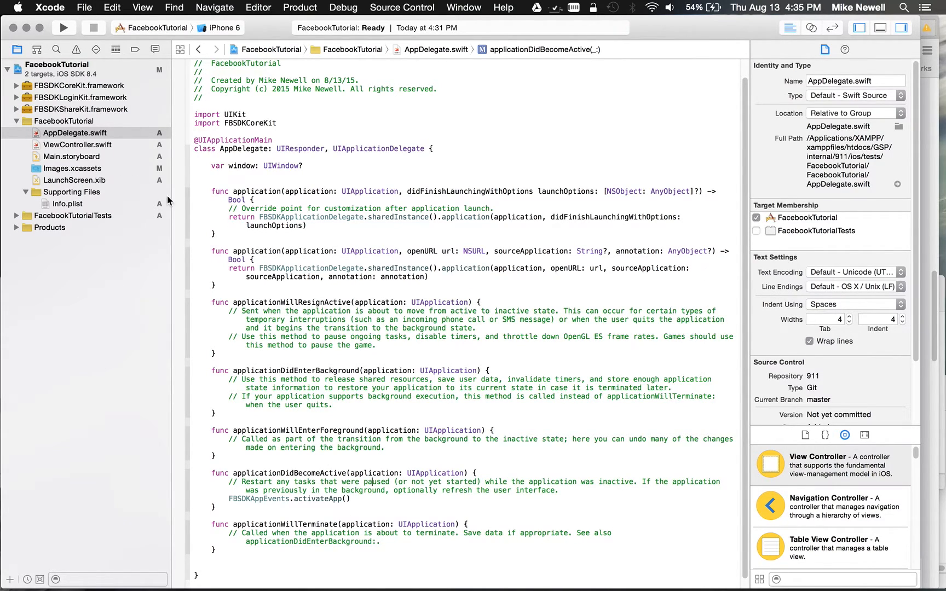
{"action": "mouse_move", "coordinate": [99, 149]}
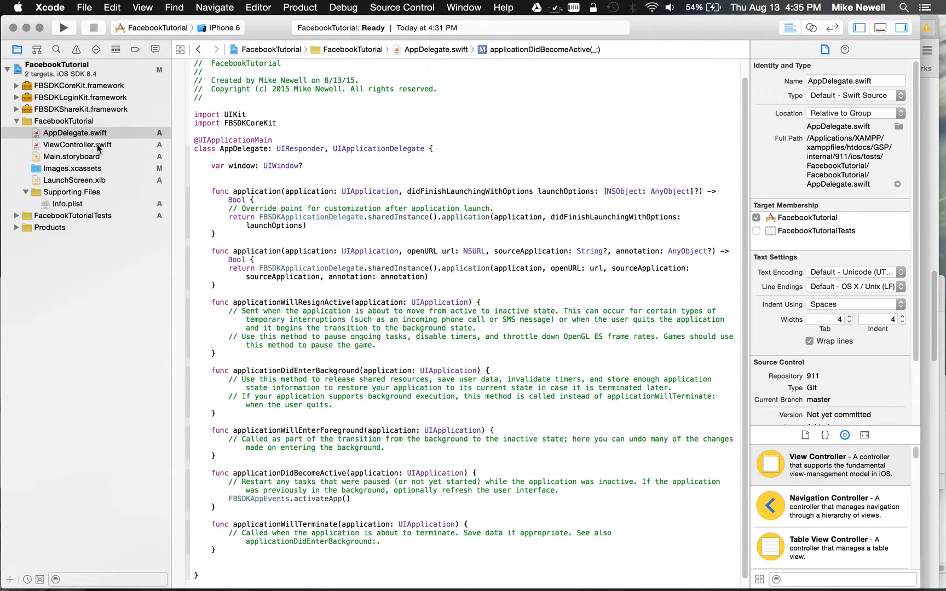
Step: Open ViewController.swift from the Project Navigator
{"action": "left_click", "coordinate": [77, 144]}
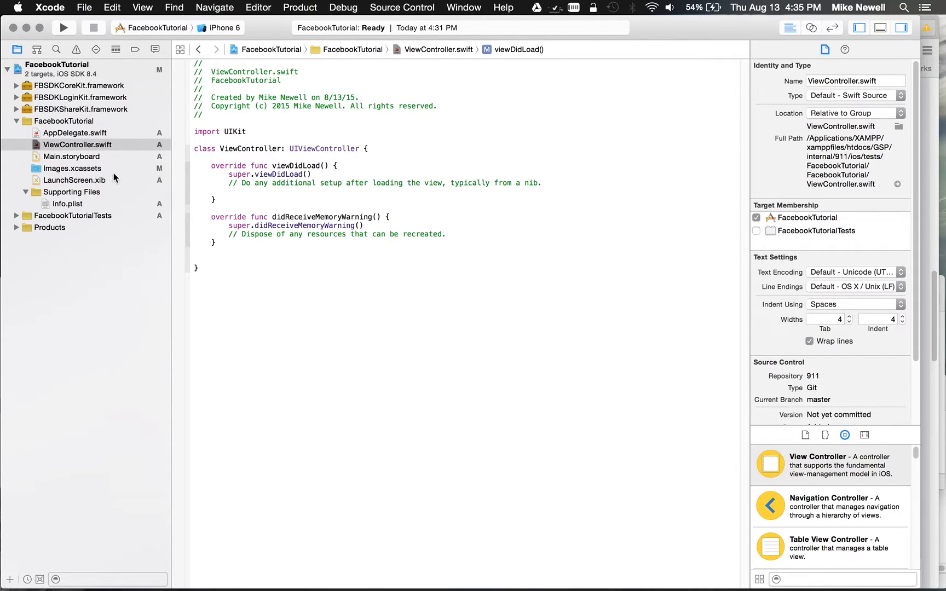
Step: Open Main.storyboard and drop a Button from the Object Library into the view
{"action": "left_click", "coordinate": [71, 156]}
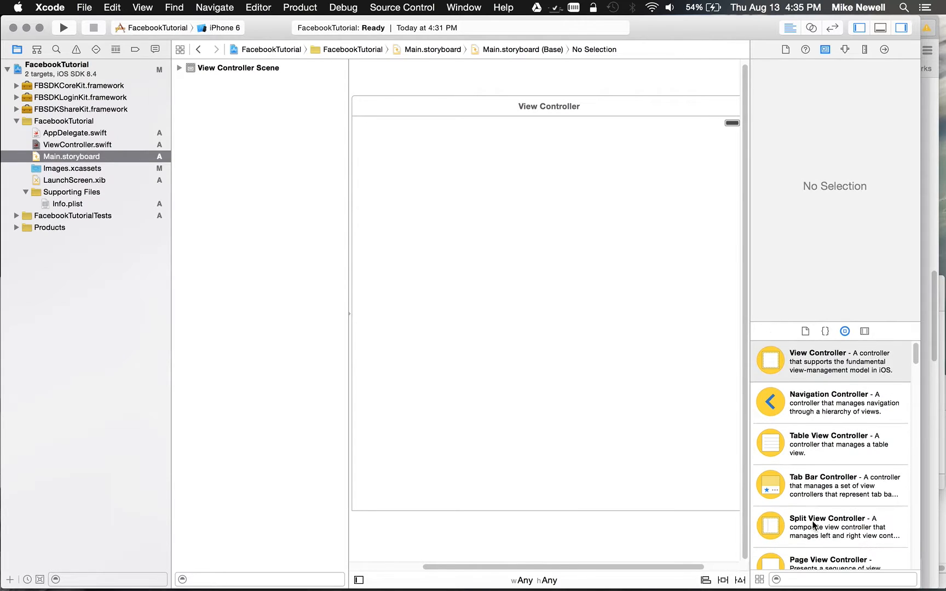
{"action": "scroll", "scroll_direction": "down", "scroll_amount": 3}
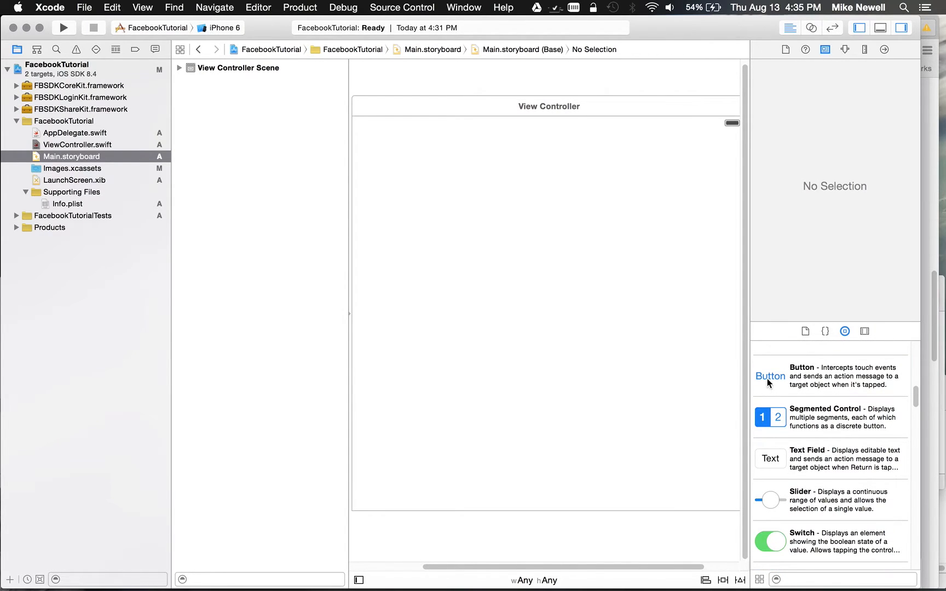
{"action": "left_click", "coordinate": [899, 80]}
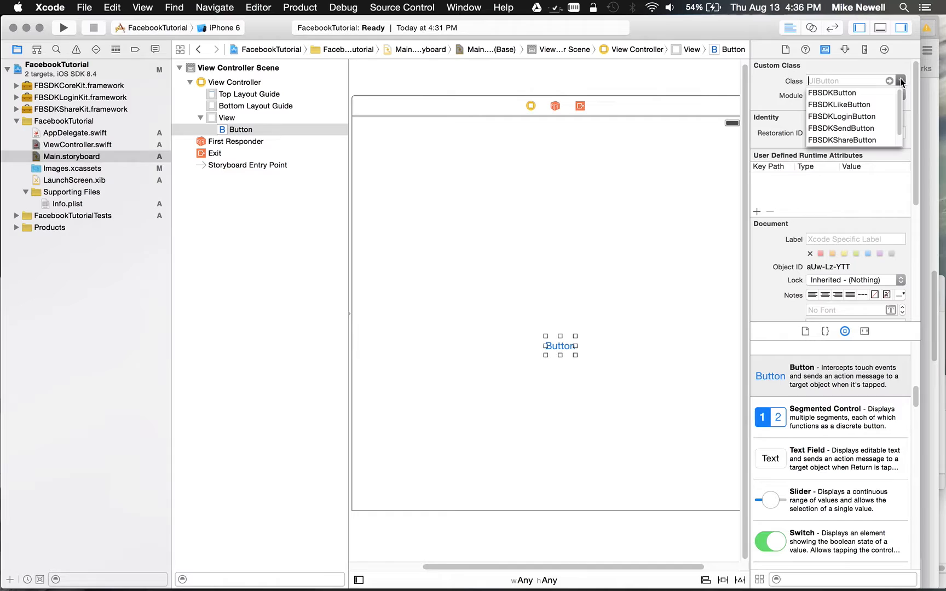
{"action": "mouse_move", "coordinate": [556, 460]}
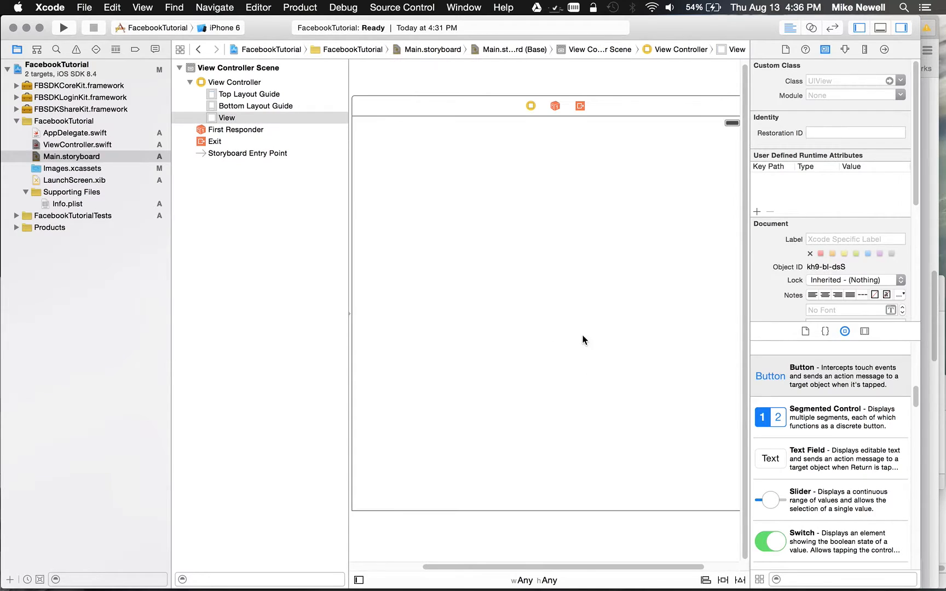
Step: Return to ViewController.swift and select the FBSDKLoginKit module name in the guide
{"action": "left_click", "coordinate": [77, 144]}
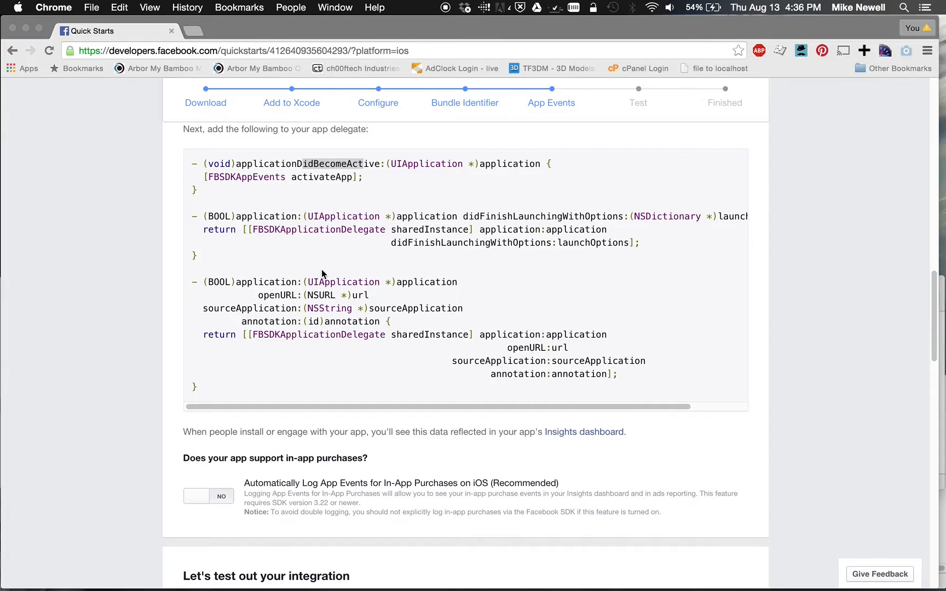
{"action": "scroll", "scroll_direction": "down", "scroll_amount": 3}
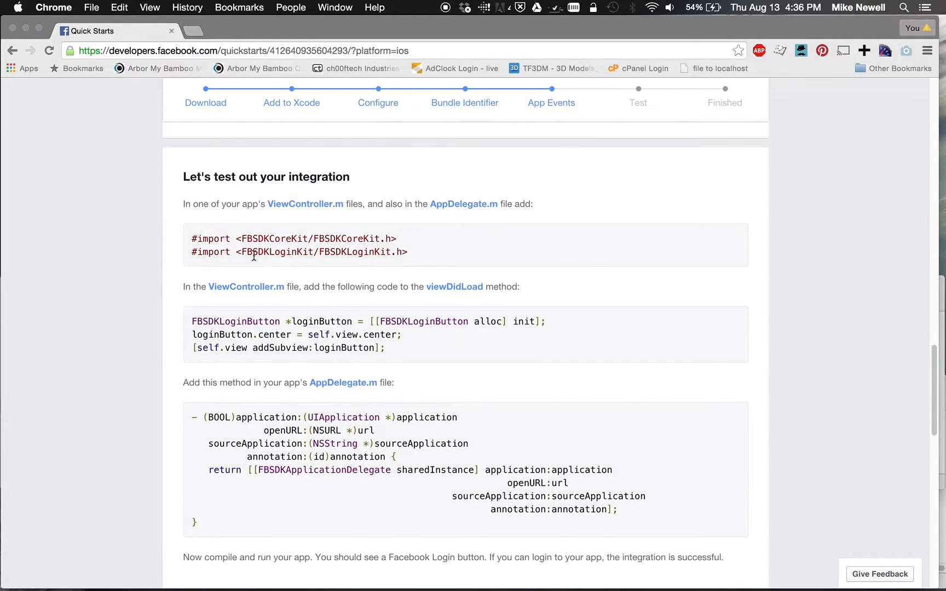
{"action": "double_click", "coordinate": [274, 238]}
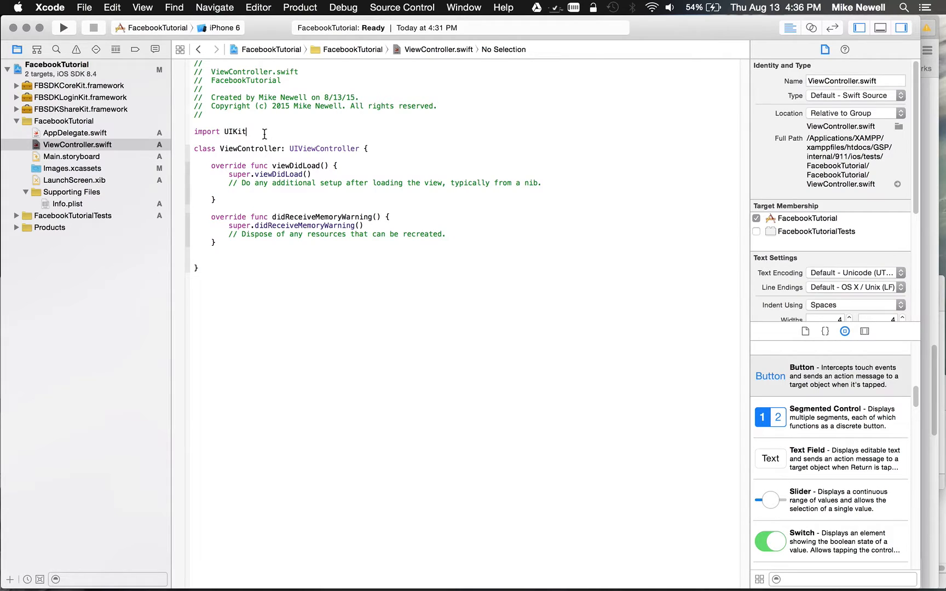
Step: Add 'import FBSDKCoreKit' and 'import FBSDKLoginKit' to ViewController.swift, checking the Quick Start guide
{"action": "type", "text": "import FBSDKCoreKit"}
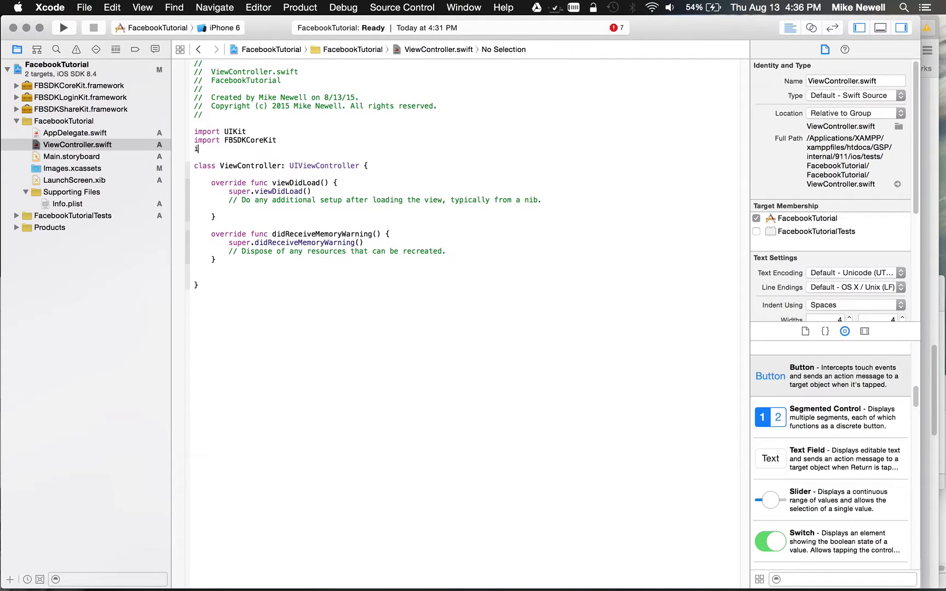
{"action": "type", "text": "import FBSDKLoginKit"}
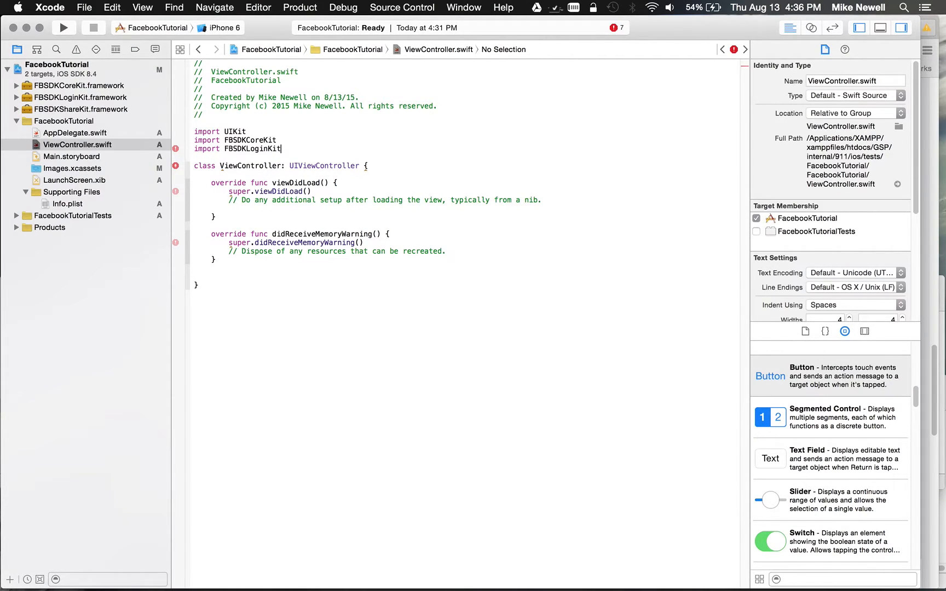
{"action": "left_click", "coordinate": [287, 208]}
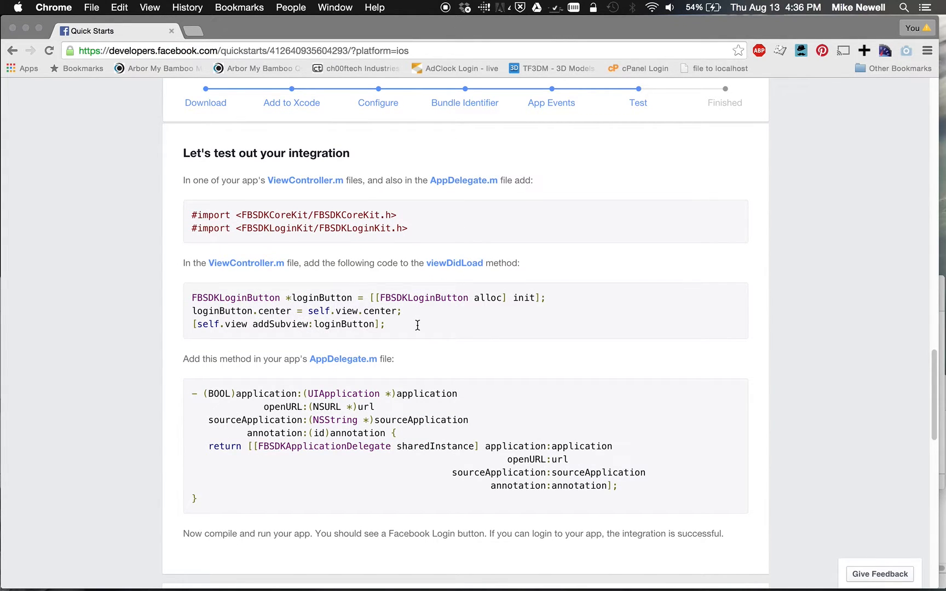
{"action": "left_click_drag", "start_coordinate": [260, 311], "coordinate": [385, 324]}
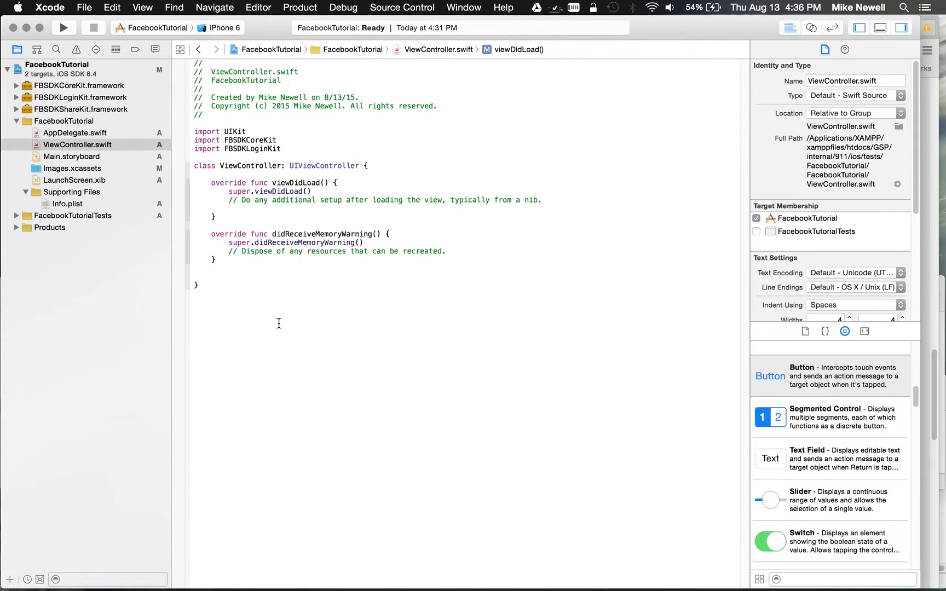
Step: Create 'let loginButton = FBSDKLoginButton()' in viewDidLoad, centred on self.view.center
{"action": "type", "text": "let dl"}
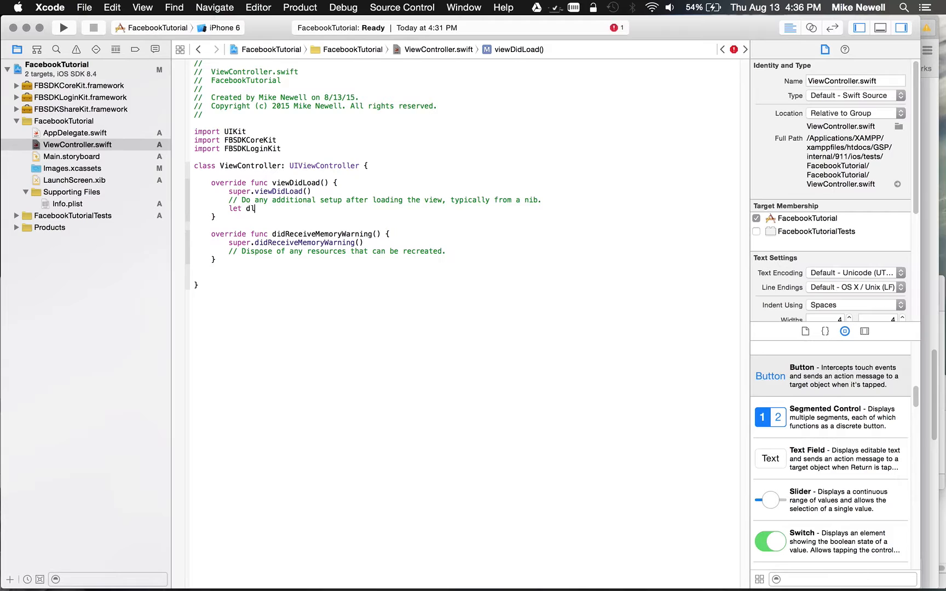
{"action": "type", "text": "oginButt"}
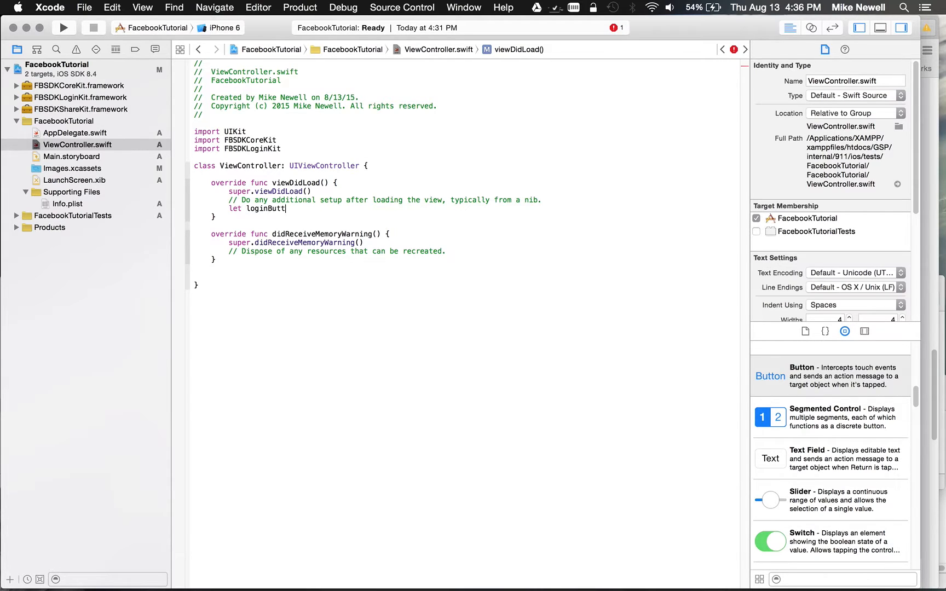
{"action": "type", "text": "on = fb"}
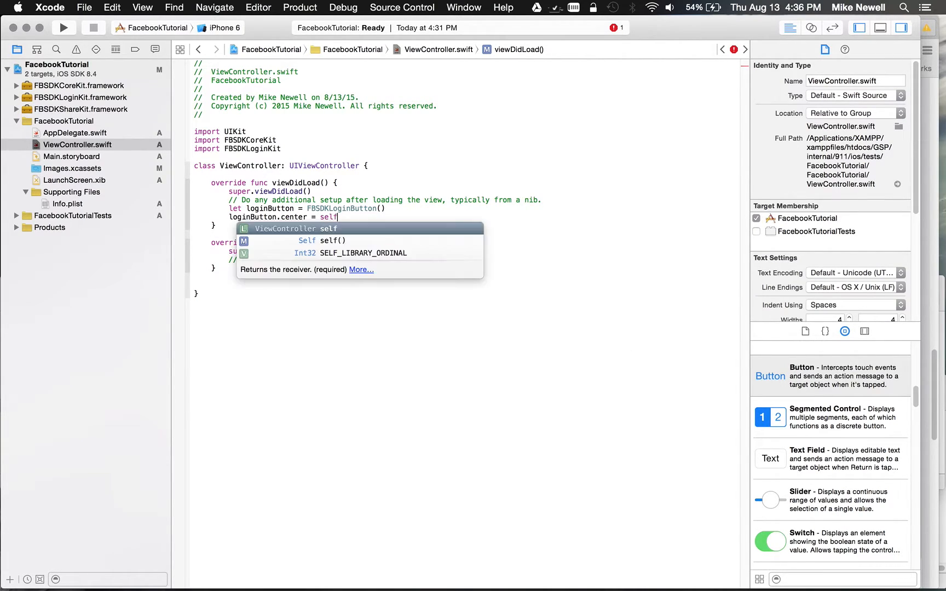
{"action": "type", "text": ".view.center"}
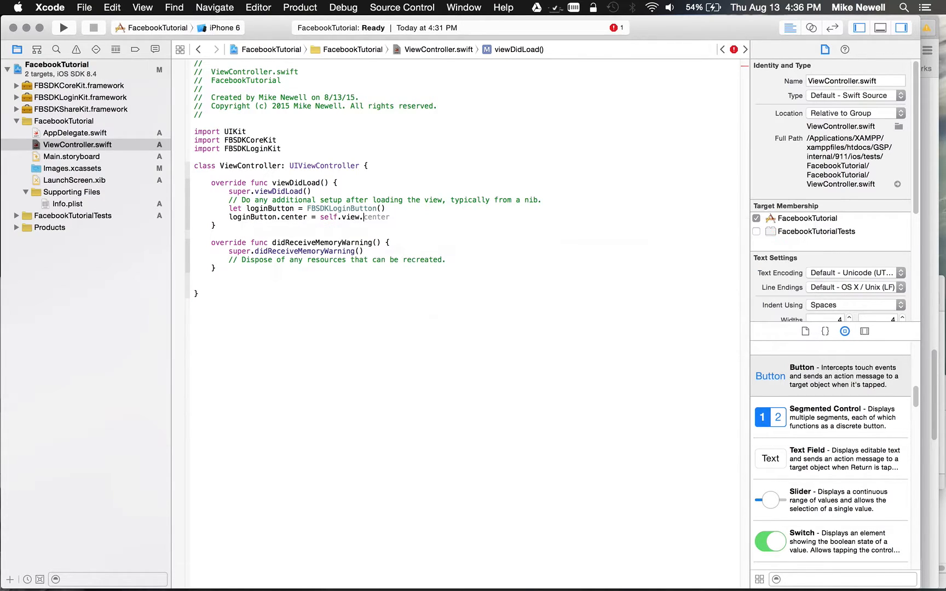
{"action": "key", "text": "return"}
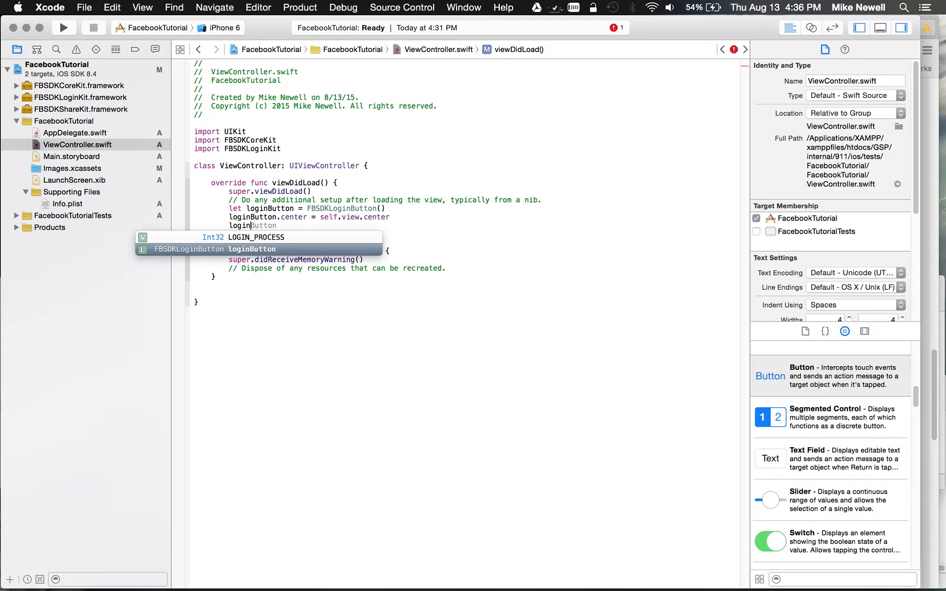
Step: Set the login button's readPermissions to ["email"] and start adding it as a subview
{"action": "type", "text": ".center"}
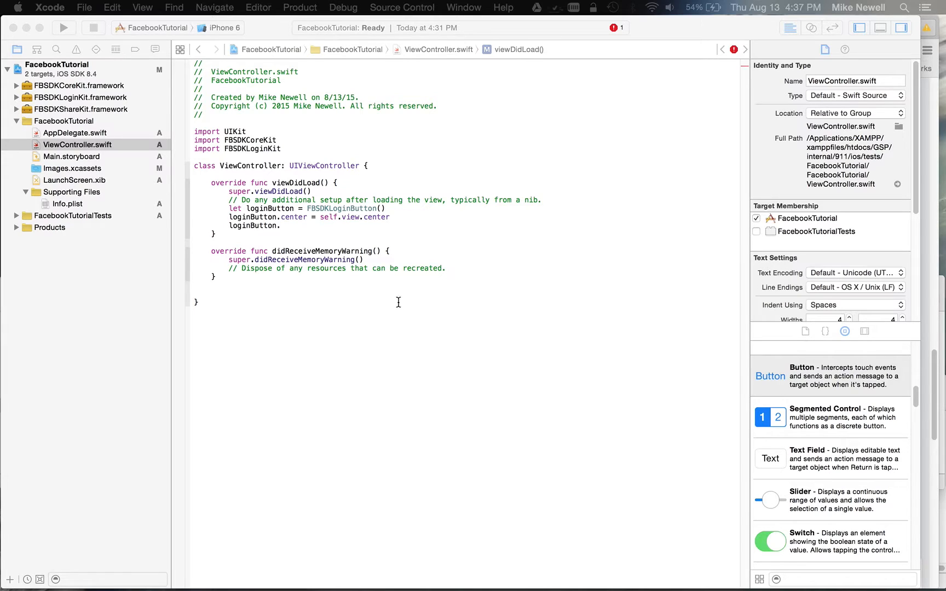
{"action": "type", "text": ".readPermissions ="}
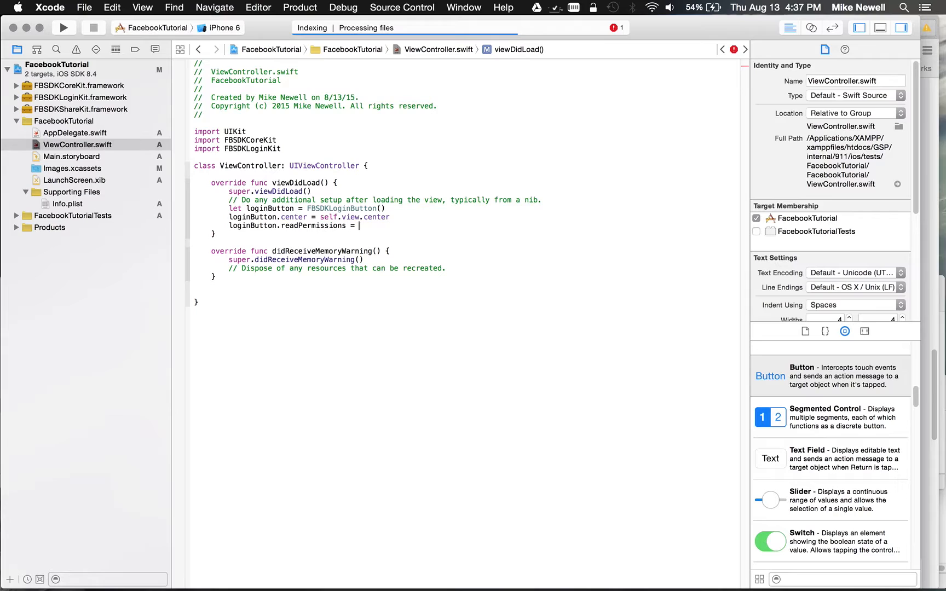
{"action": "type", "text": "[\"eamil"}
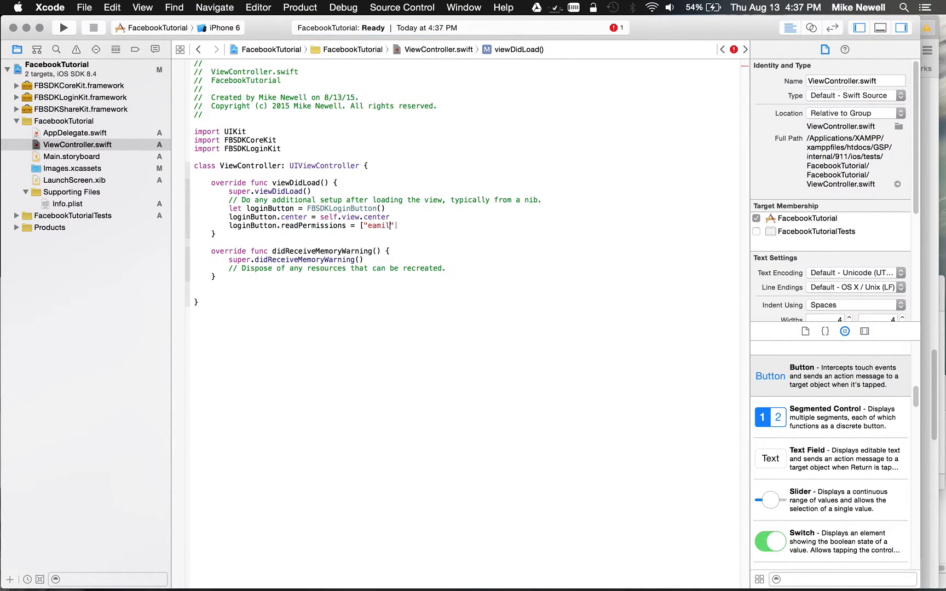
{"action": "type", "text": "email"}
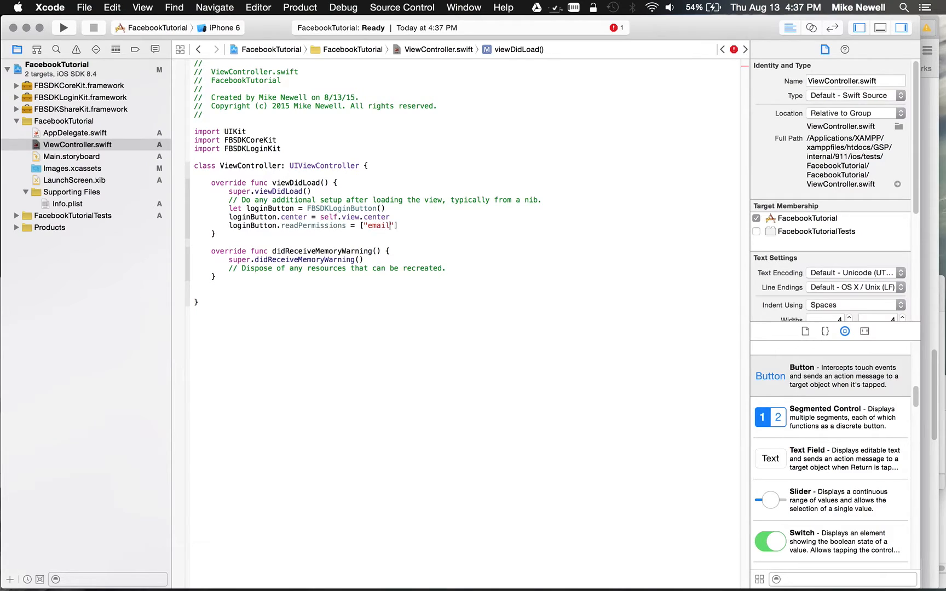
{"action": "key", "text": "return"}
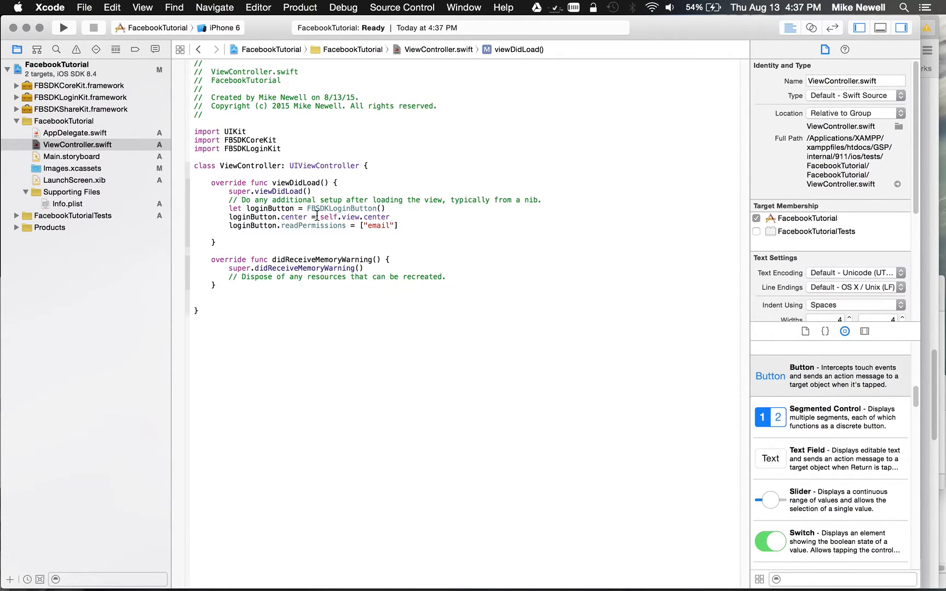
{"action": "type", "text": "loginButton"}
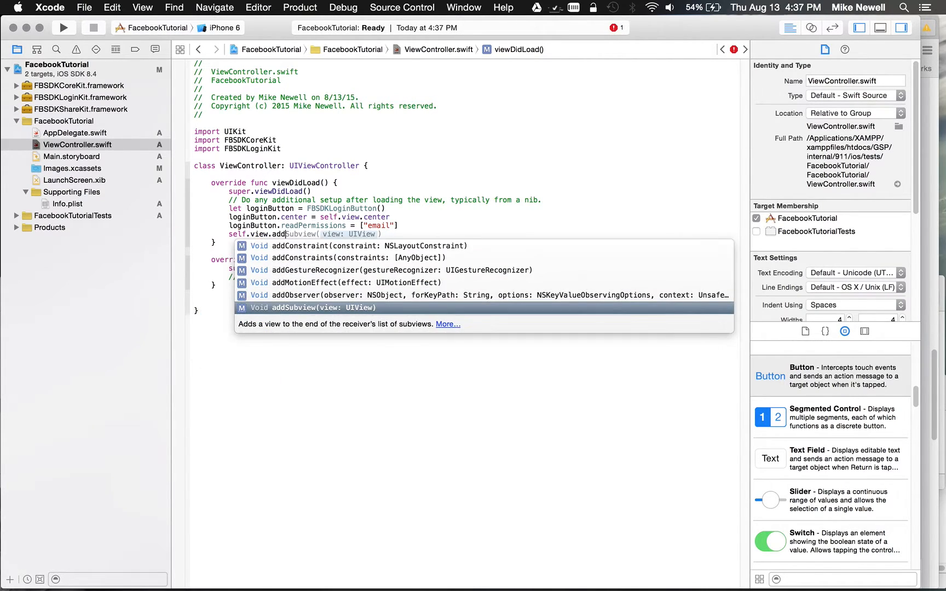
{"action": "key", "text": "return"}
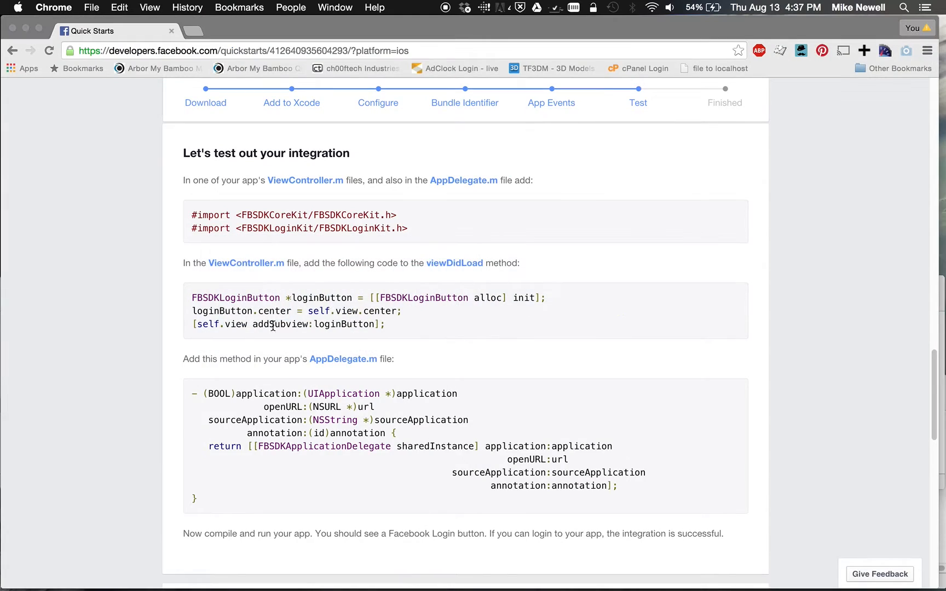
{"action": "left_click_drag", "start_coordinate": [191, 297], "coordinate": [384, 324]}
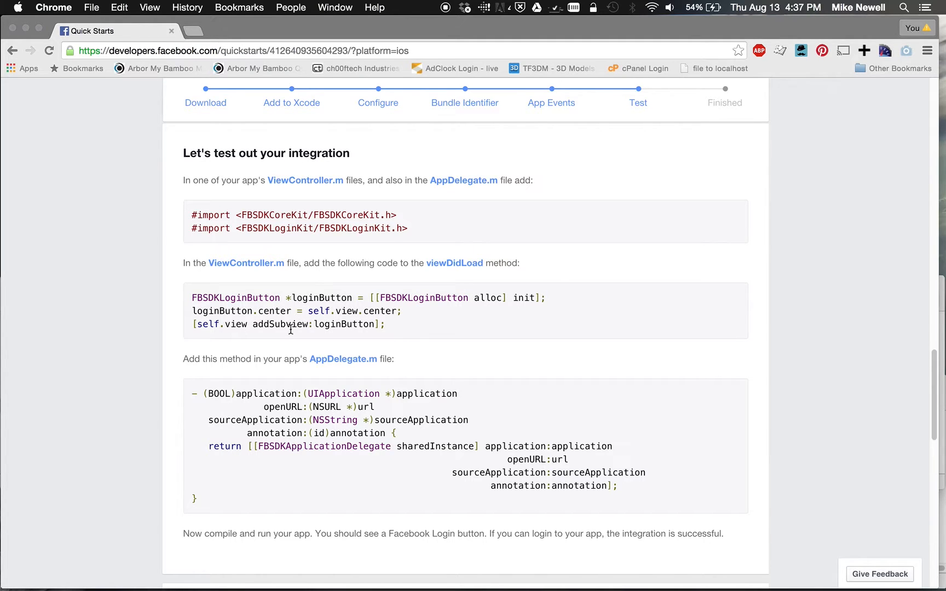
{"action": "mouse_move", "coordinate": [316, 308]}
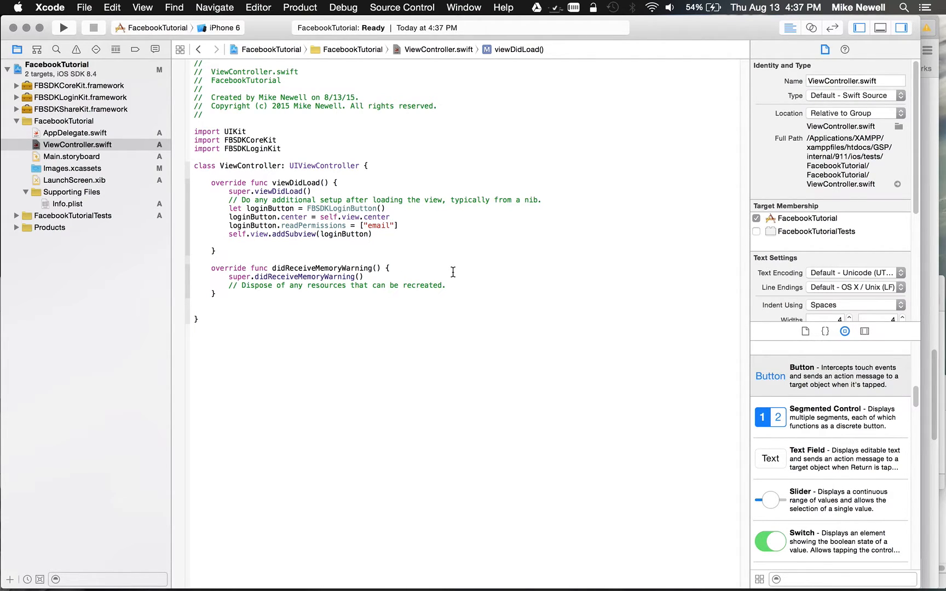
Step: Set loginButton.delegate = self and declare FBSDKLoginButtonDelegate conformance on the class
{"action": "type", "text": "logInButton.delegate"}
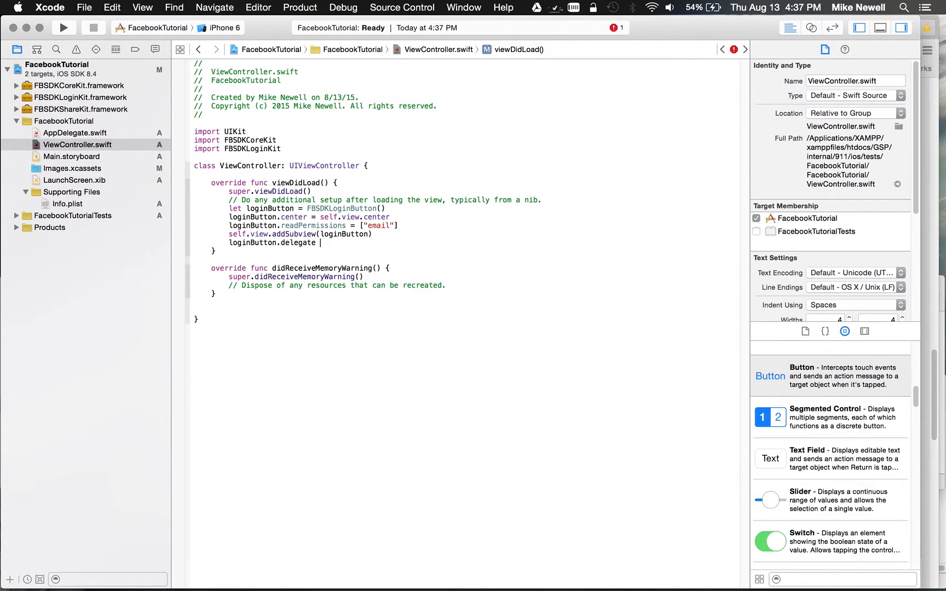
{"action": "type", "text": "= self"}
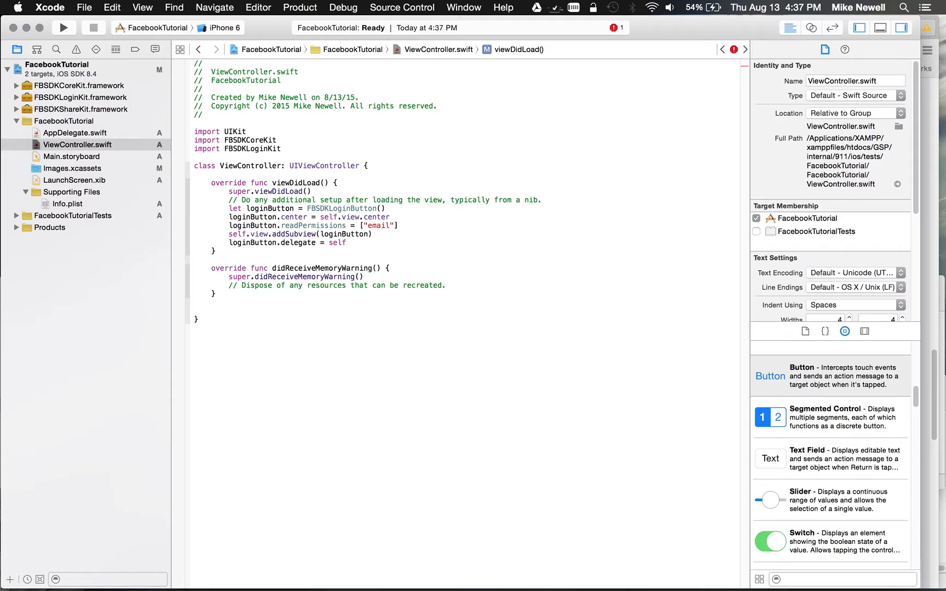
{"action": "left_click", "coordinate": [323, 125]}
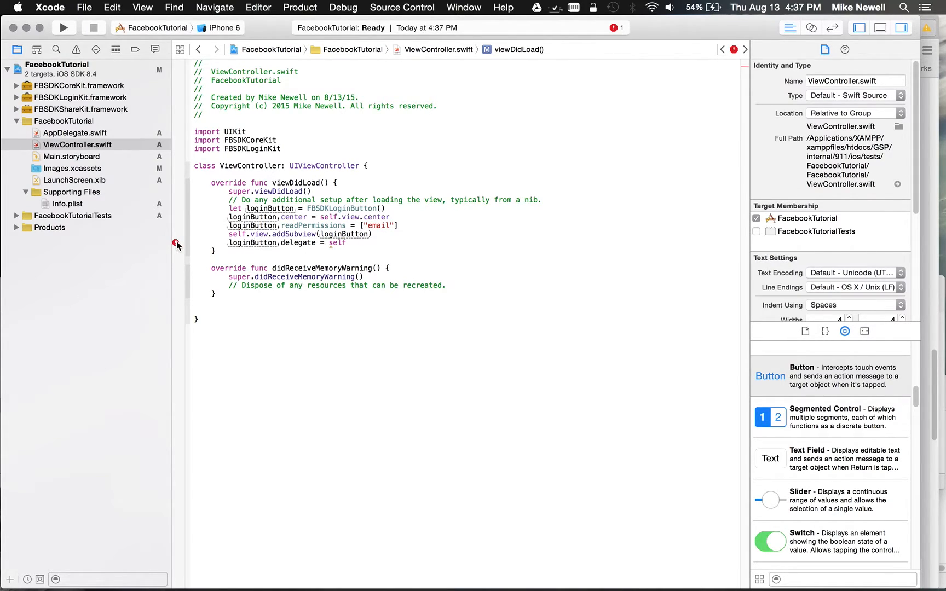
{"action": "left_click", "coordinate": [176, 242]}
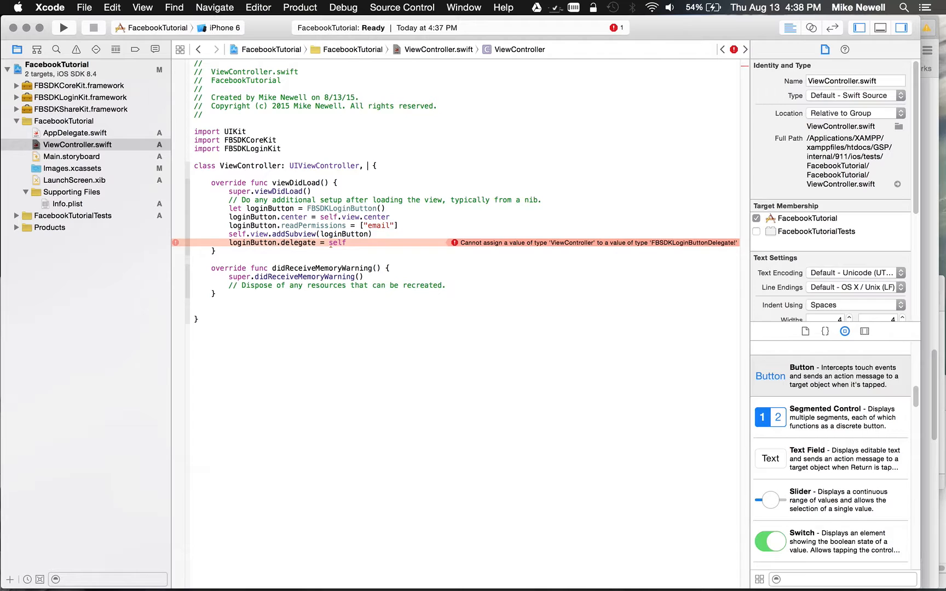
{"action": "type", "text": "FBSDKLoginButtonDelegate"}
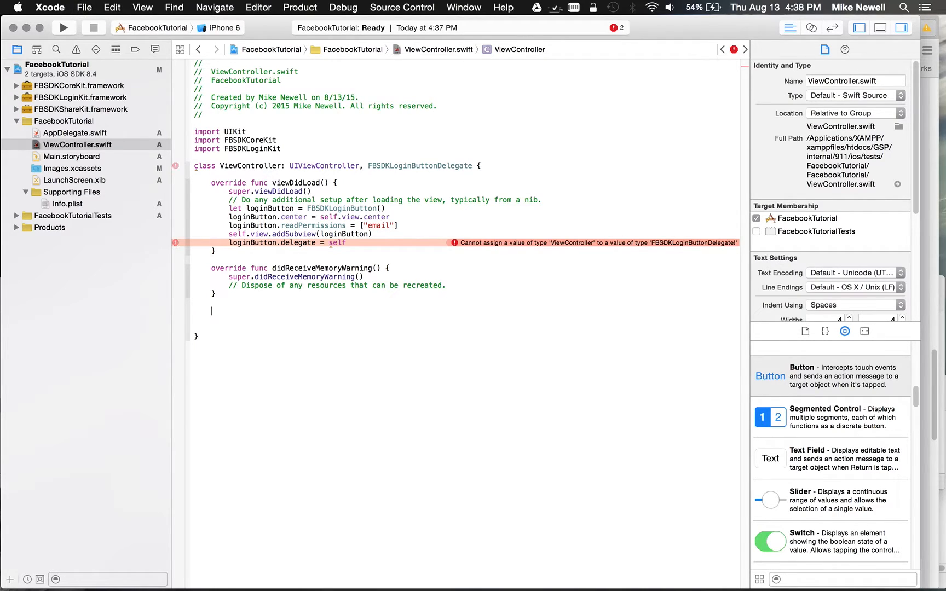
Step: Add the loginButtonDidLogOut delegate method with a println call
{"action": "type", "text": "func"}
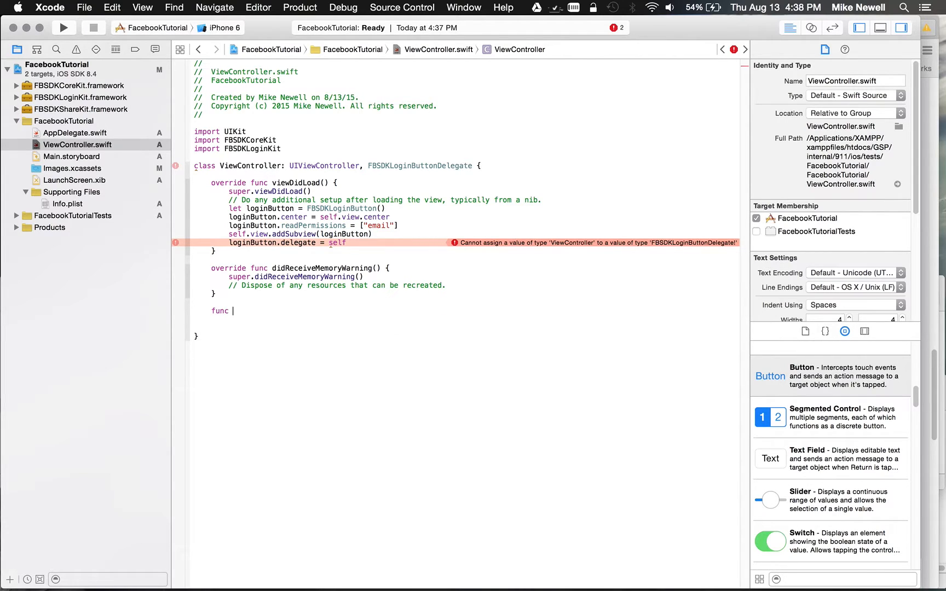
{"action": "type", "text": "loginButtonDidLogOut(loginButton: FBSDKLoginButton!) {"}
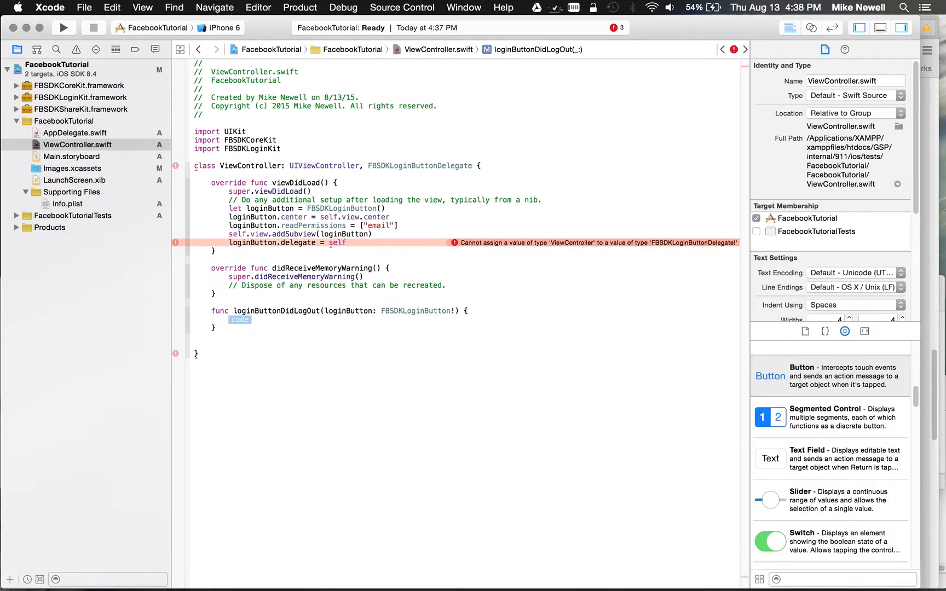
{"action": "type", "text": "println()"}
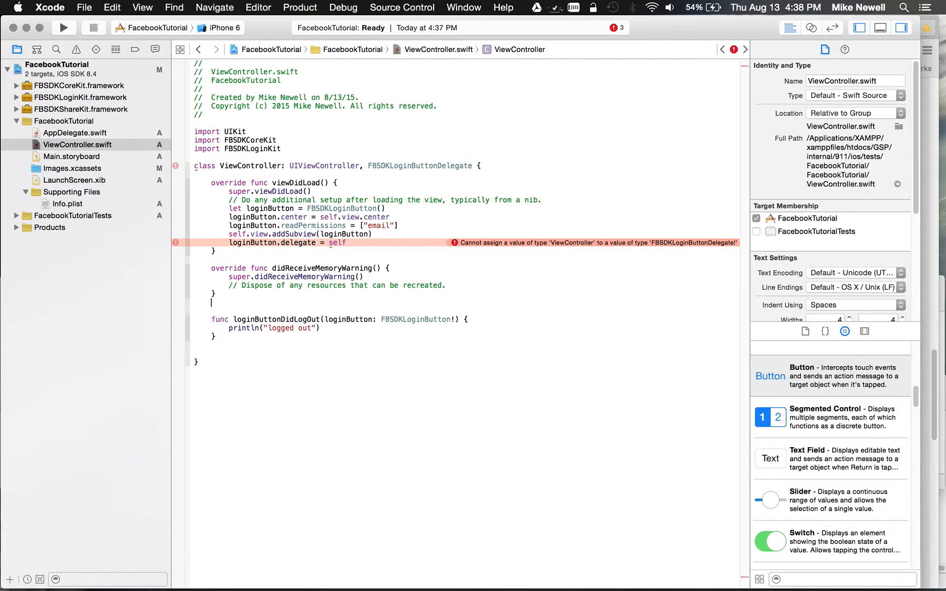
Step: Add the didCompleteWithResult delegate method printing "logged in"
{"action": "type", "text": "func l"}
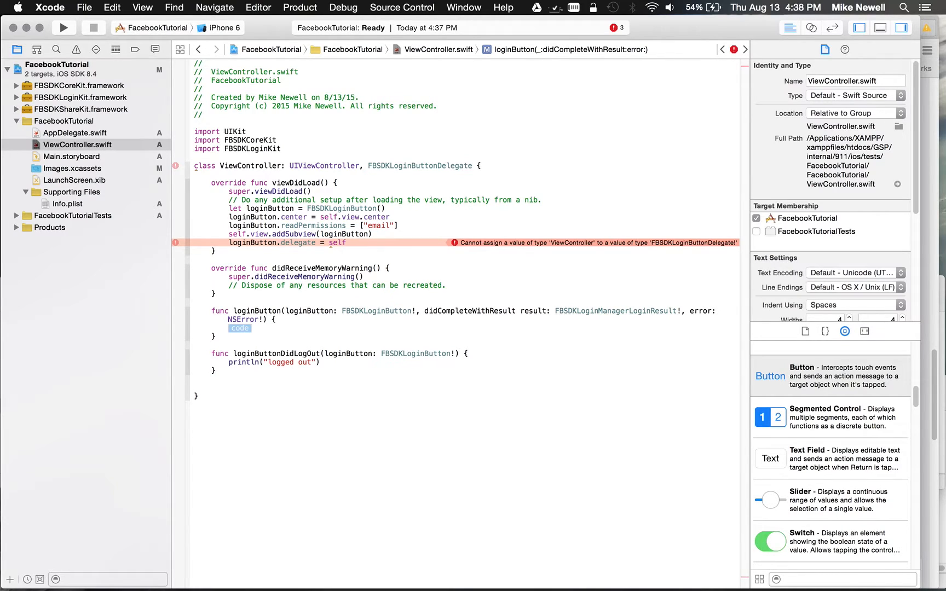
{"action": "type", "text": "println("}
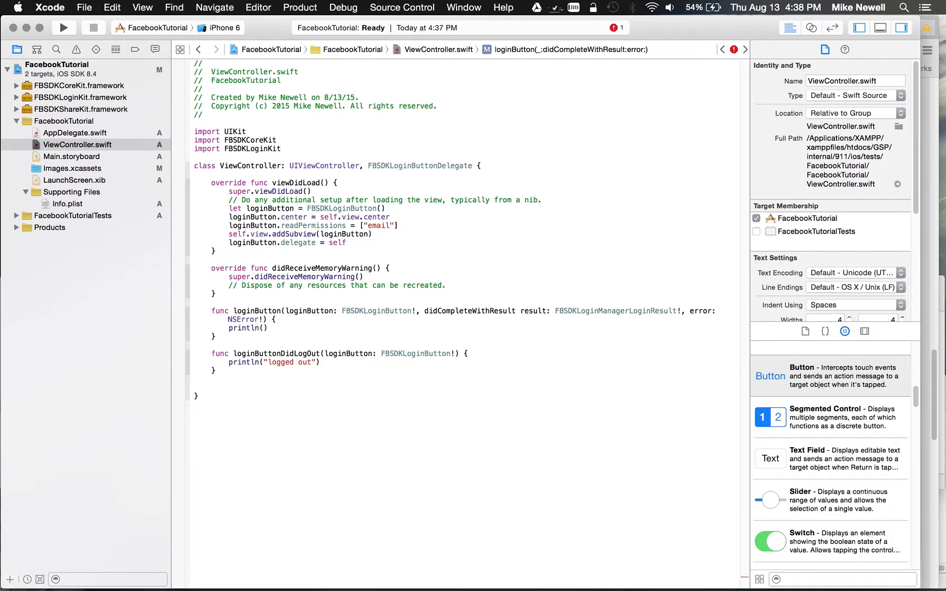
{"action": "type", "text": "result"}
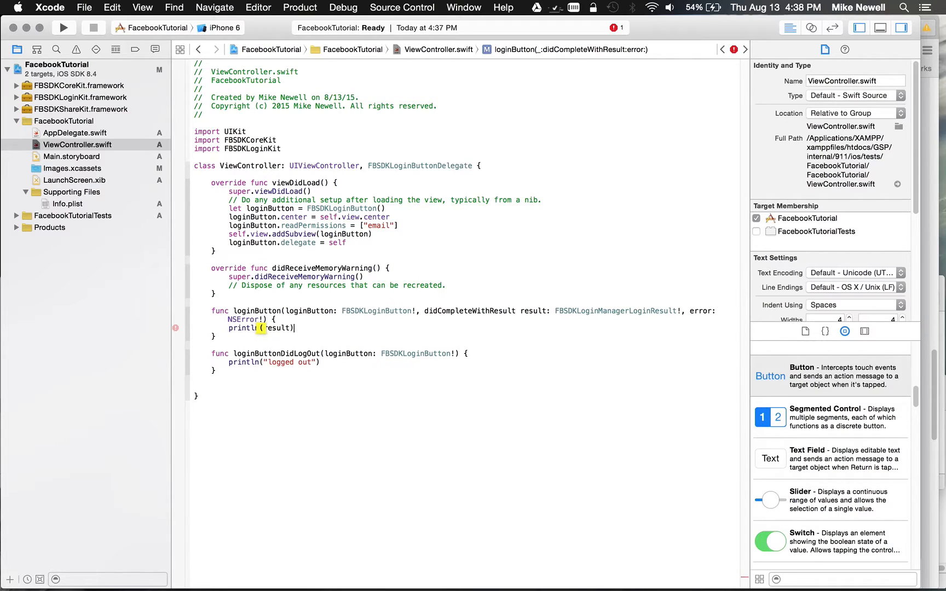
{"action": "type", "text": "\"\""}
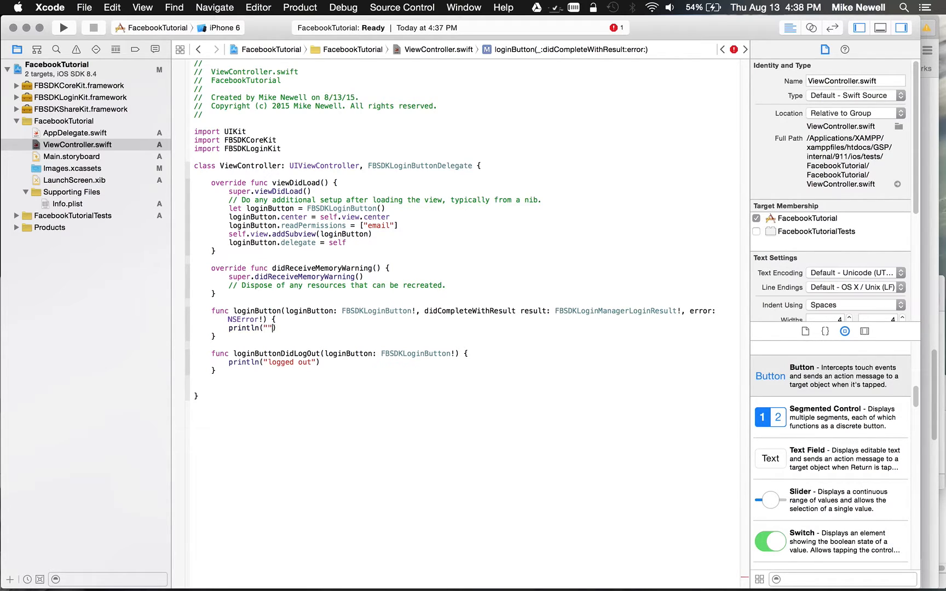
{"action": "type", "text": "logged in"}
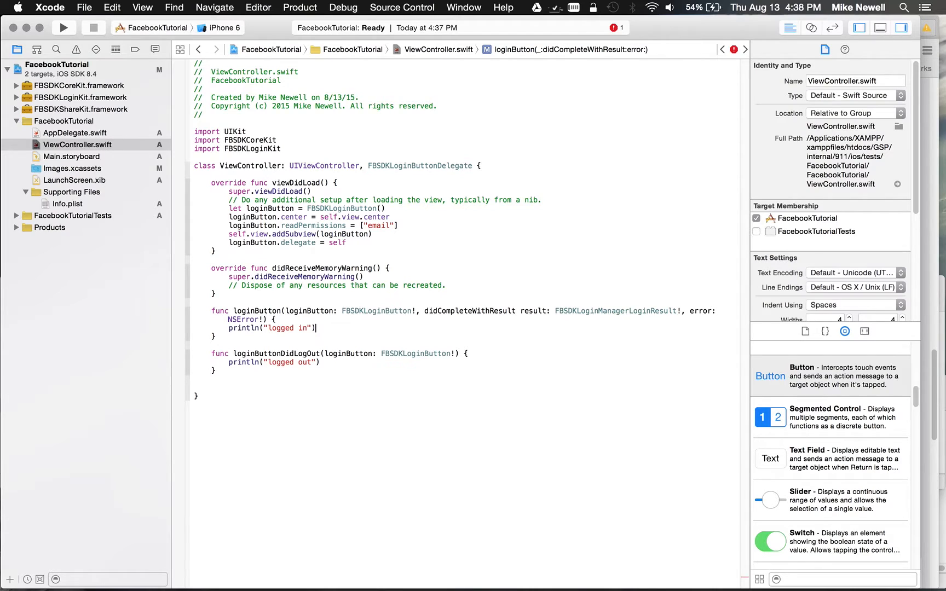
{"action": "left_click", "coordinate": [243, 362]}
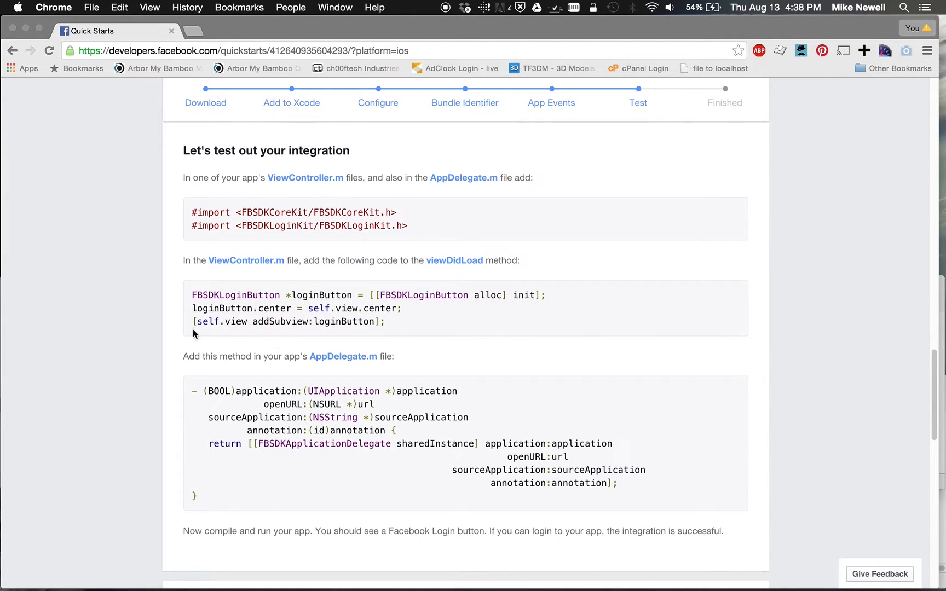
{"action": "scroll", "scroll_direction": "down", "scroll_amount": 3}
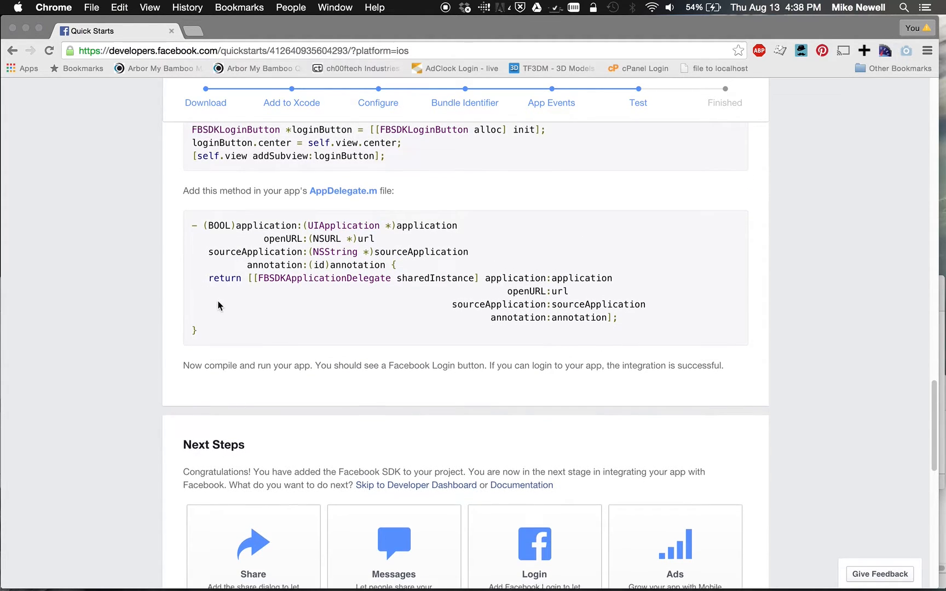
{"action": "scroll", "scroll_direction": "down", "scroll_amount": 3}
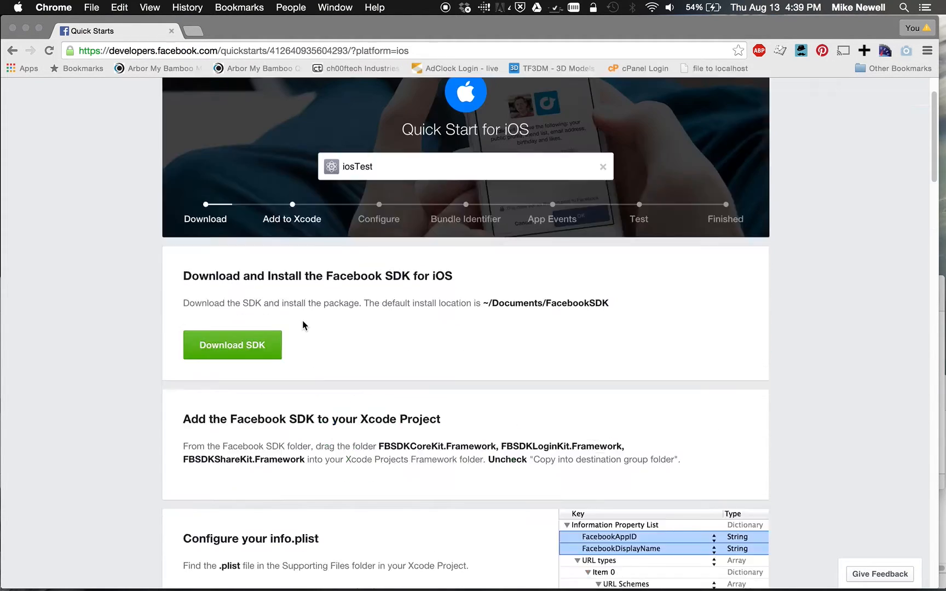
{"action": "scroll", "scroll_direction": "down", "scroll_amount": 3}
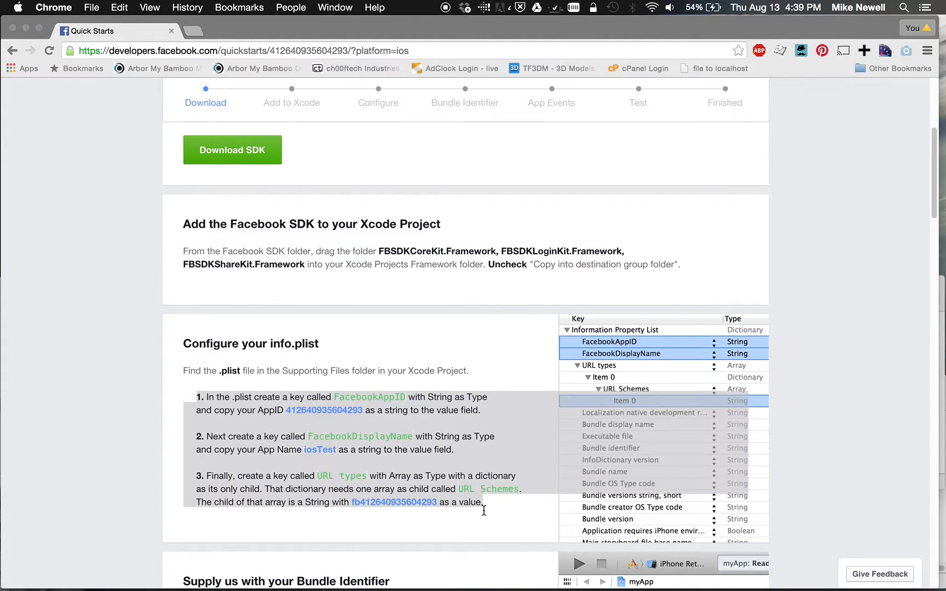
{"action": "scroll", "scroll_direction": "down", "scroll_amount": 3}
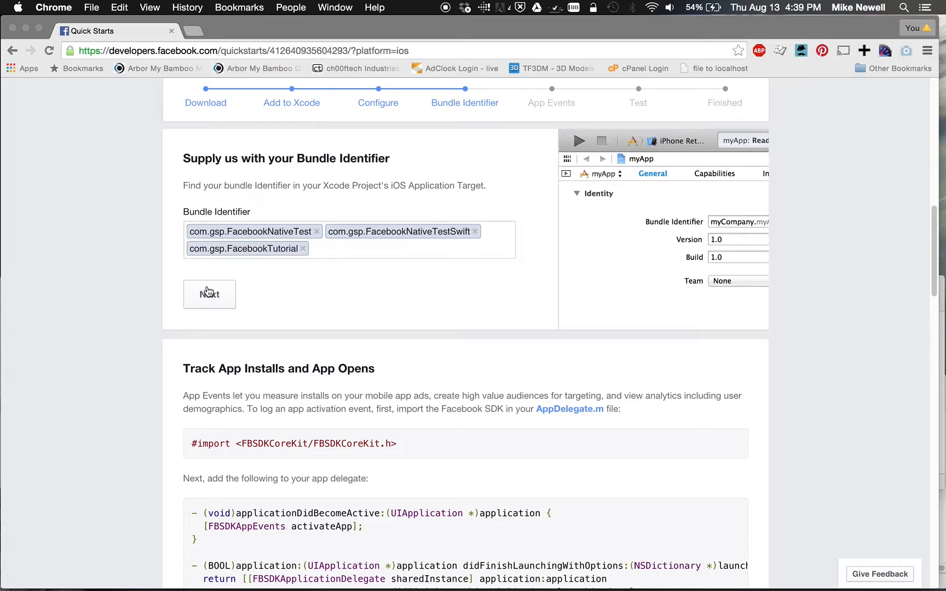
{"action": "left_click", "coordinate": [209, 294]}
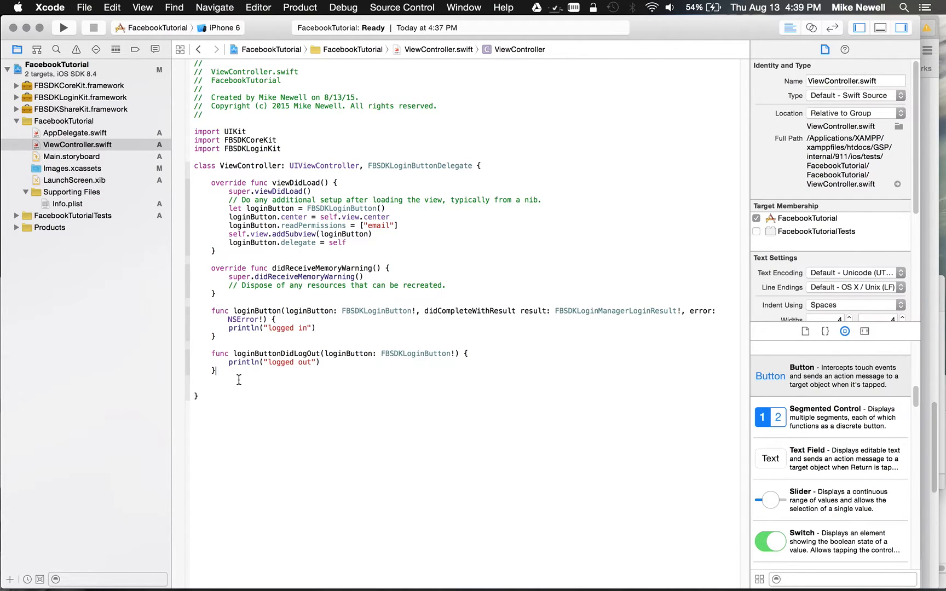
Step: Add func logUserData creating graphRequest = FBSDKGraphRequest(graphPath: "me", parameters: nil)
{"action": "type", "text": "func"}
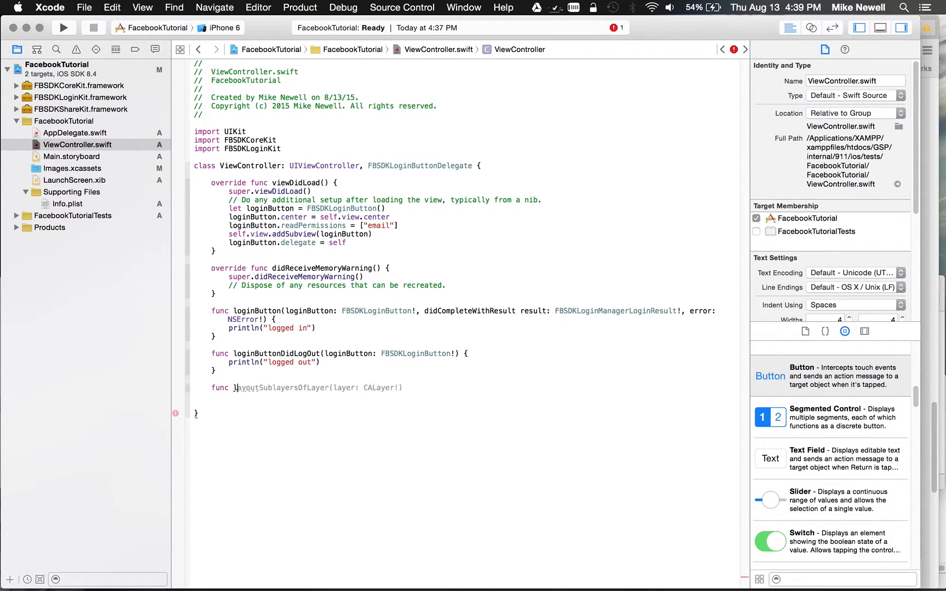
{"action": "type", "text": "logUserData() {"}
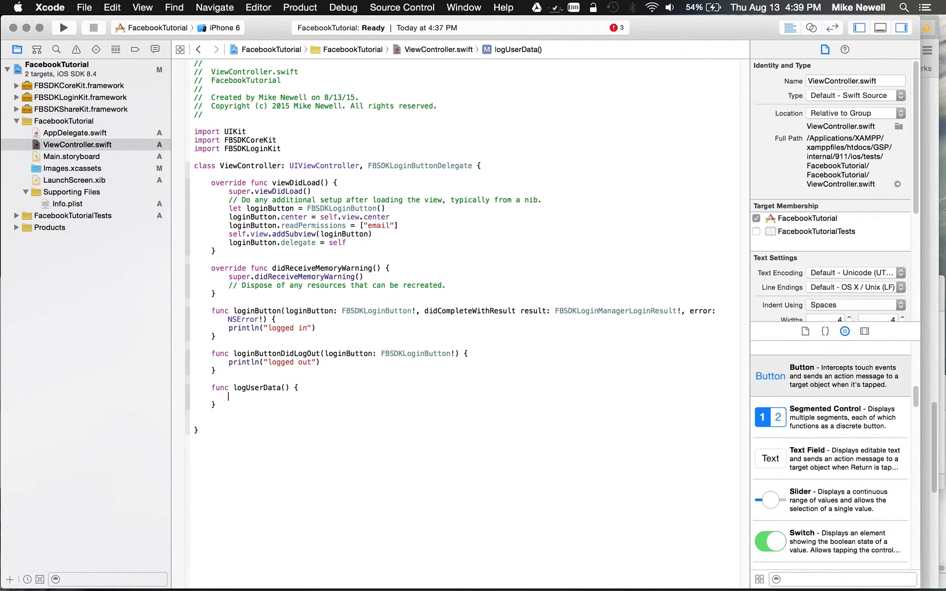
{"action": "type", "text": "let graph"}
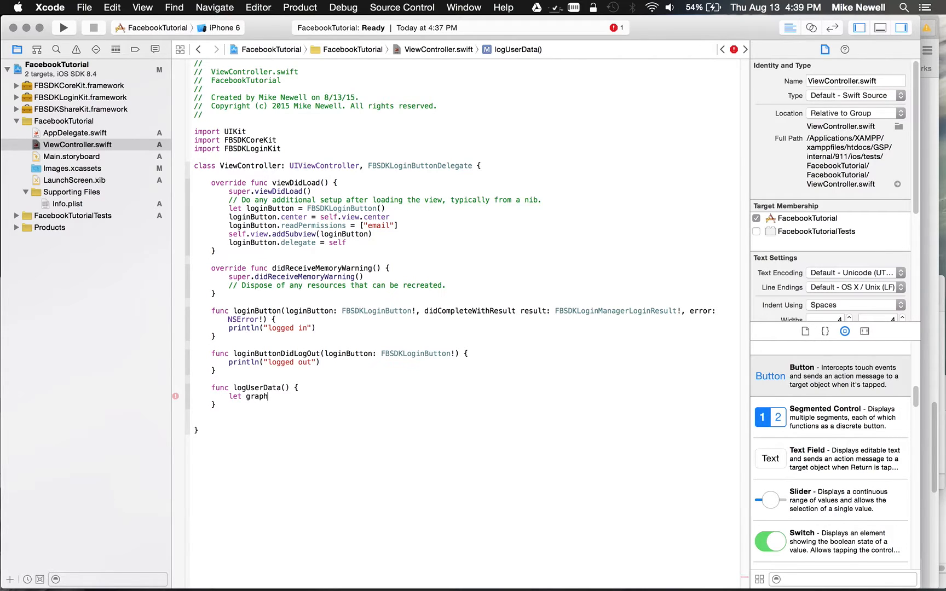
{"action": "type", "text": "Re"}
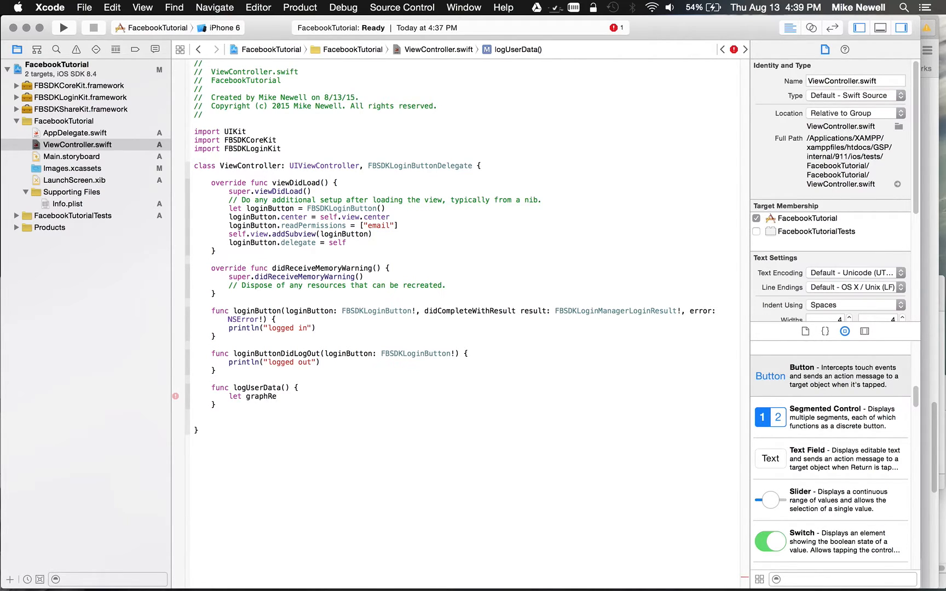
{"action": "type", "text": "quest ="}
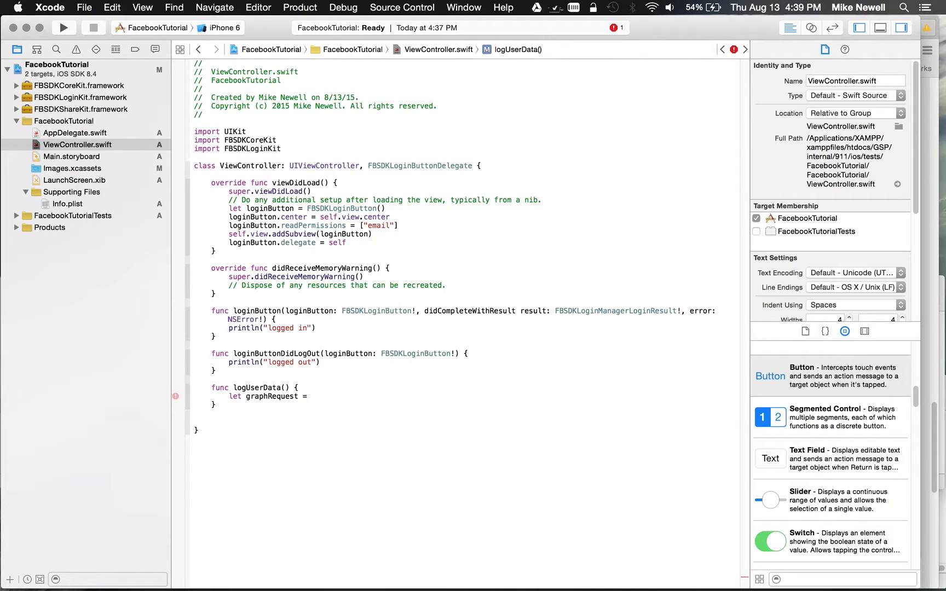
{"action": "type", "text": "FBSDKGraphRequest"}
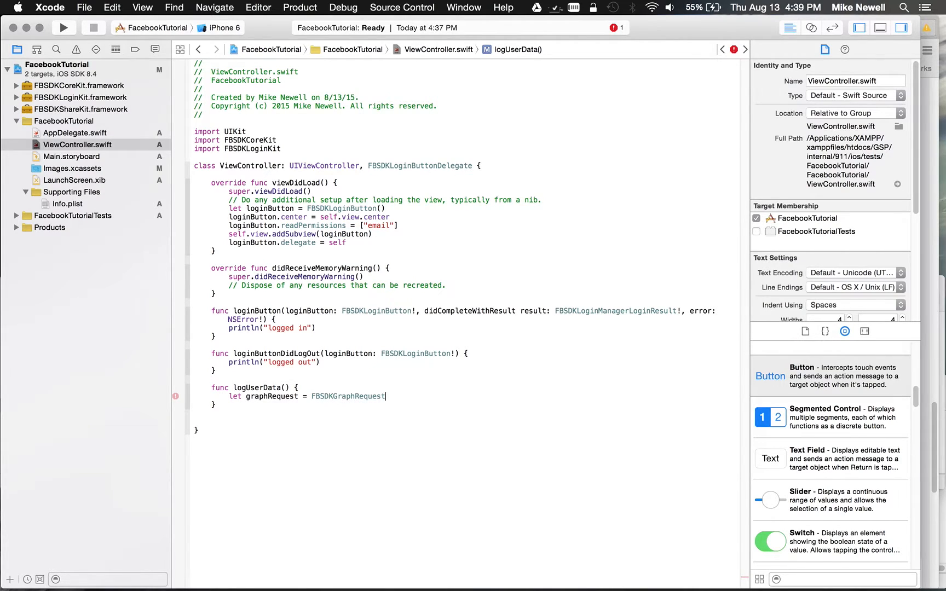
{"action": "type", "text": "("}
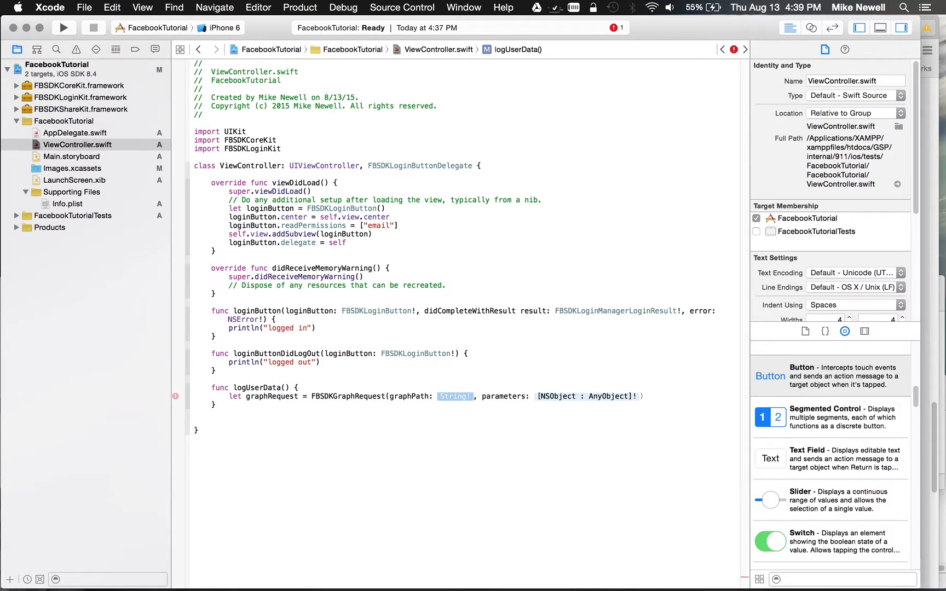
{"action": "type", "text": "\"\""}
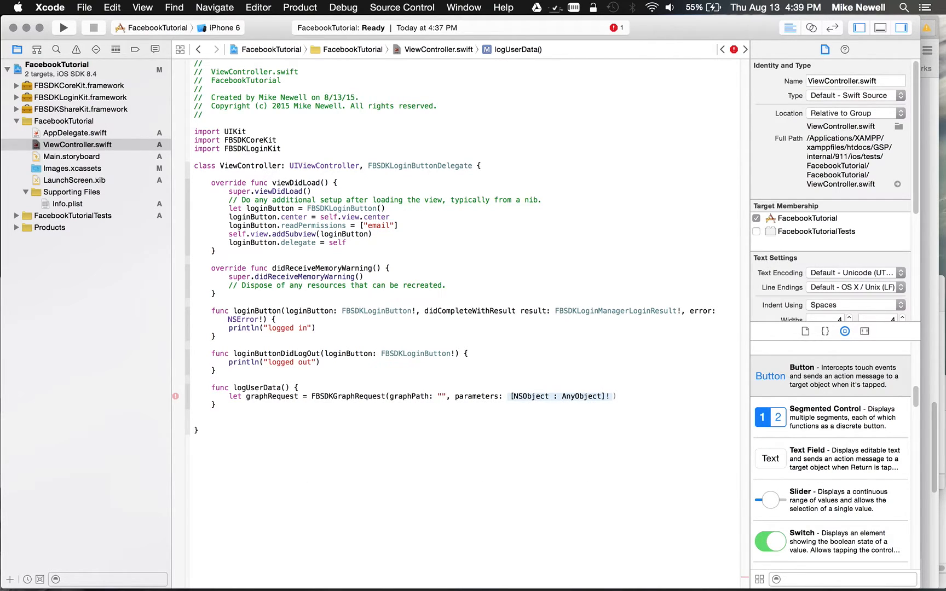
{"action": "type", "text": "me"}
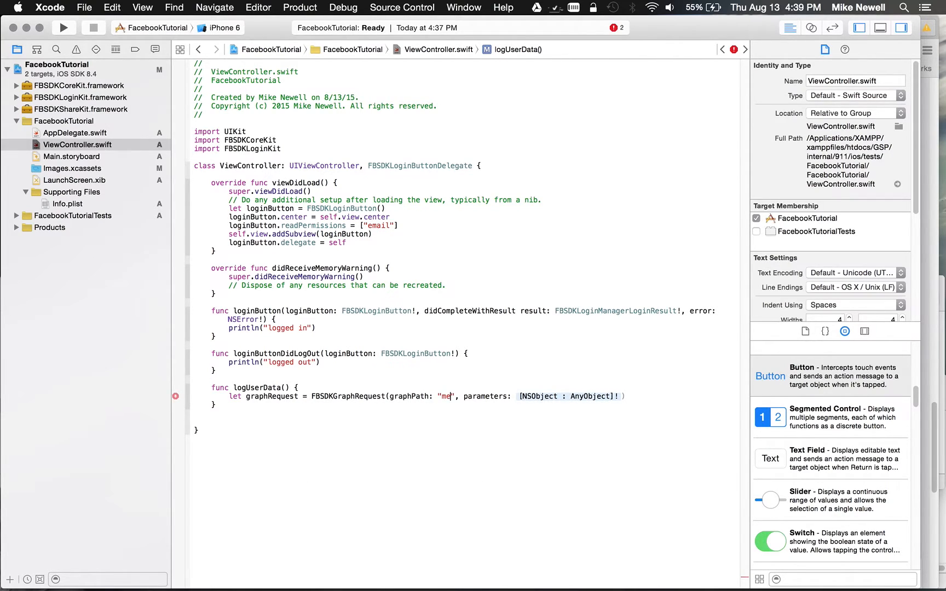
{"action": "double_click", "coordinate": [569, 396]}
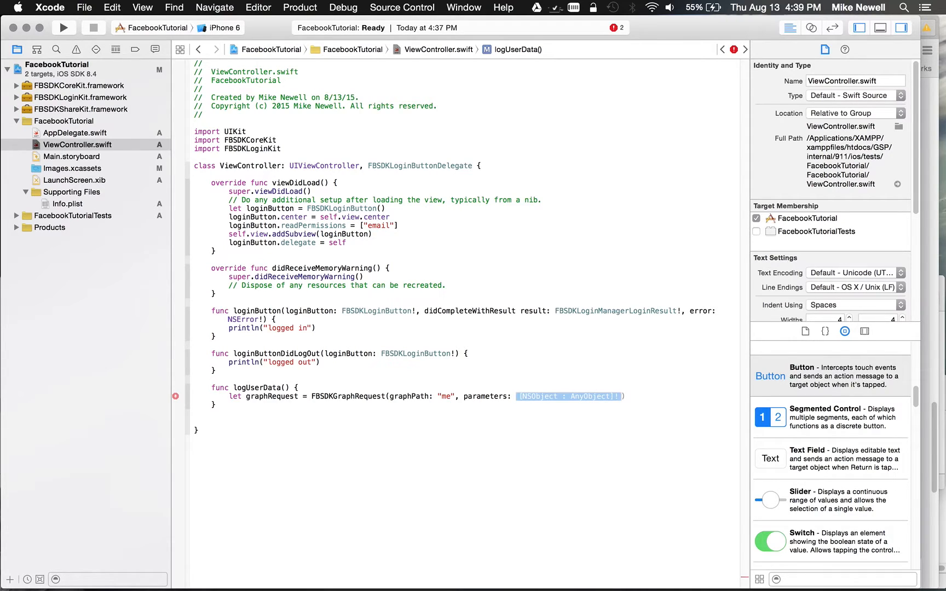
{"action": "type", "text": "nil"}
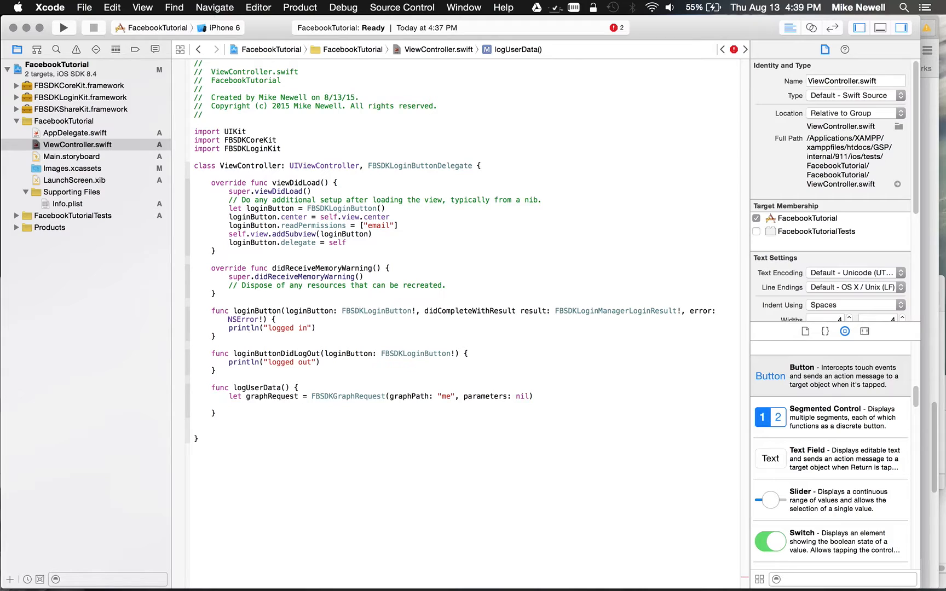
Step: Start the request with a completion handler printing the error if non-nil, else the result
{"action": "left_click", "coordinate": [228, 405]}
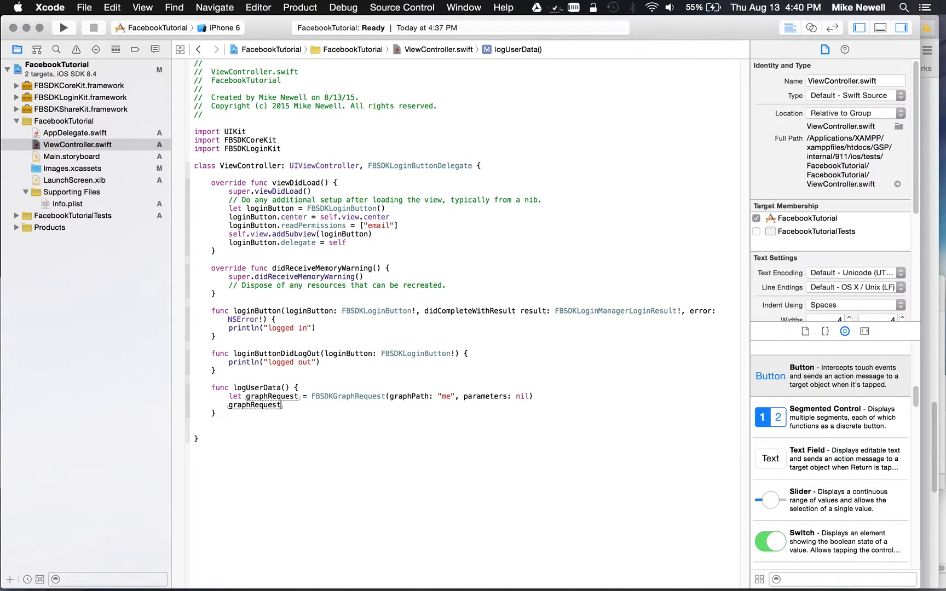
{"action": "type", "text": ".startWithCompletionHandler { (FBSDKGraphRequestConnection!, AnyObject!, NSError!) -> Void in"}
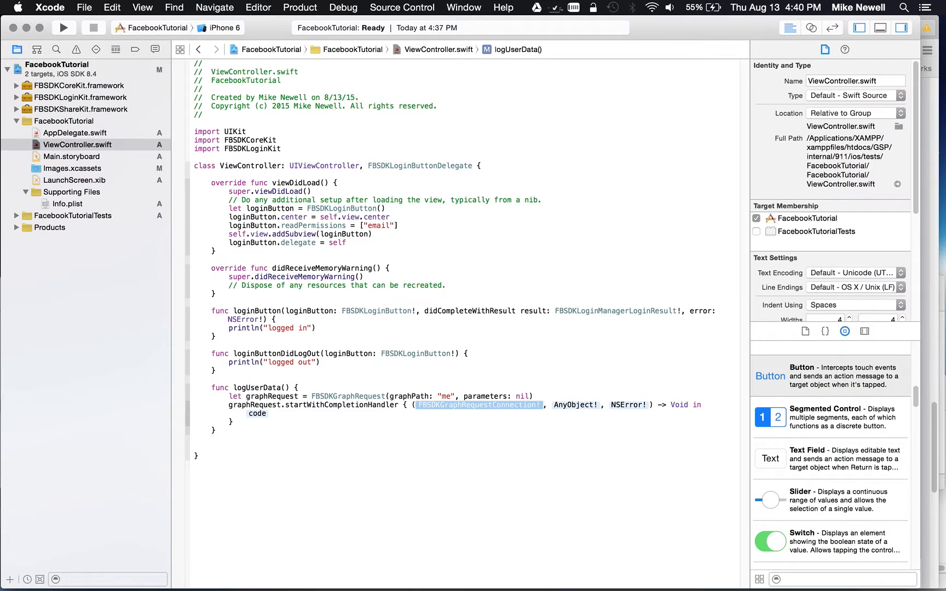
{"action": "type", "text": "conn"}
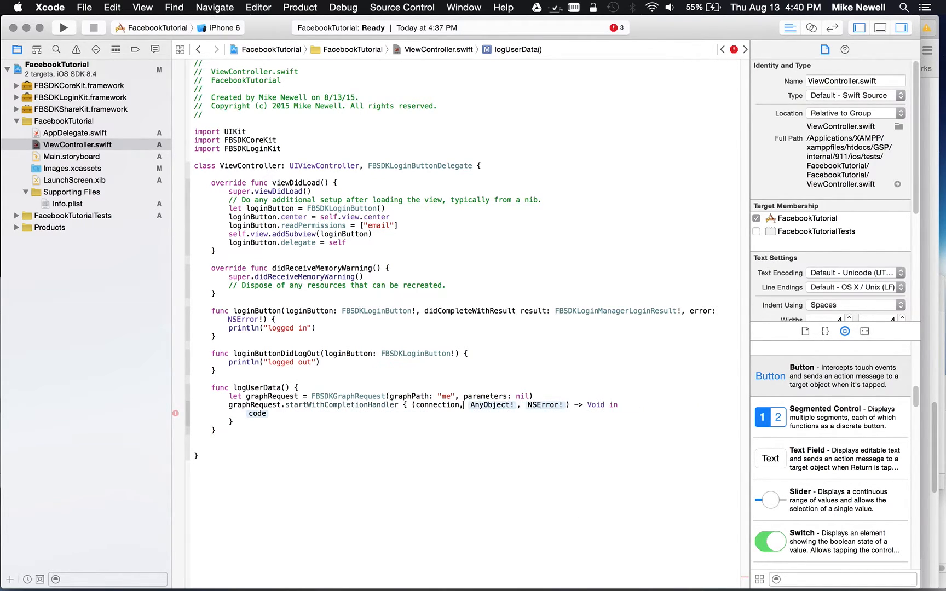
{"action": "double_click", "coordinate": [491, 405]}
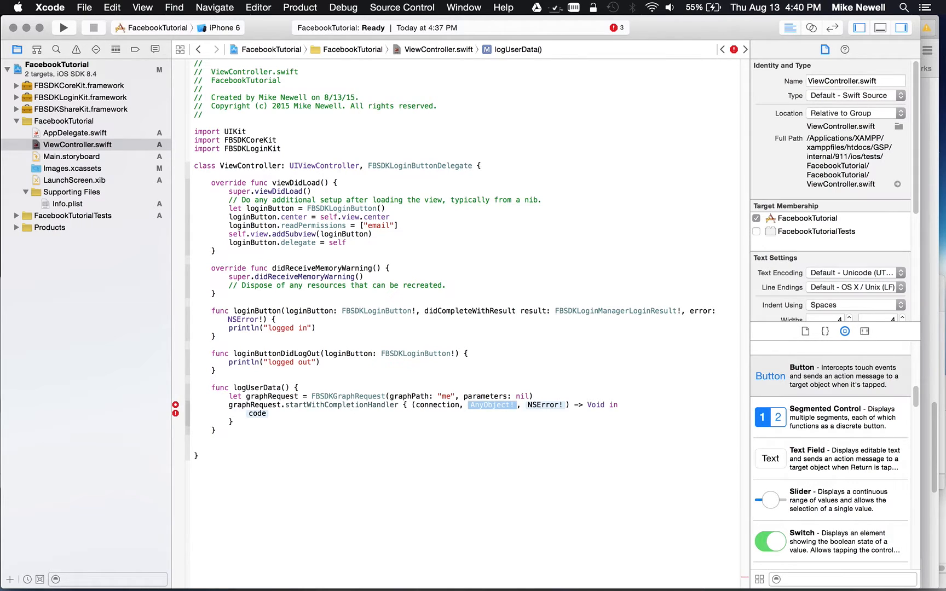
{"action": "type", "text": "resul"}
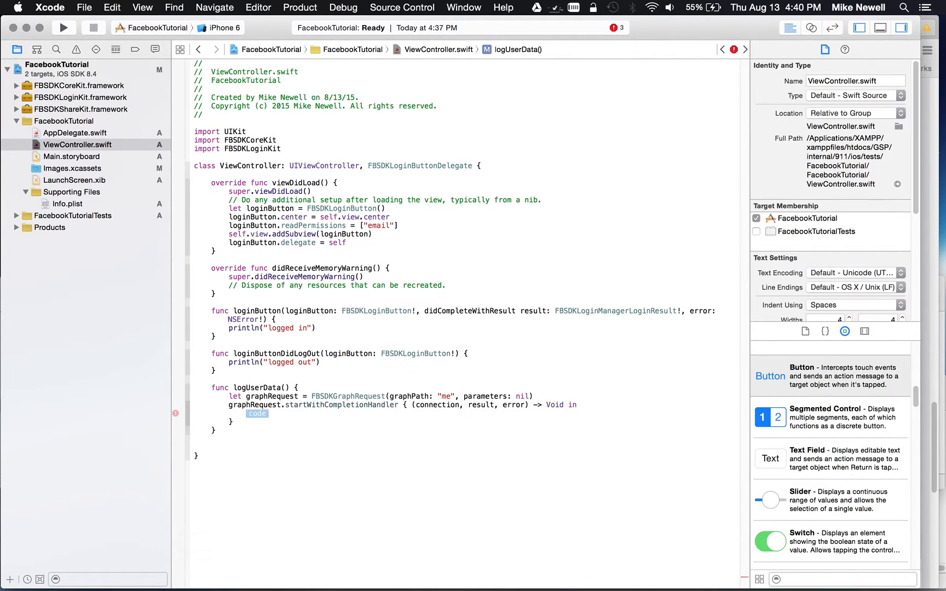
{"action": "type", "text": "if er"}
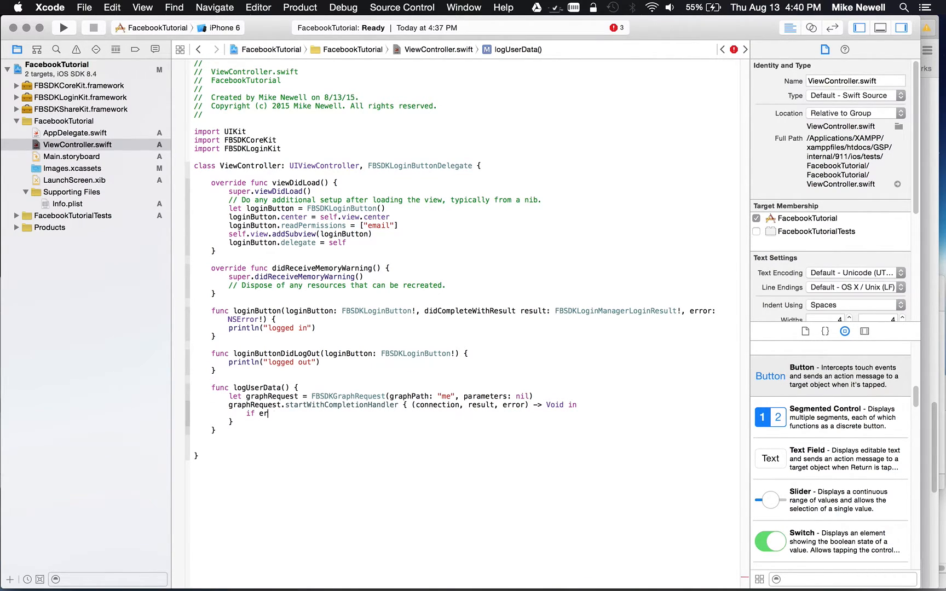
{"action": "type", "text": "ror != nil {"}
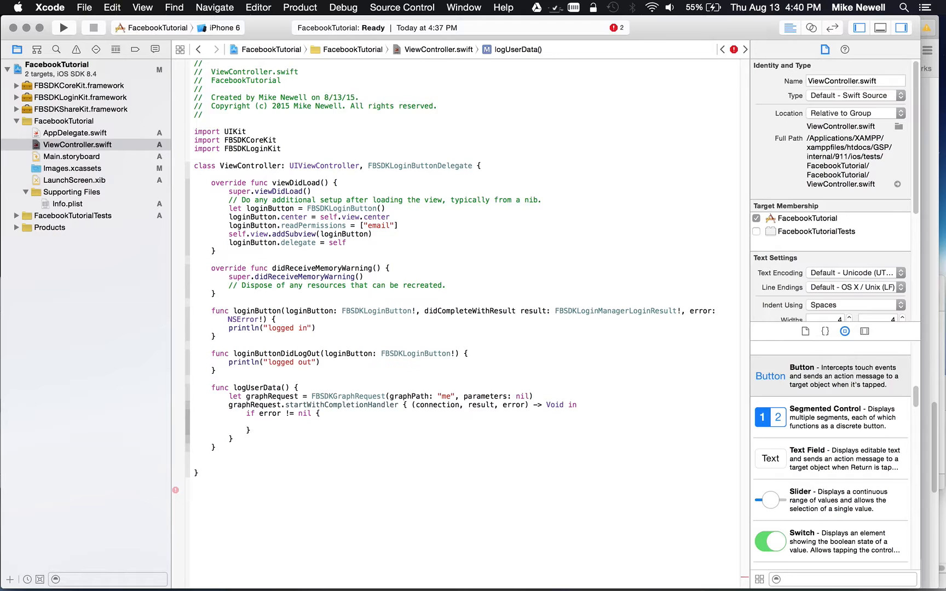
{"action": "type", "text": "println()"}
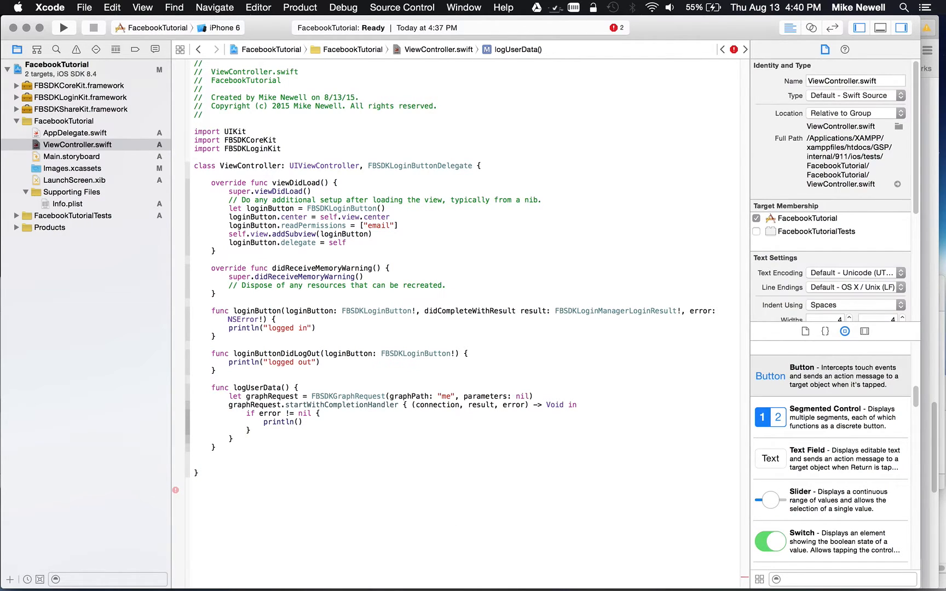
{"action": "type", "text": "(error)"}
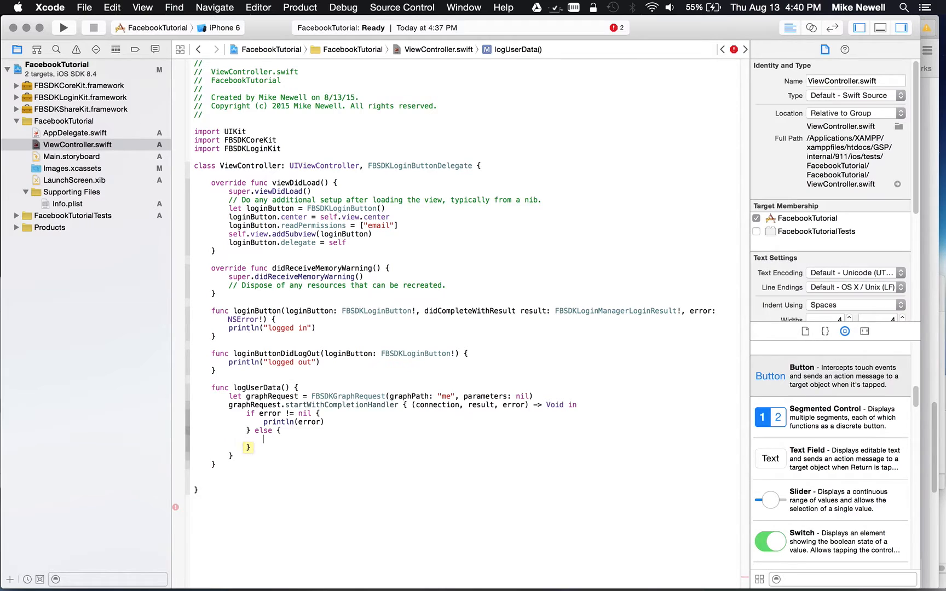
{"action": "type", "text": "println()"}
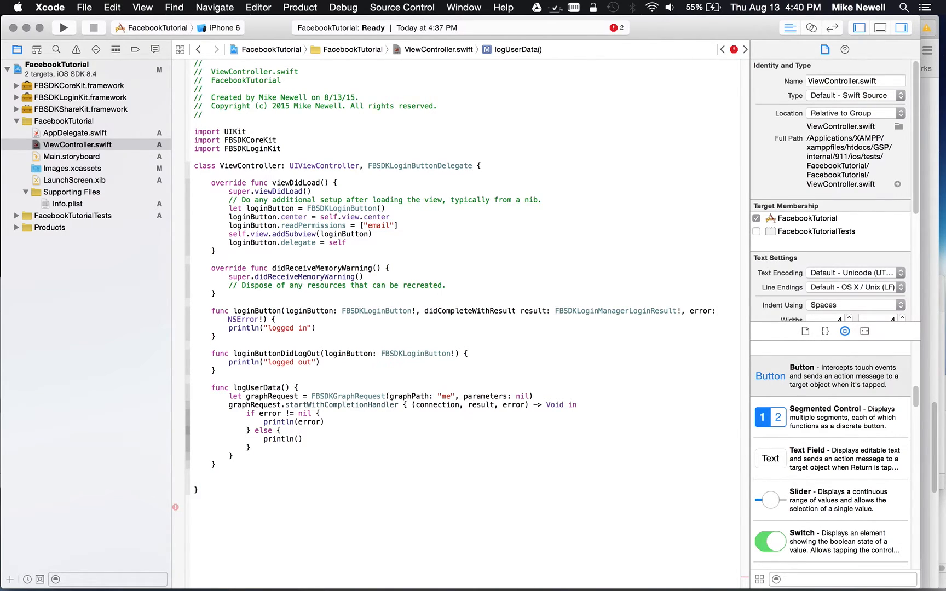
{"action": "type", "text": "result"}
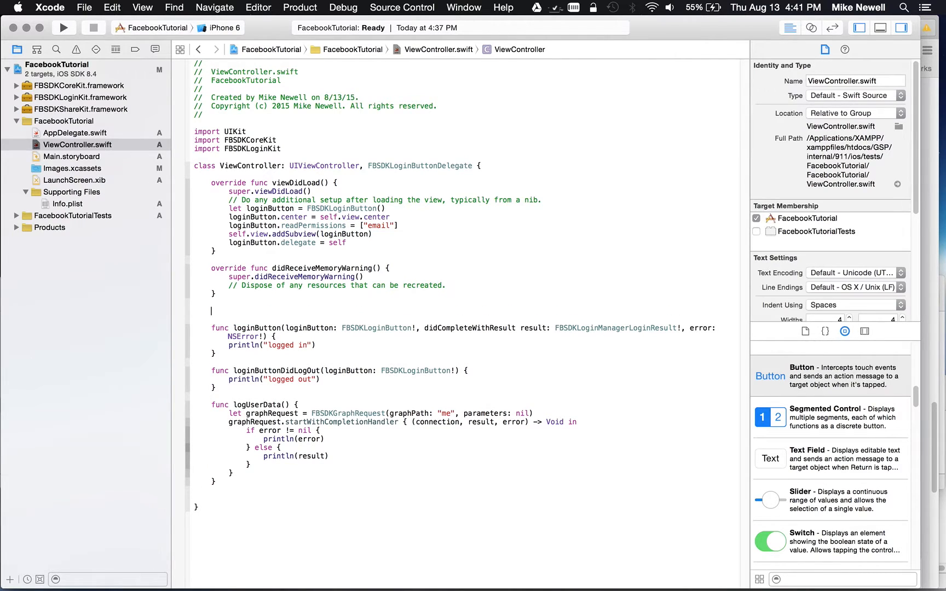
Step: Override viewWillAppear to call self.logUserData(), then run the app in the Simulator
{"action": "type", "text": "override"}
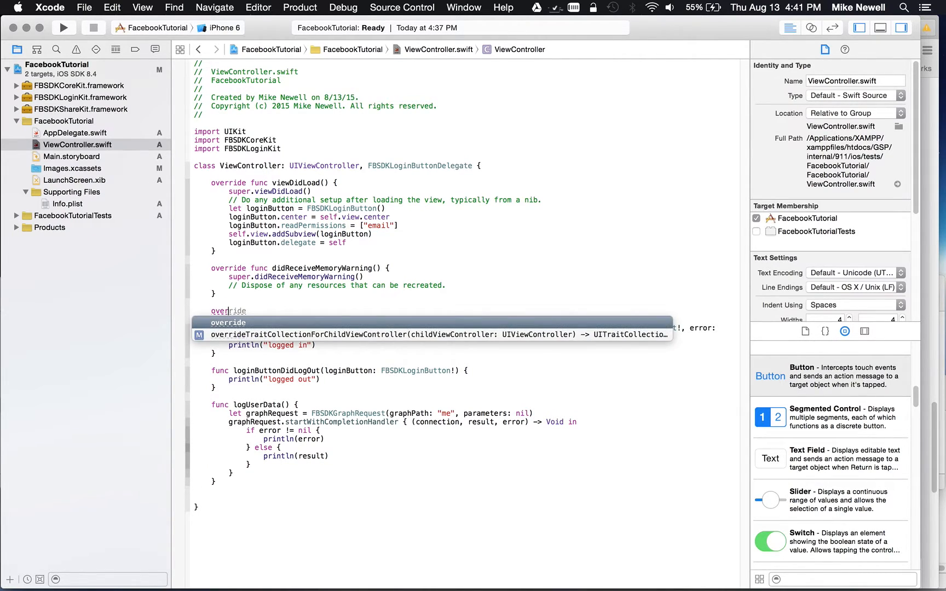
{"action": "type", "text": "func viewWillAppear(animated: Bool) {"}
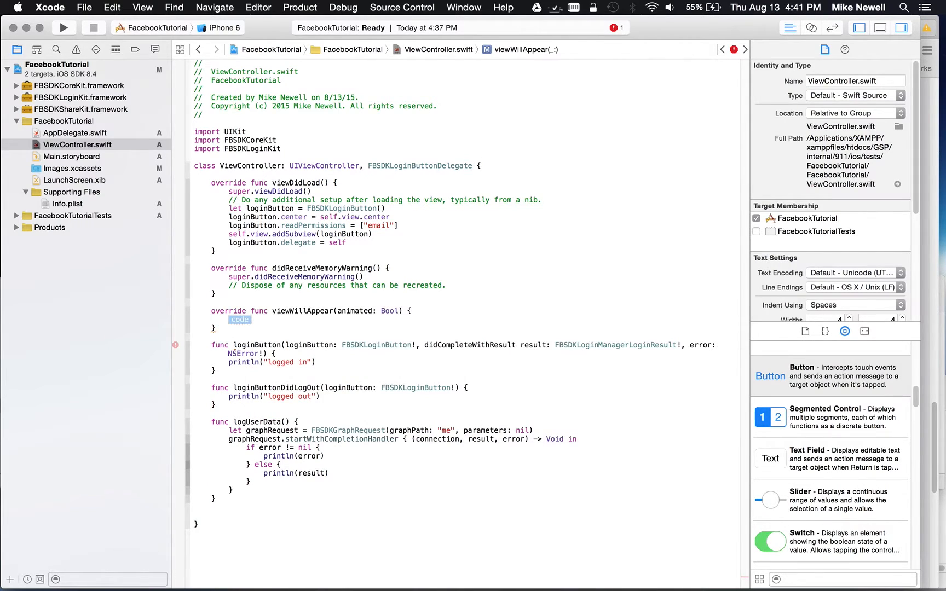
{"action": "type", "text": "self.logUserData("}
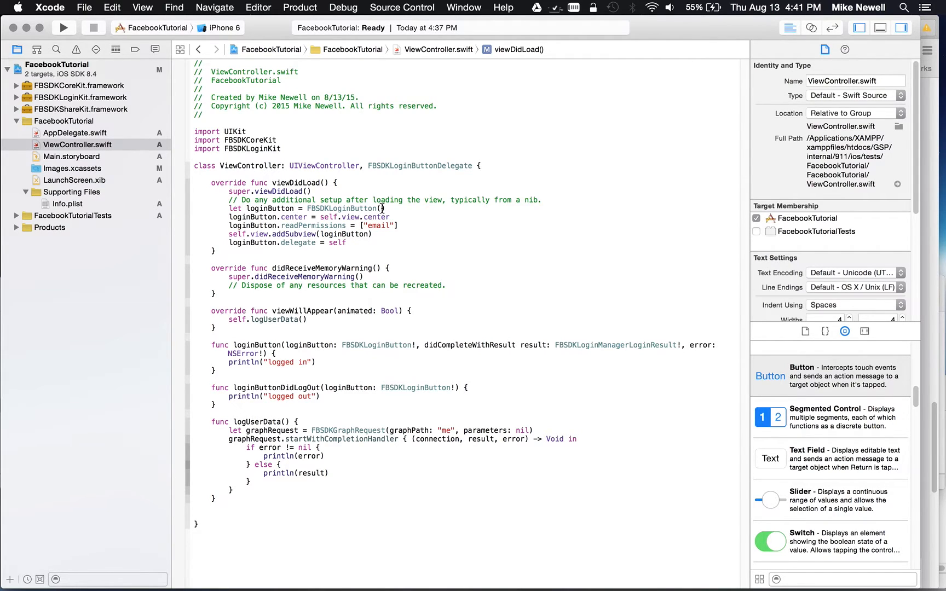
{"action": "left_click", "coordinate": [63, 28]}
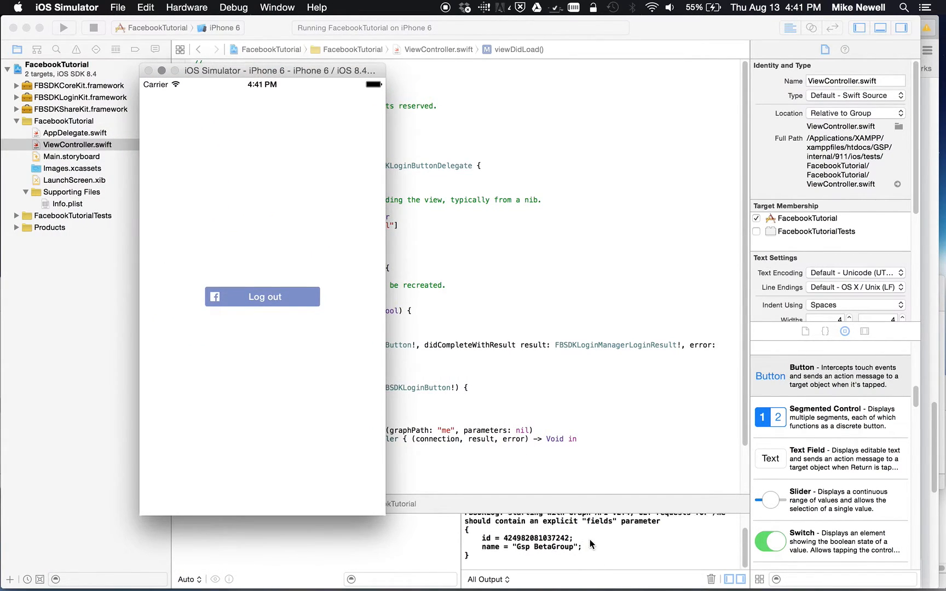
Step: Cancel the Facebook log-out sheet and reset the Simulator's content and settings
{"action": "left_click", "coordinate": [262, 297]}
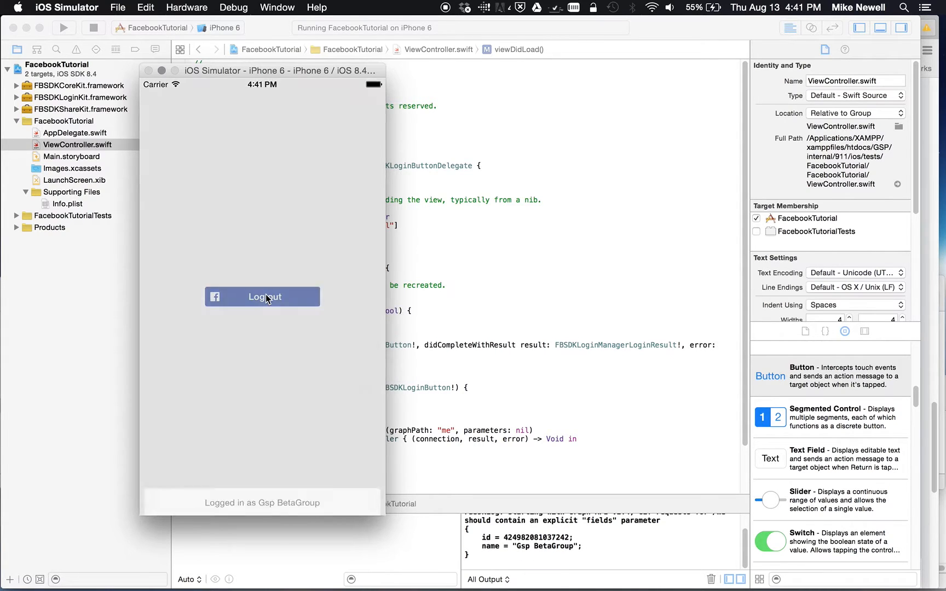
{"action": "left_click", "coordinate": [261, 296]}
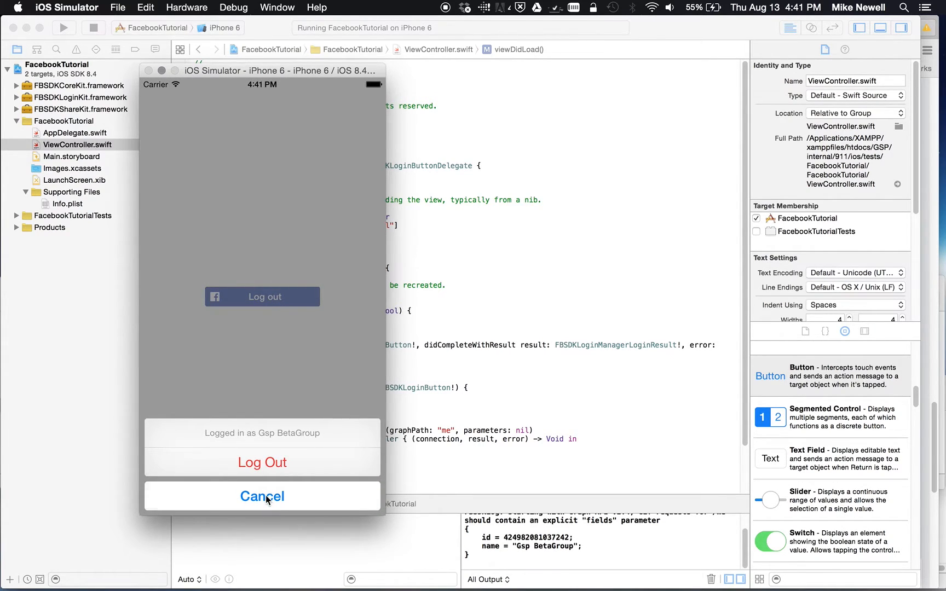
{"action": "left_click", "coordinate": [262, 496]}
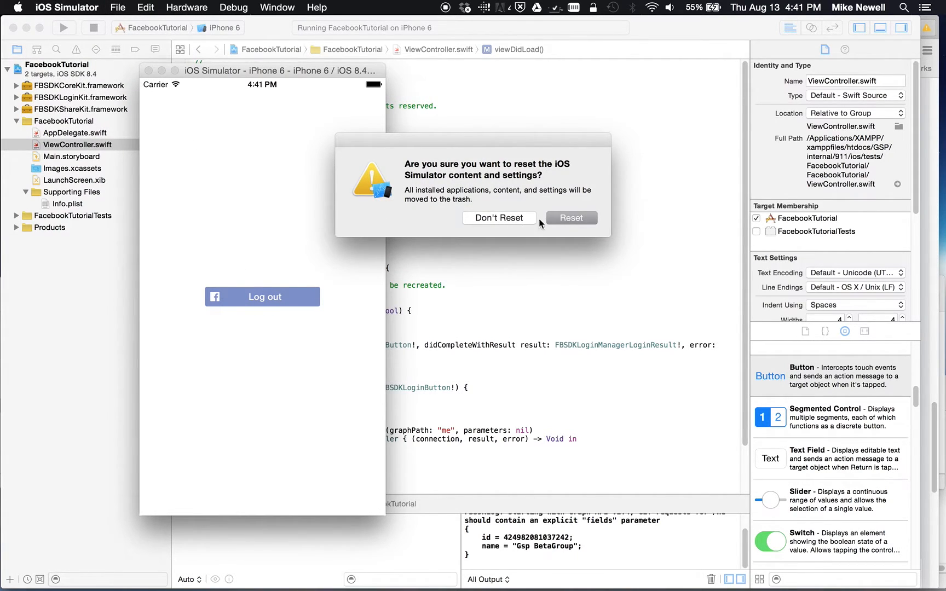
{"action": "left_click", "coordinate": [498, 218]}
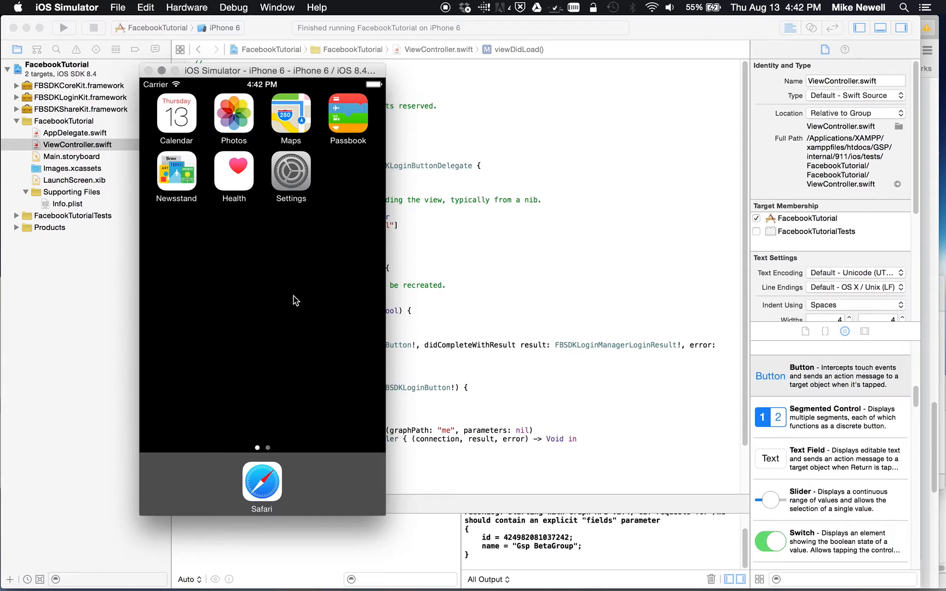
{"action": "mouse_move", "coordinate": [193, 140]}
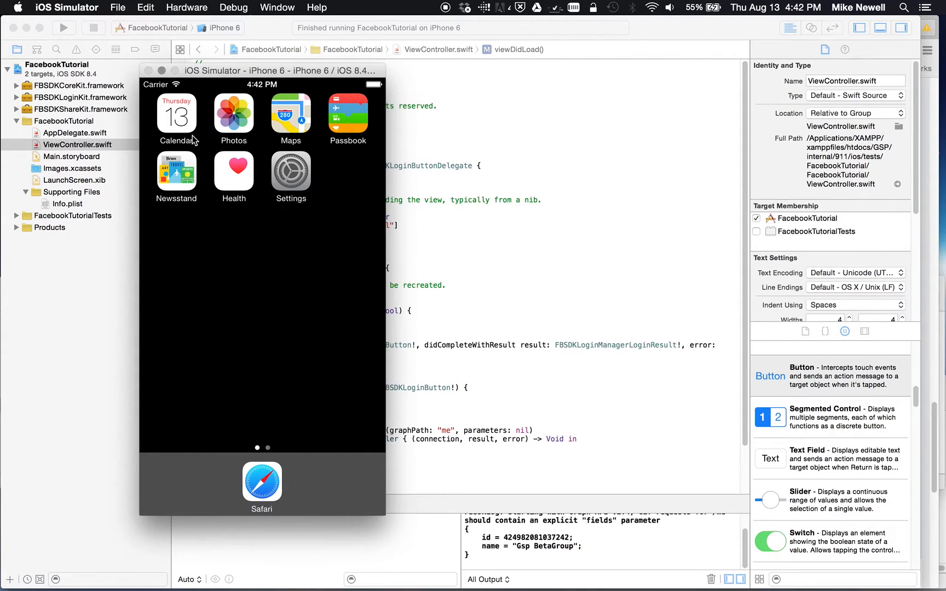
{"action": "mouse_move", "coordinate": [246, 255]}
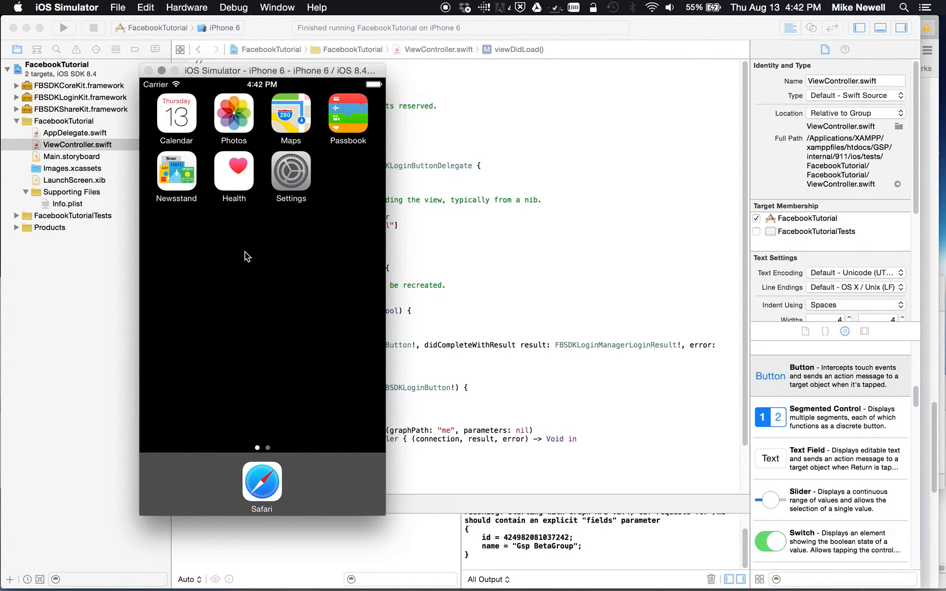
{"action": "left_click", "coordinate": [66, 7]}
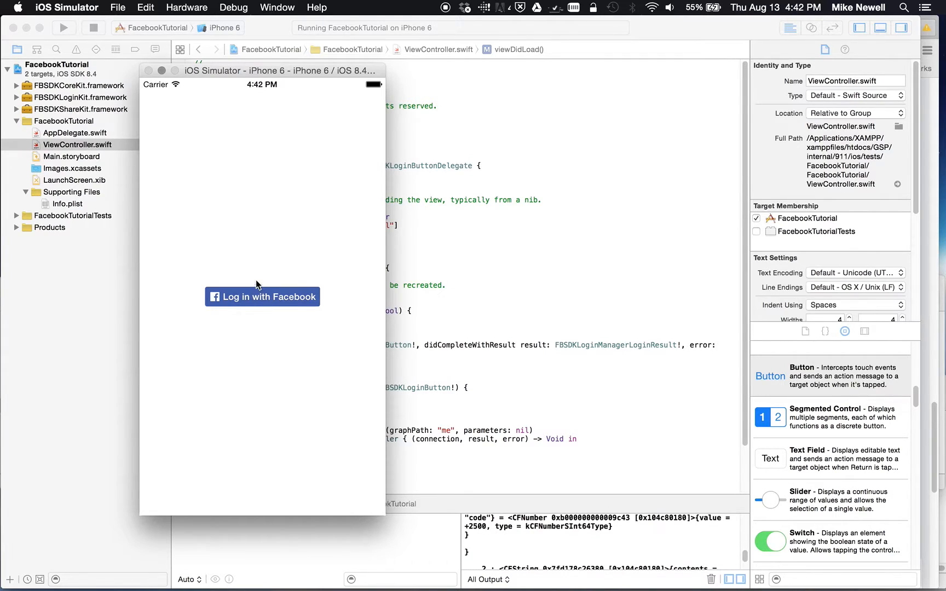
{"action": "left_click", "coordinate": [261, 296]}
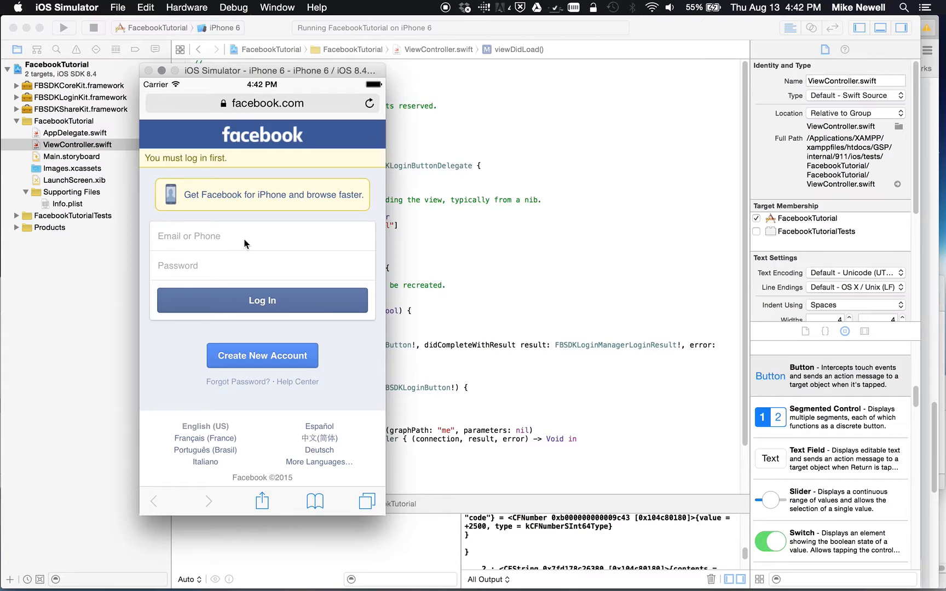
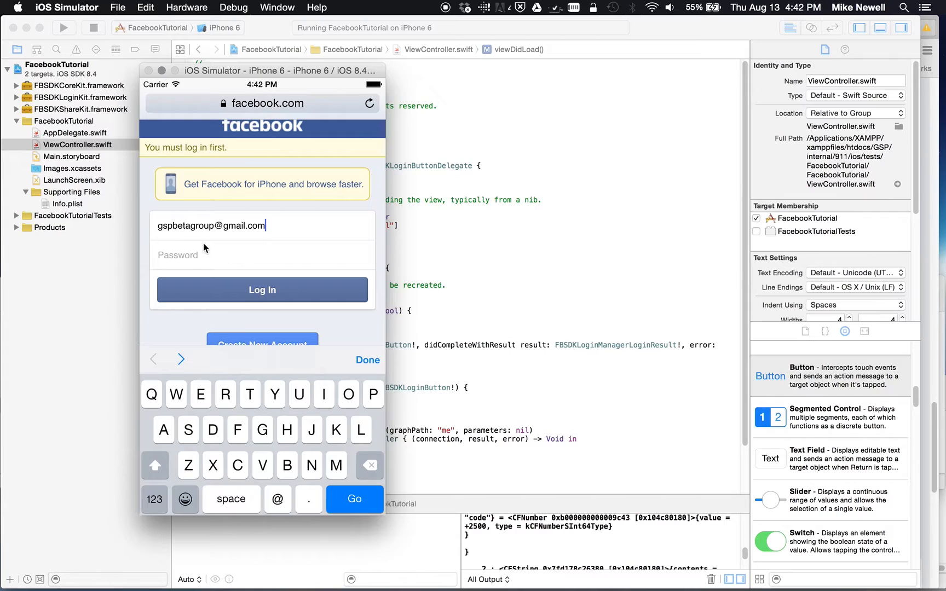
Step: Get the password from Chrome and submit the Facebook login
{"action": "key", "text": "cmd+tab"}
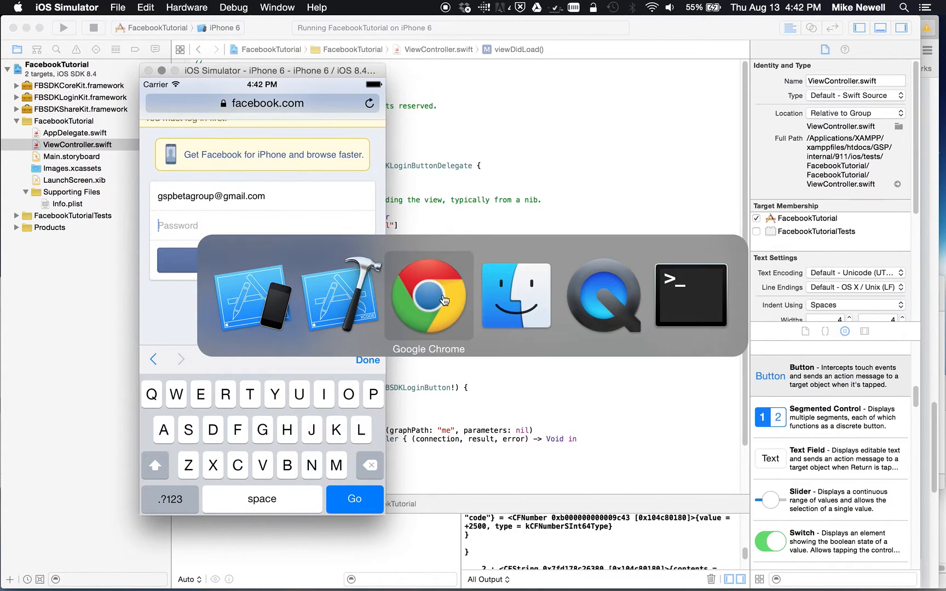
{"action": "left_click", "coordinate": [427, 296]}
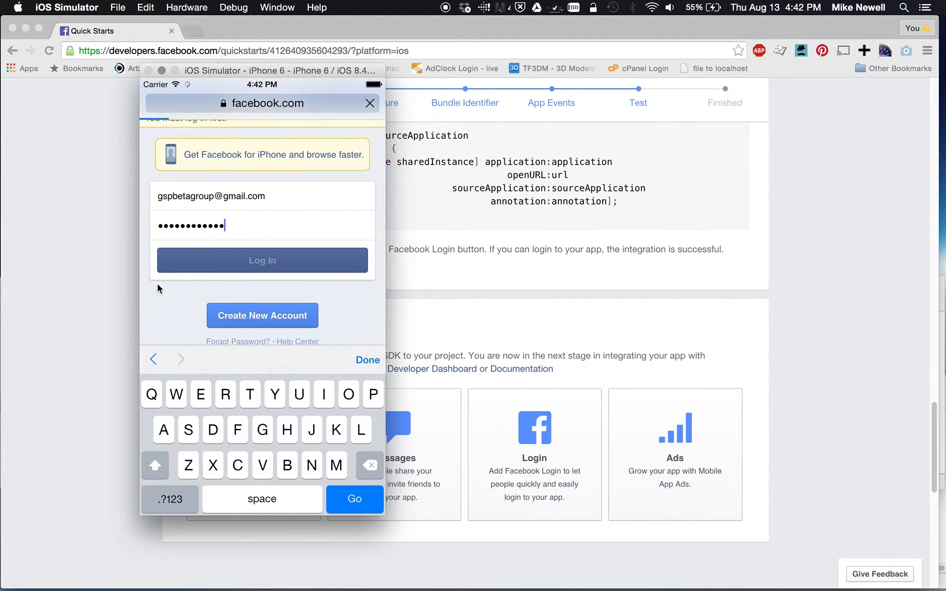
{"action": "left_click", "coordinate": [262, 260]}
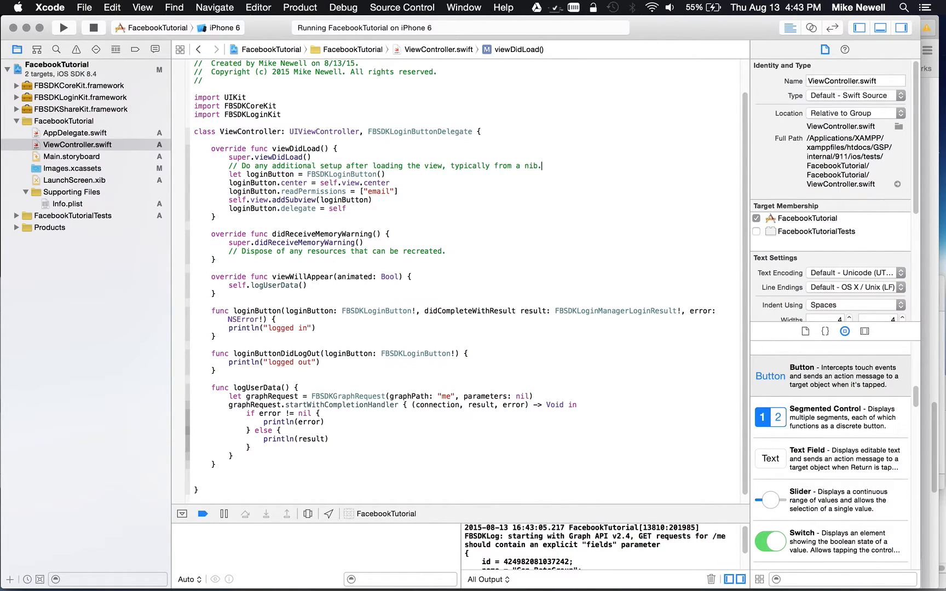
Step: Wrap the login button setup in an 'if FBSDKAccessToken.currentAccessToken() != nil' else branch
{"action": "key", "text": "Return"}
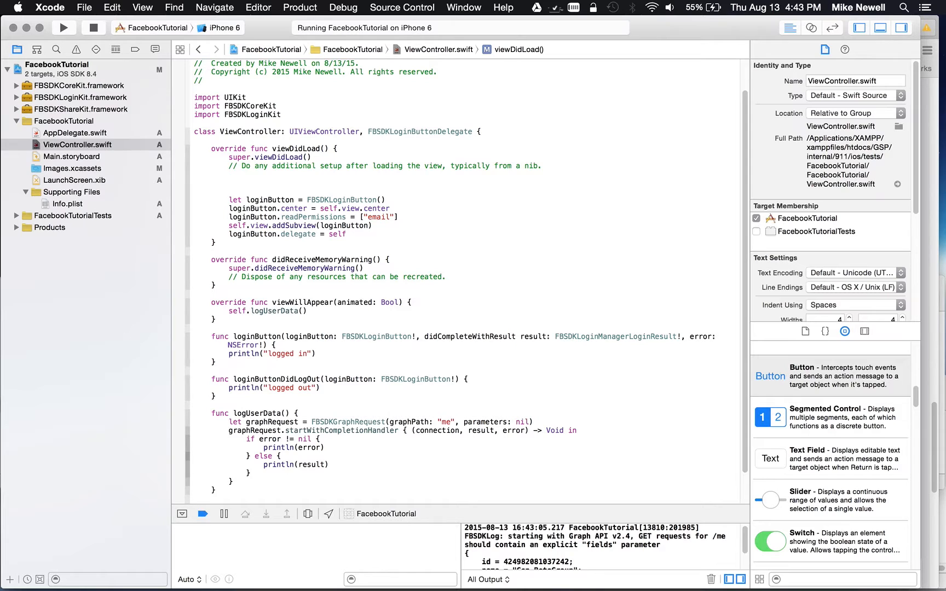
{"action": "type", "text": "i"}
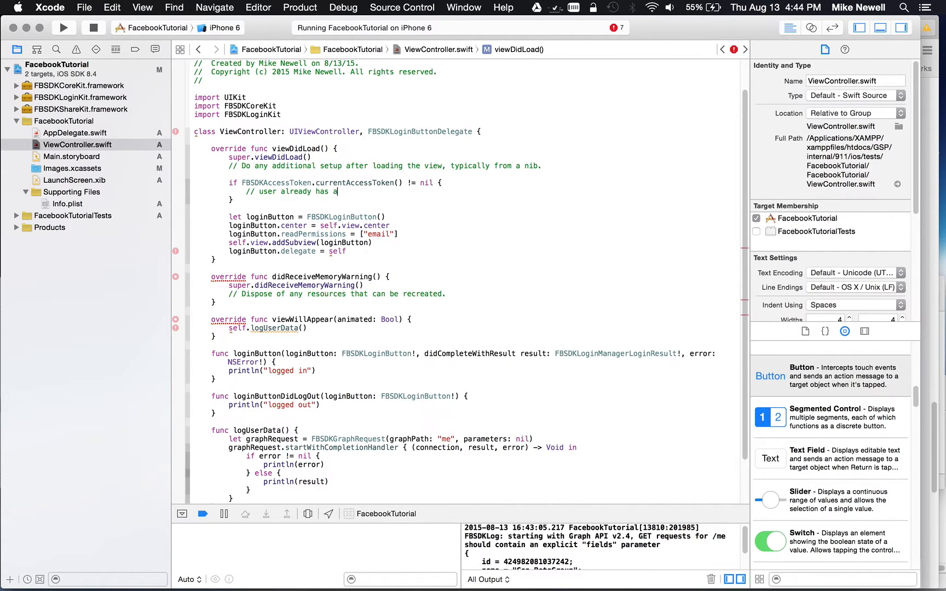
{"action": "type", "text": "ccess token"}
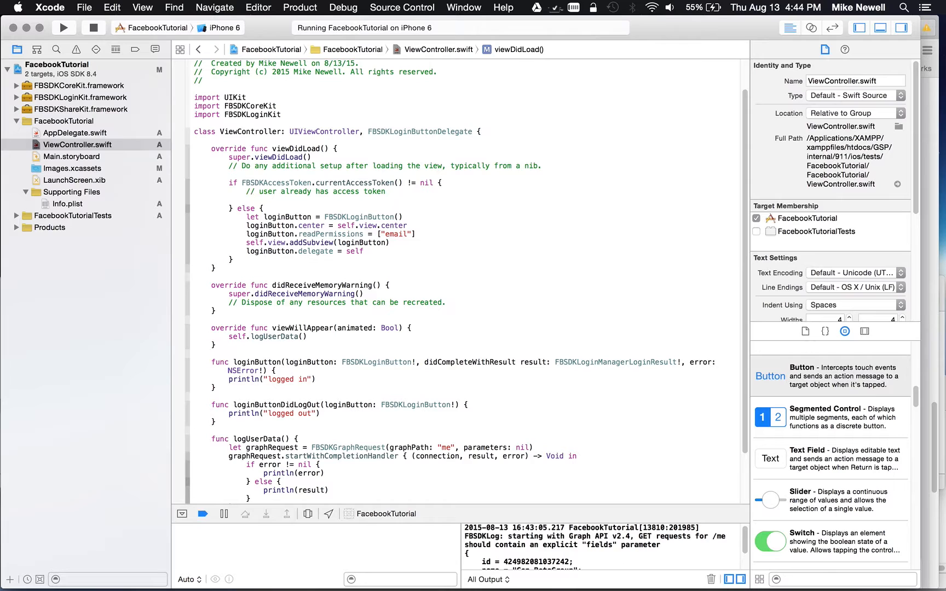
{"action": "type", "text": "self."}
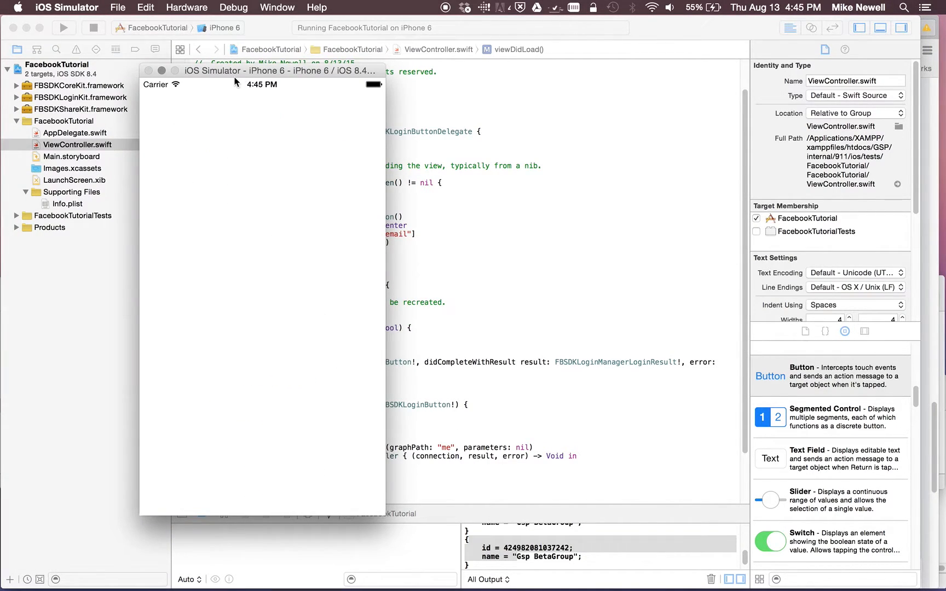
{"action": "mouse_move", "coordinate": [471, 210]}
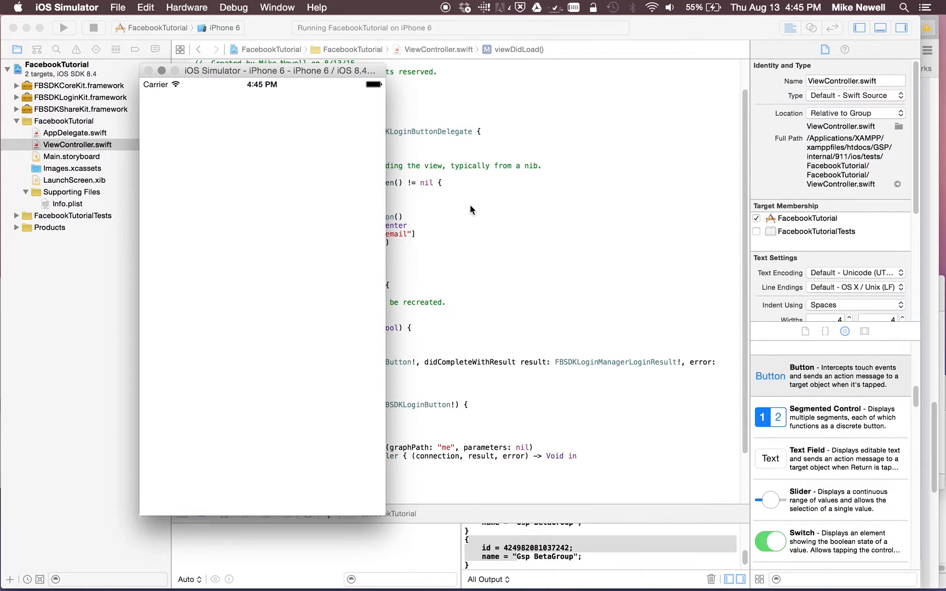